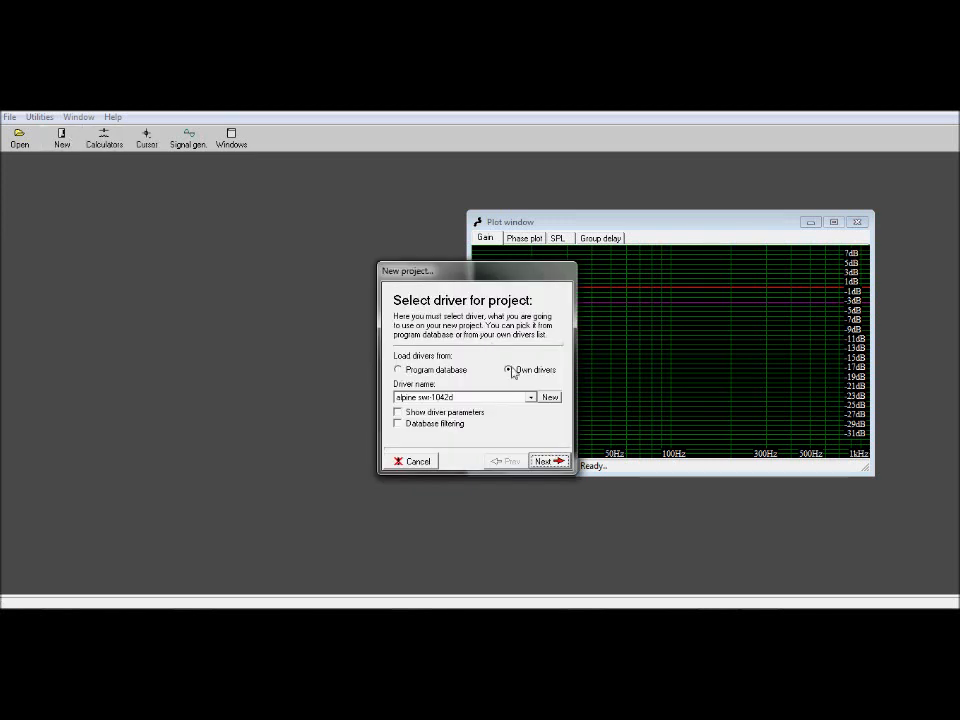
- Take the driver from own saved drivers and display its parameters
left_click(510, 368)
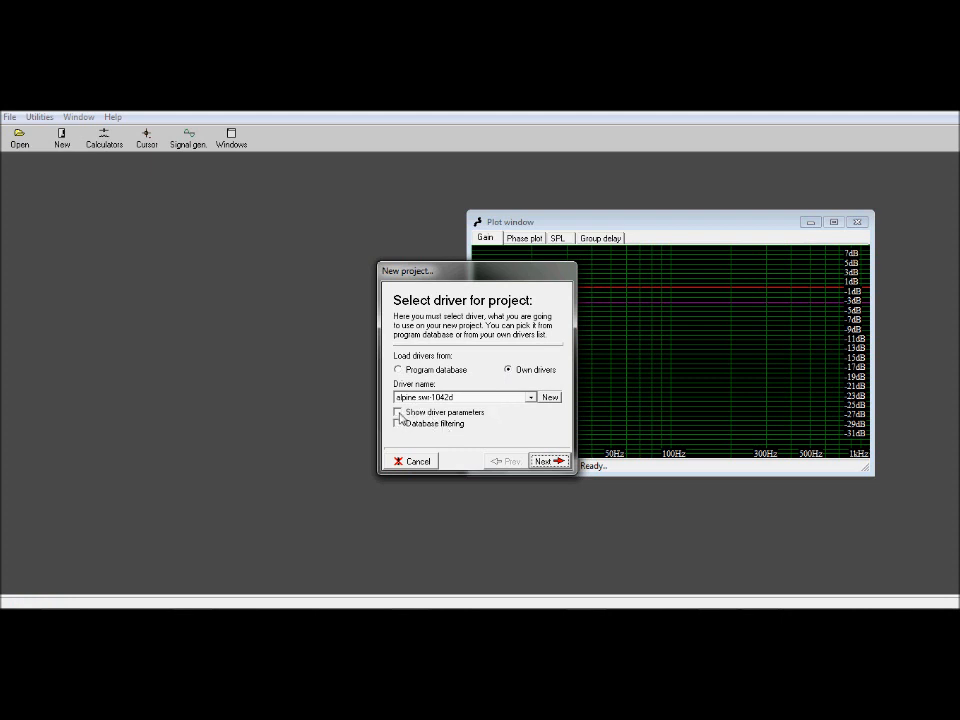
left_click(400, 412)
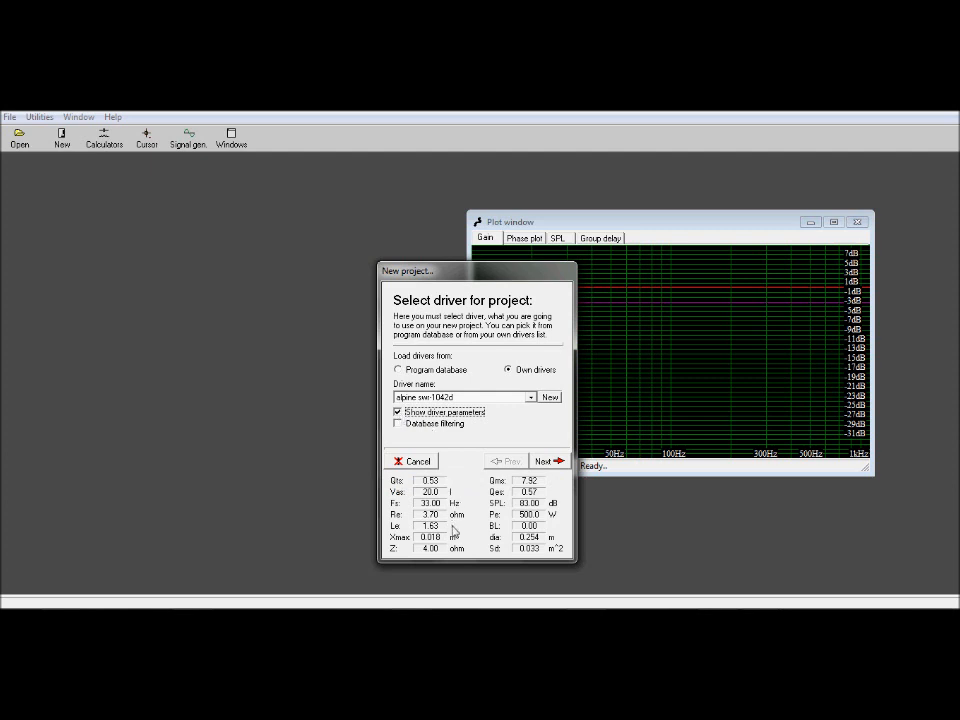
mouse_move(470, 580)
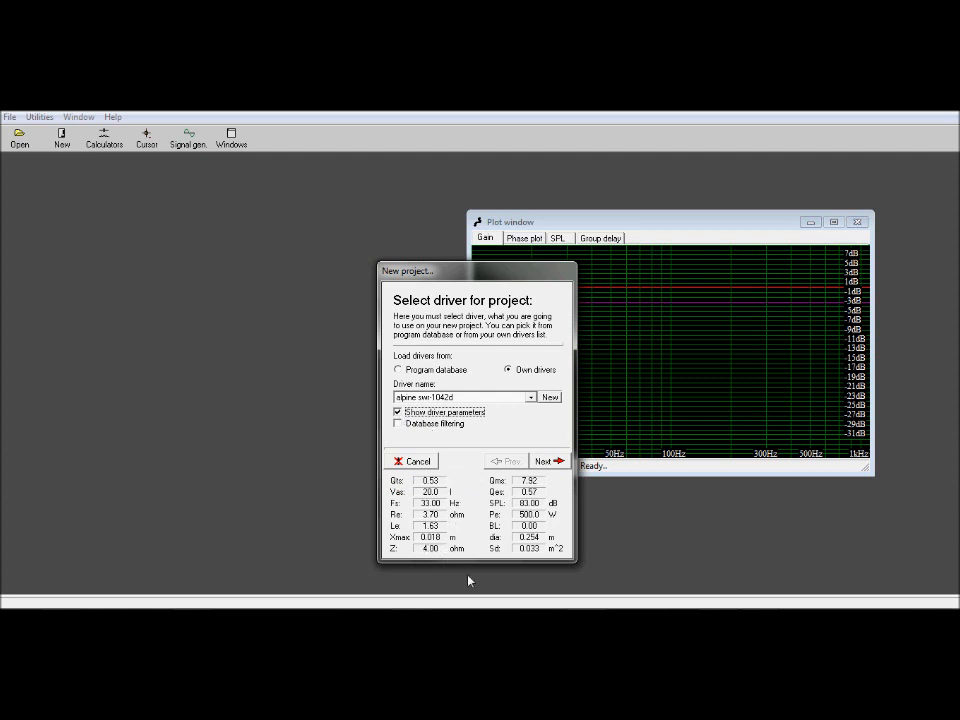
mouse_move(564, 550)
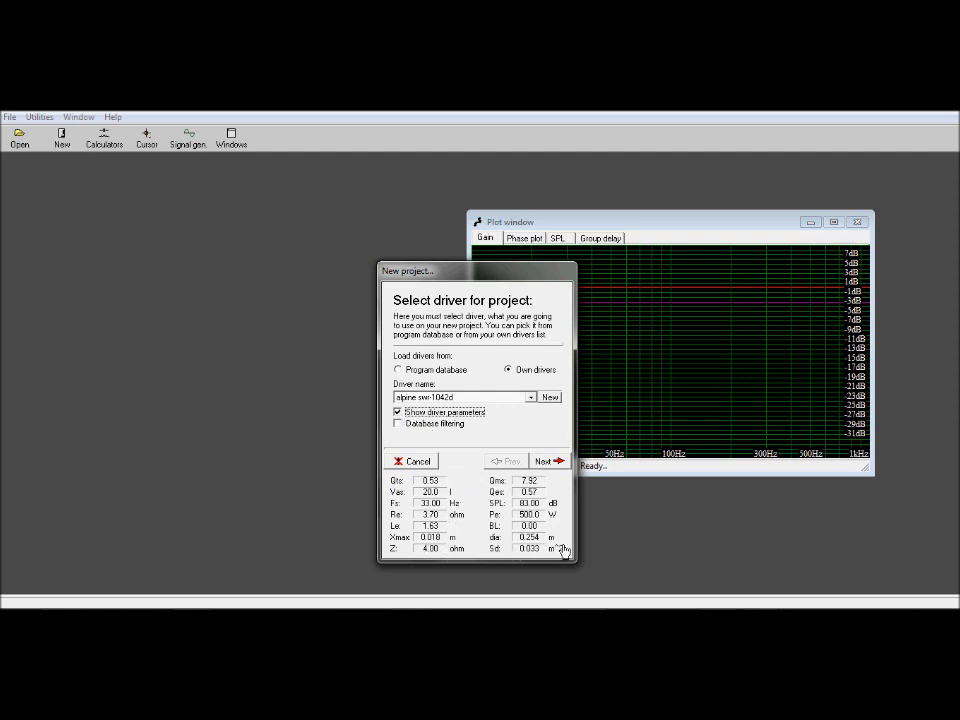
mouse_move(504, 490)
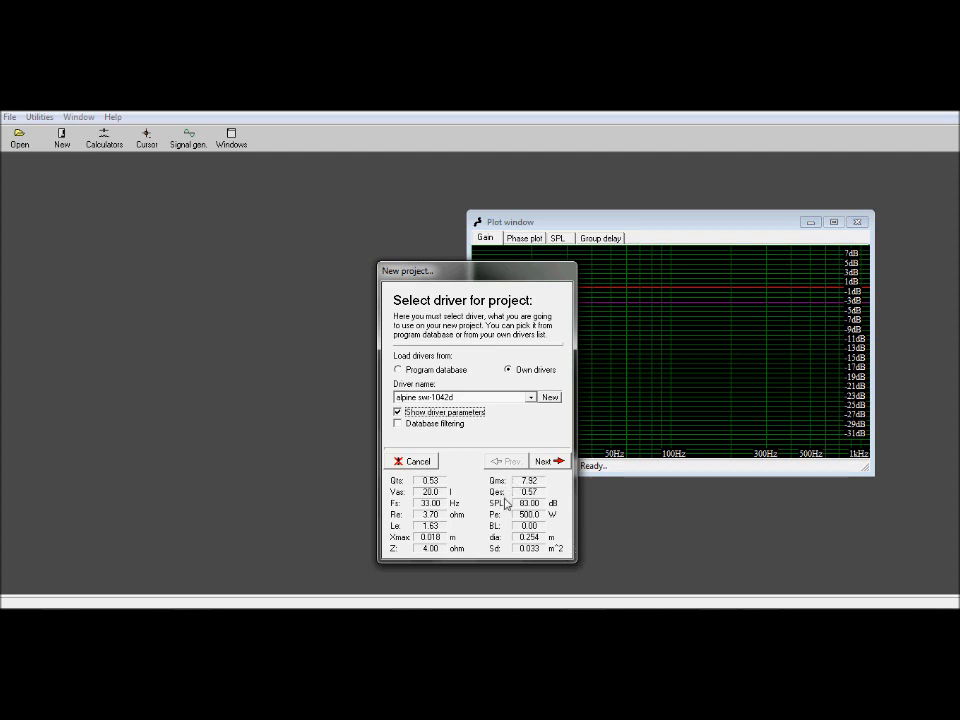
mouse_move(570, 508)
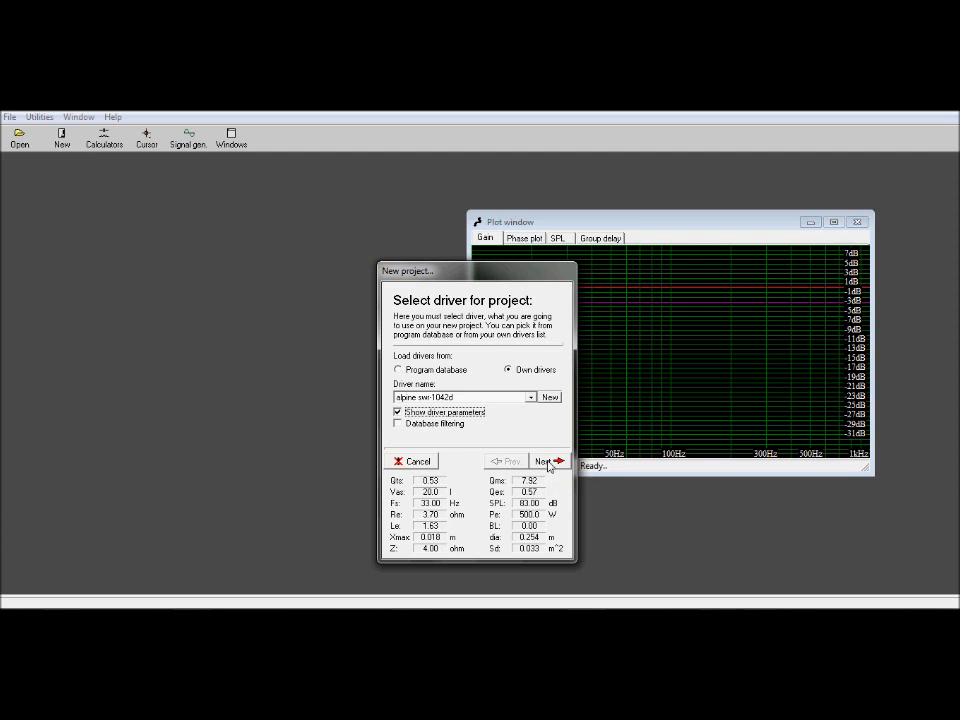
- Set the project to one driver in normal placement, after briefly trying isobaric
left_click(544, 460)
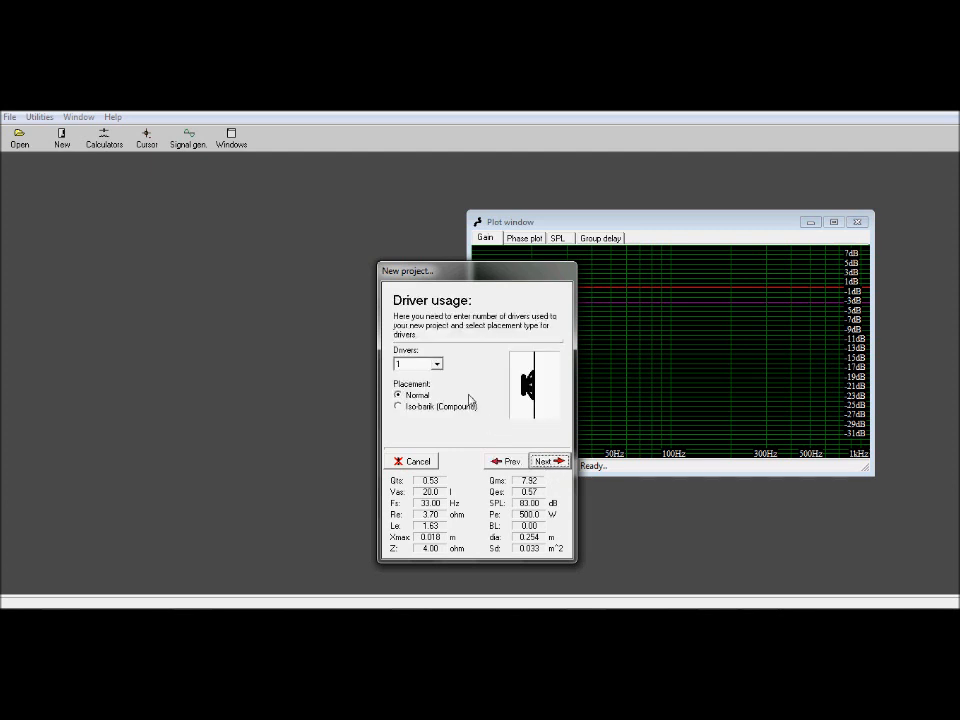
left_click(436, 364)
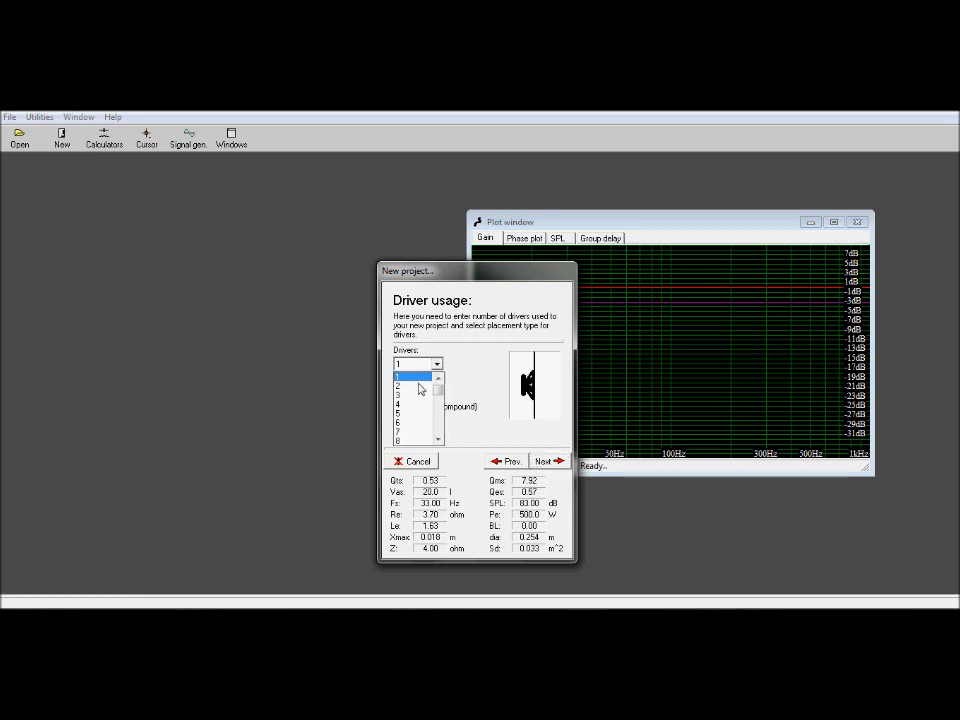
left_click(404, 386)
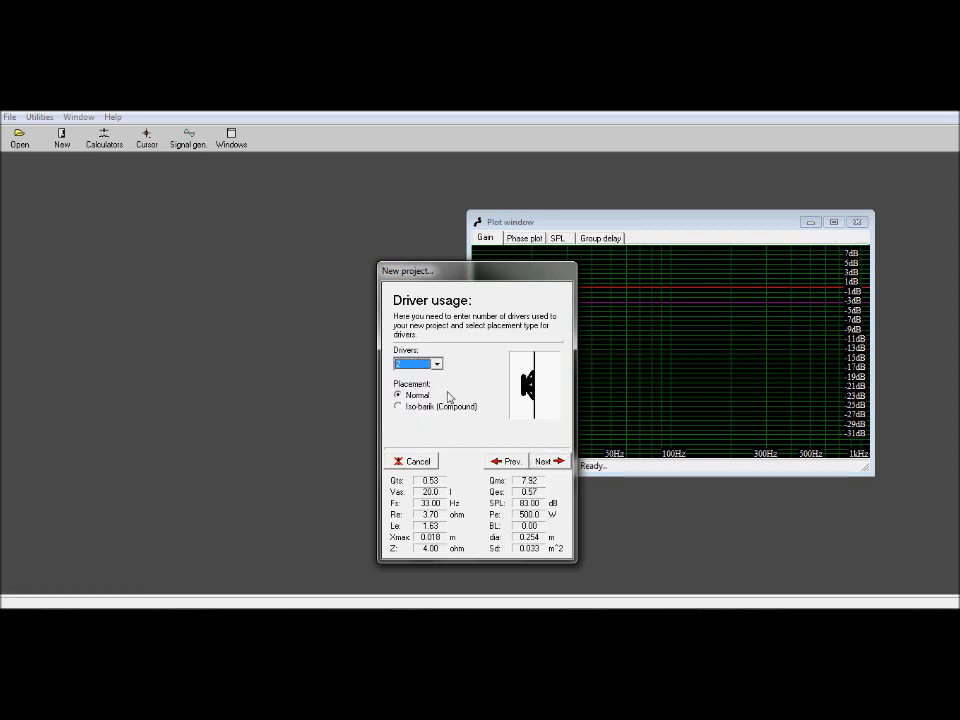
left_click(400, 408)
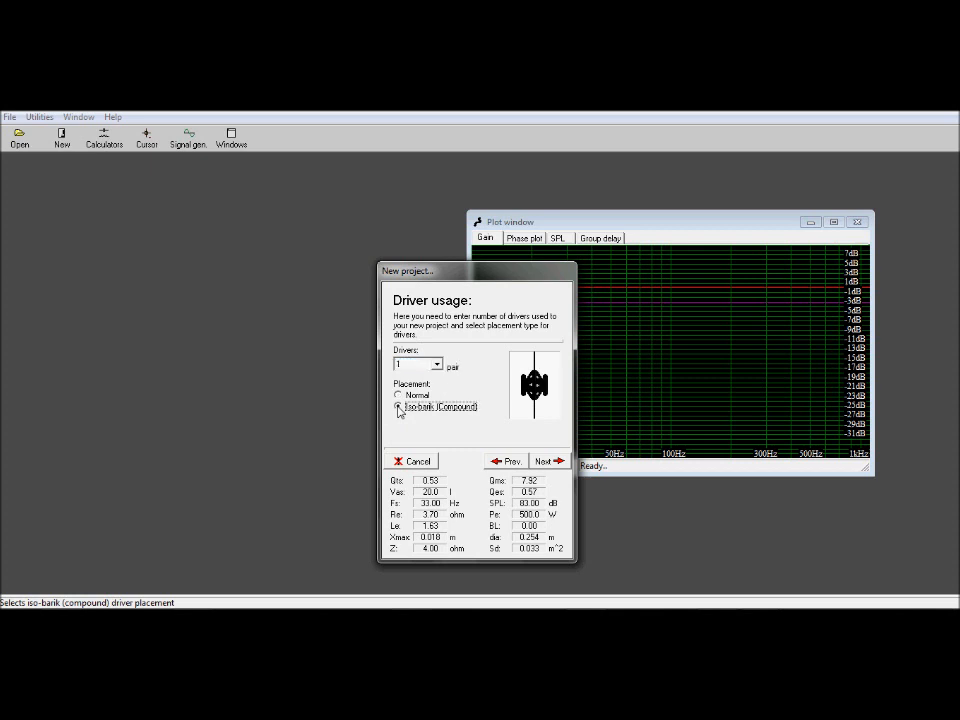
left_click(400, 396)
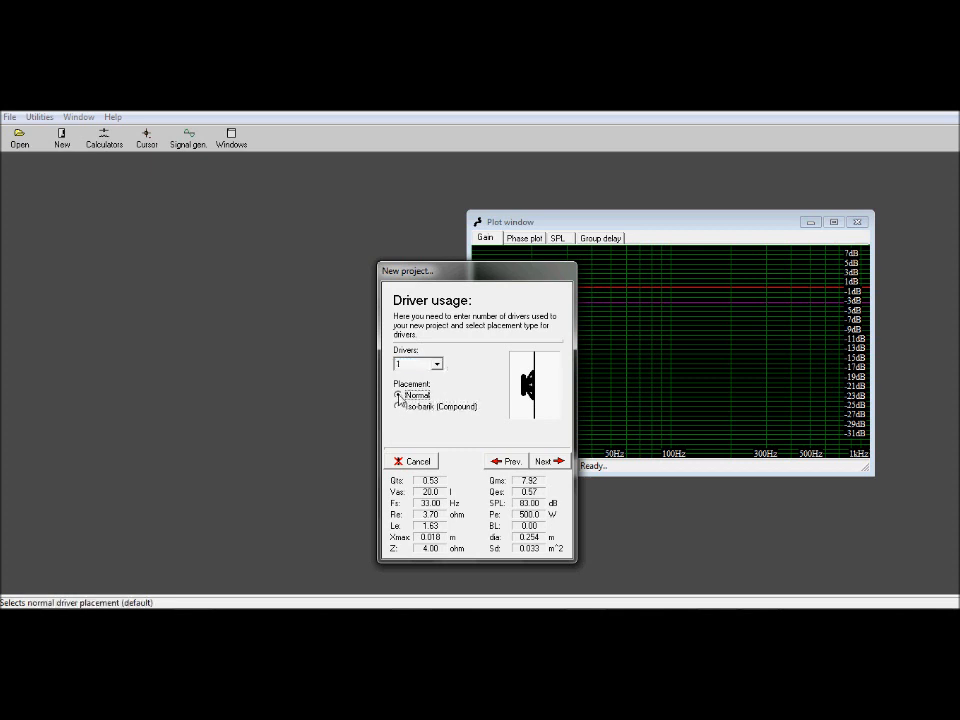
- Advance to the box-type step and review the list of box types, keeping Vented
left_click(544, 460)
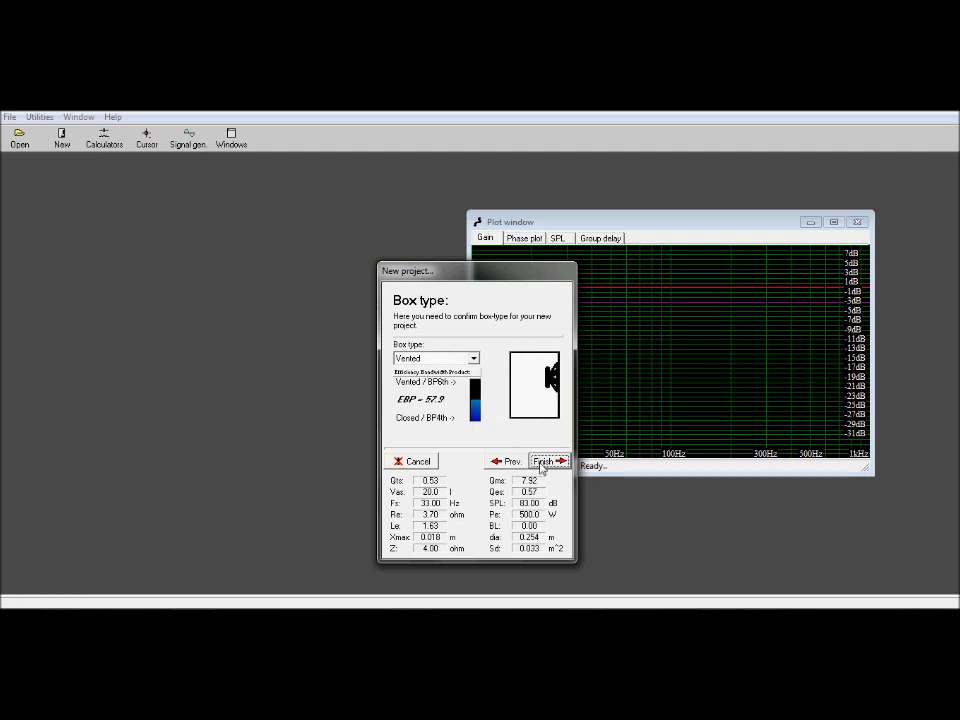
left_click(548, 460)
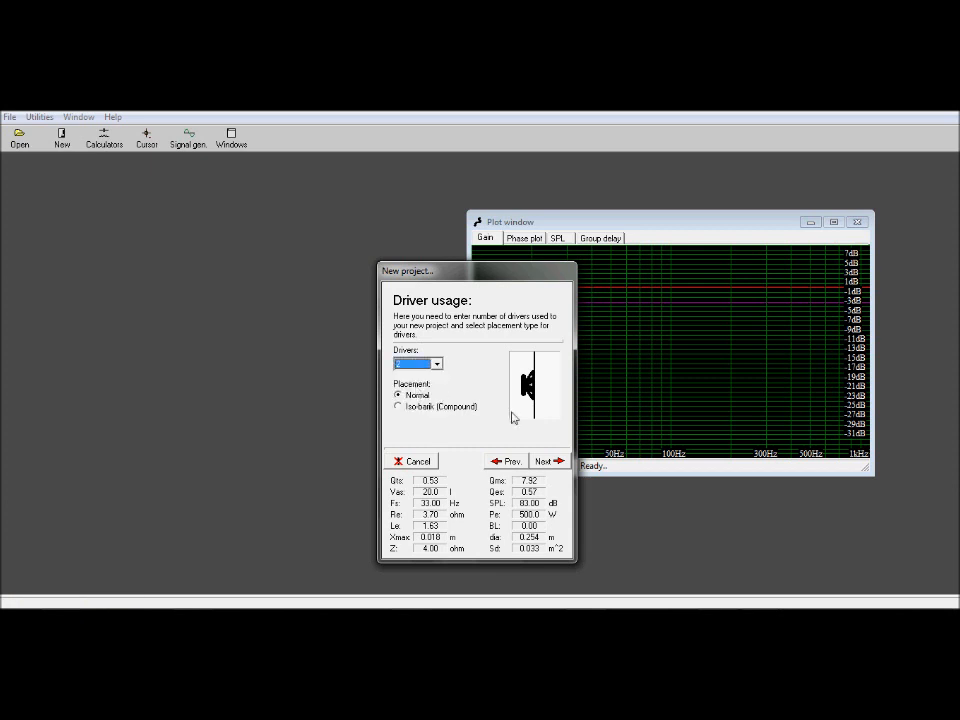
left_click(544, 460)
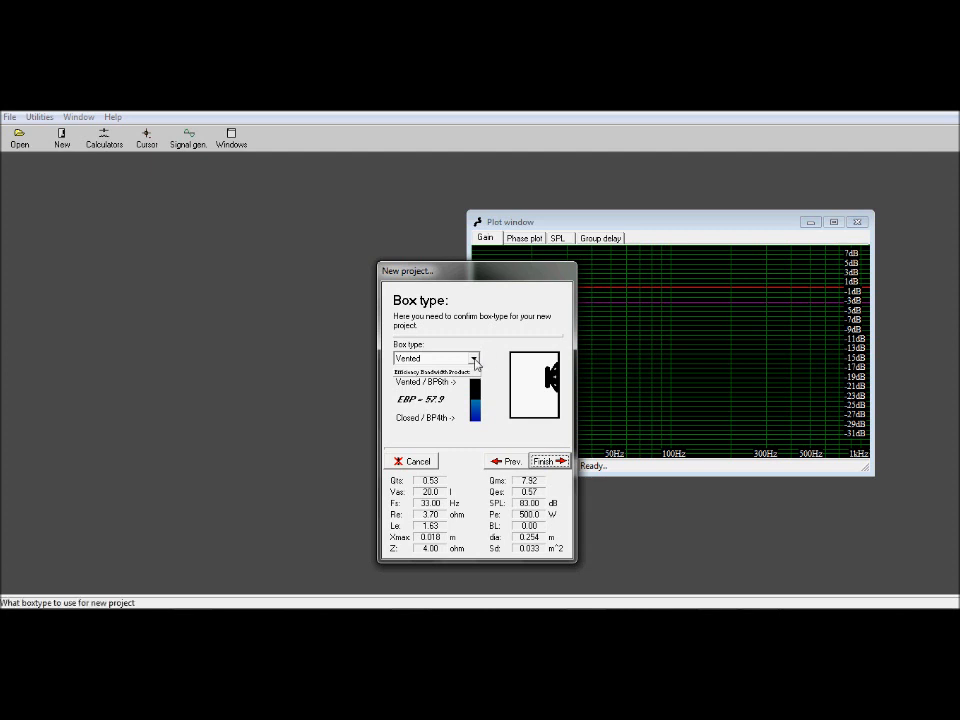
left_click(472, 358)
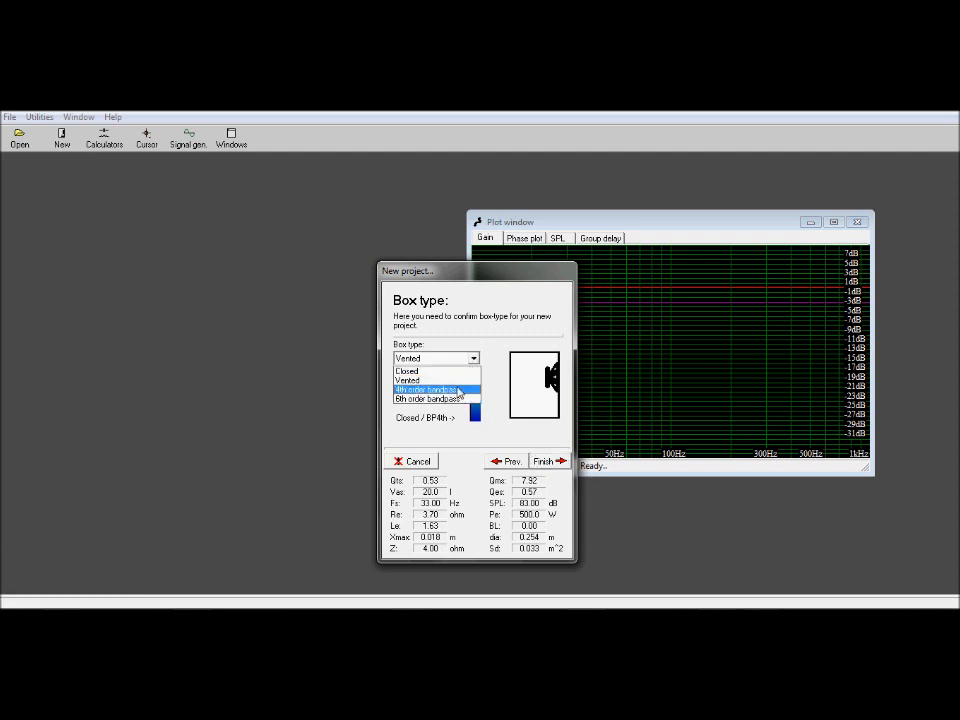
mouse_move(430, 380)
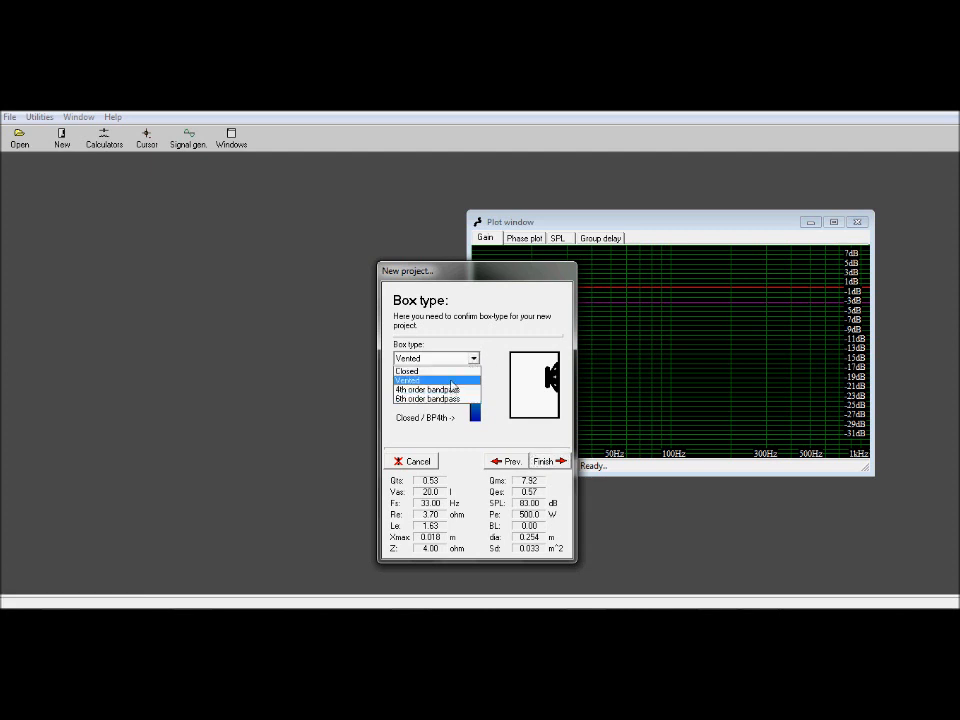
mouse_move(556, 460)
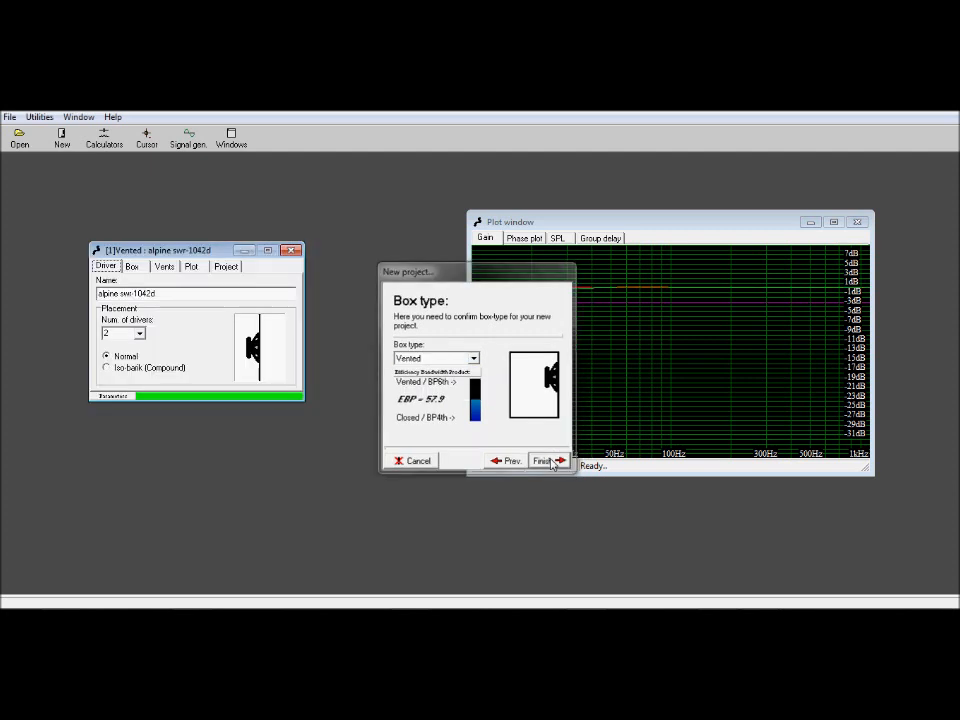
- Finish the wizard, creating the vented one-driver project with its gain curve plotted
left_click(546, 460)
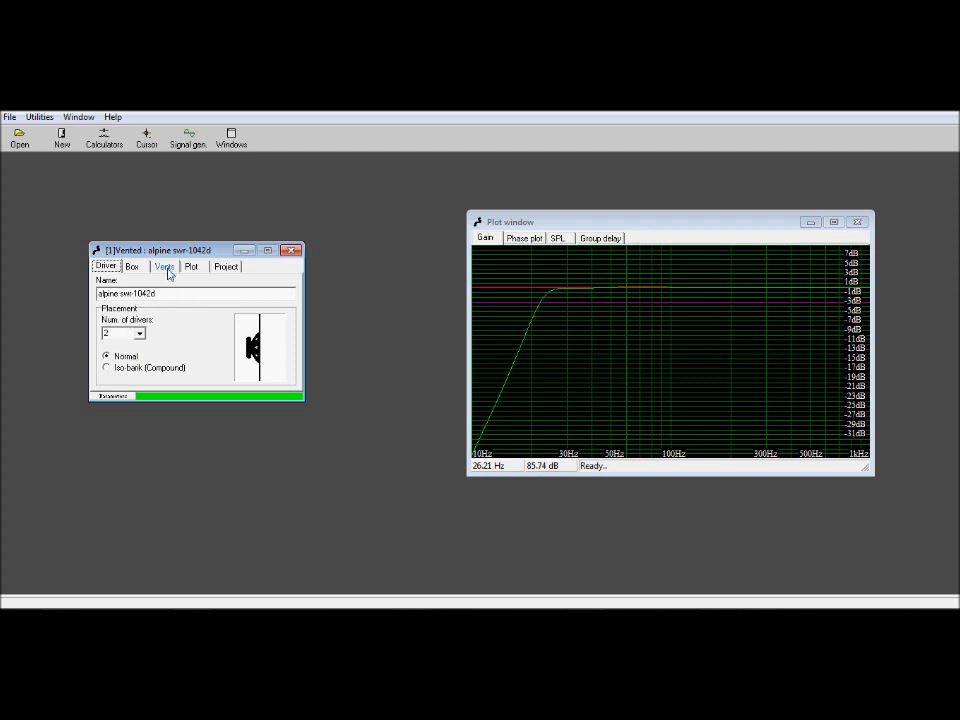
mouse_move(556, 304)
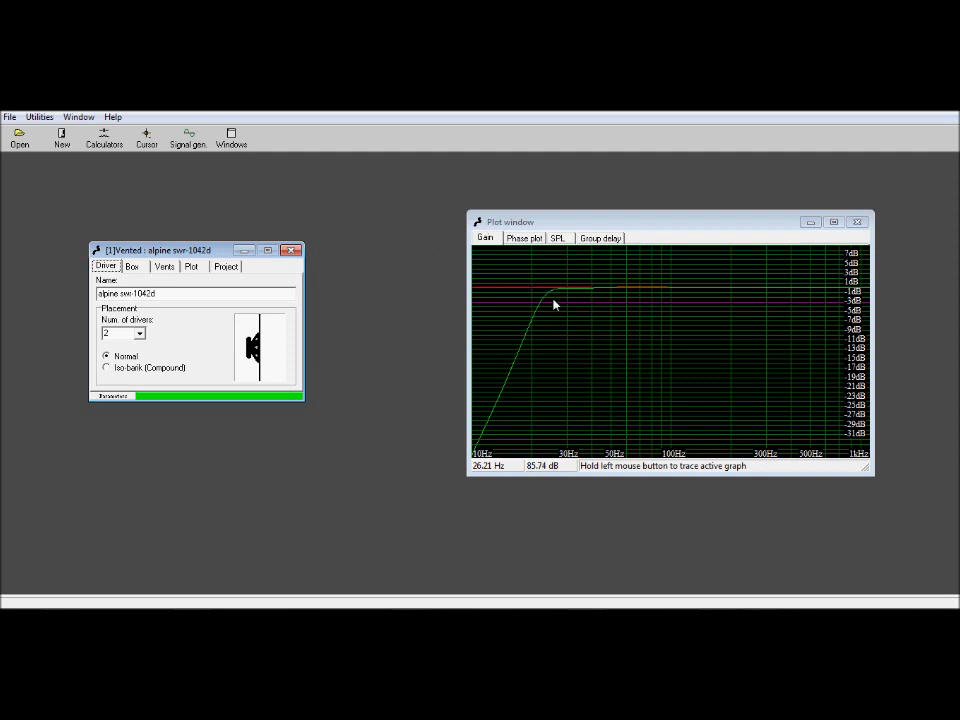
mouse_move(544, 344)
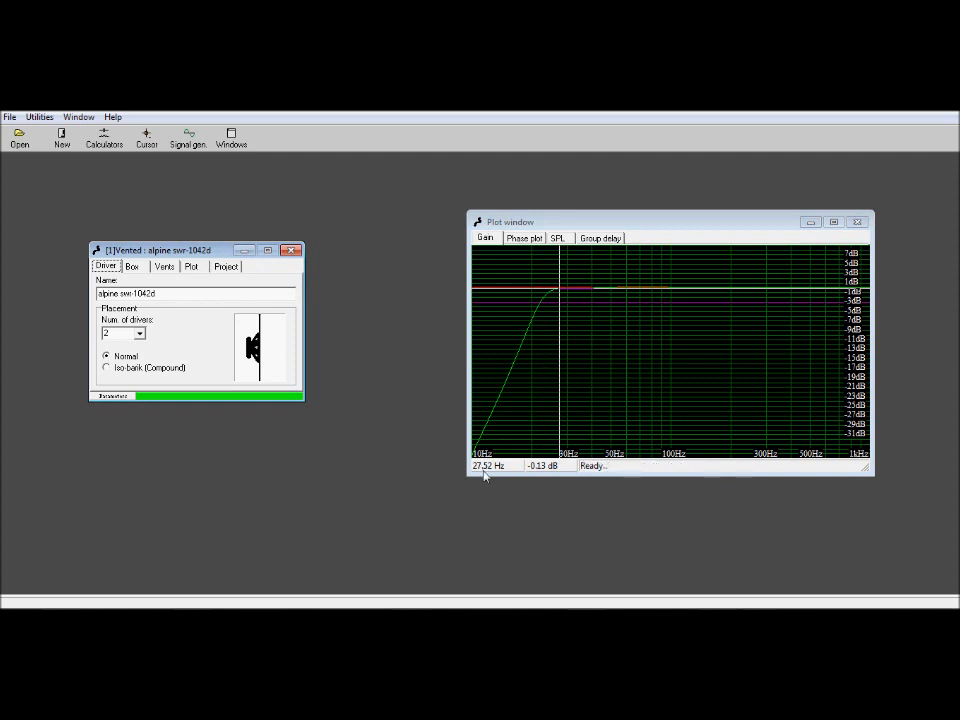
mouse_move(540, 472)
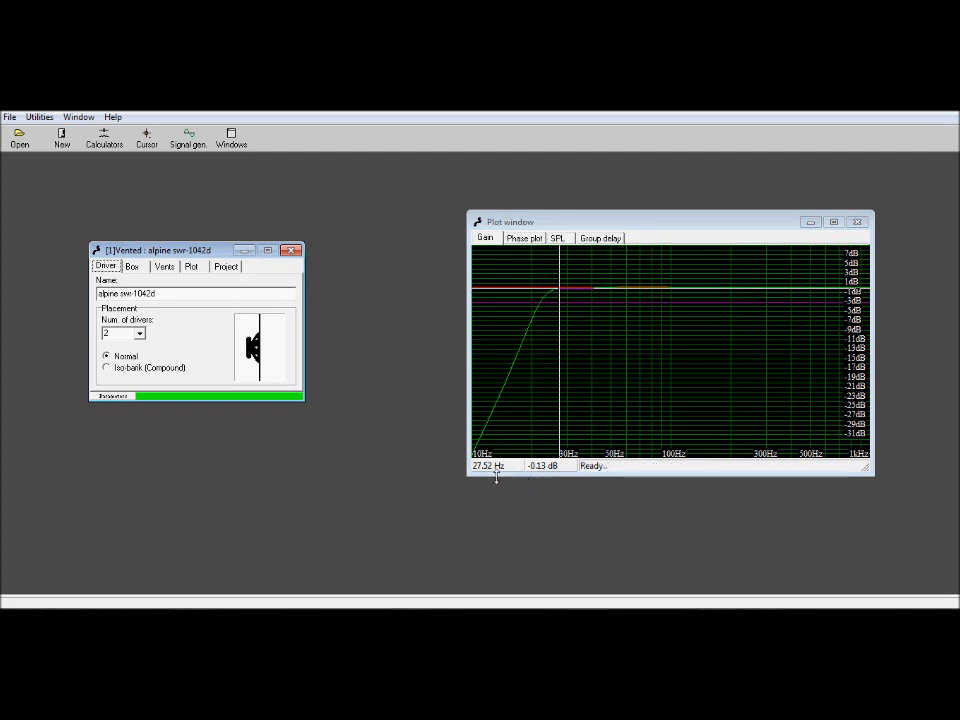
mouse_move(566, 348)
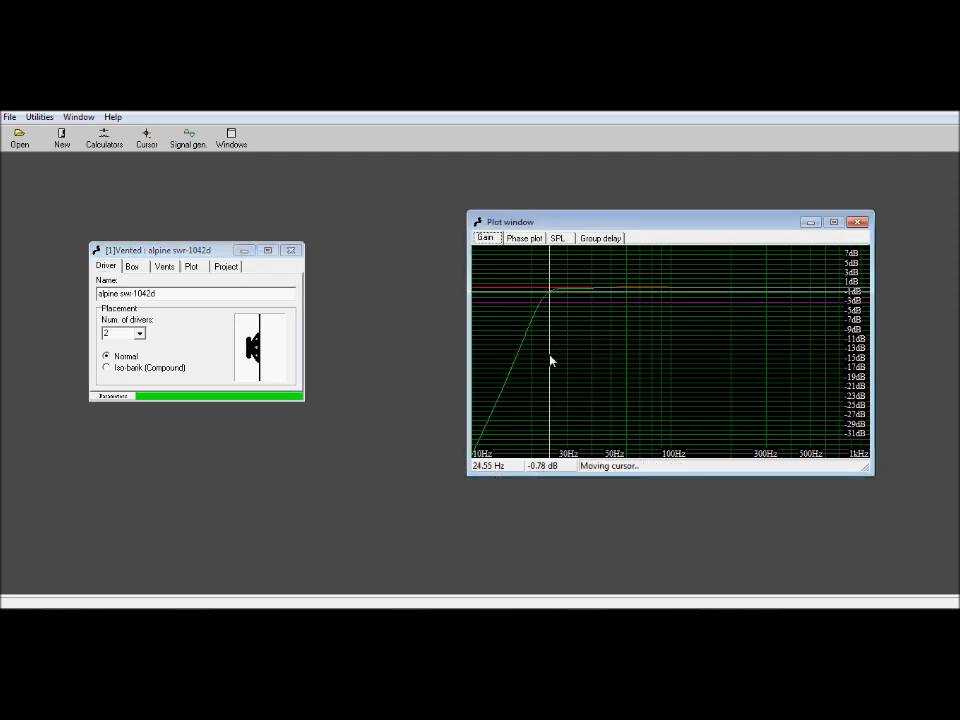
mouse_move(544, 364)
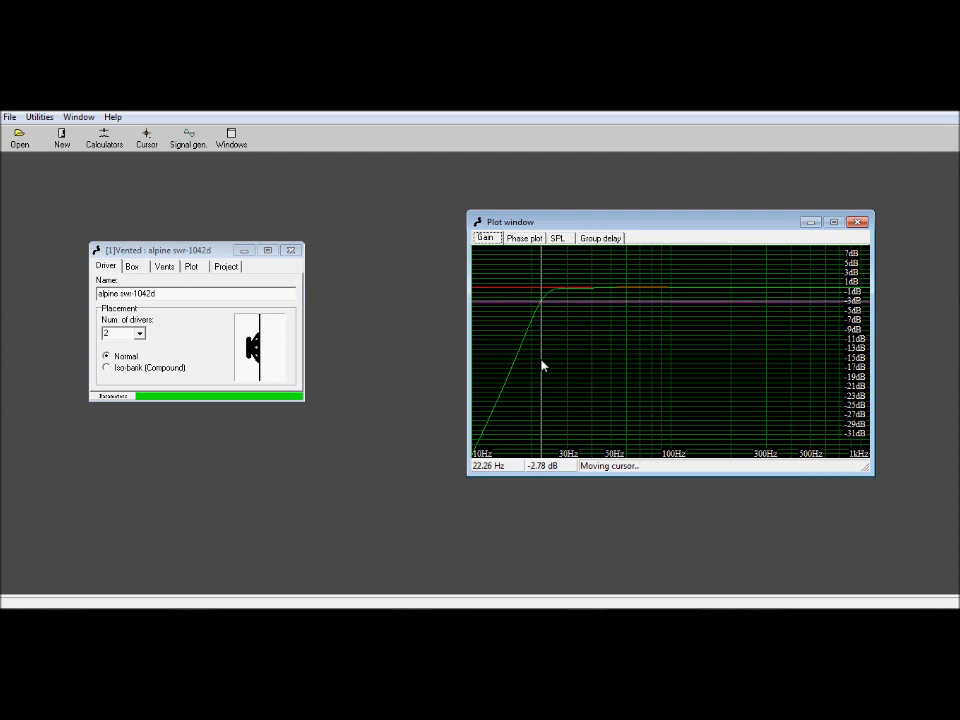
mouse_move(562, 470)
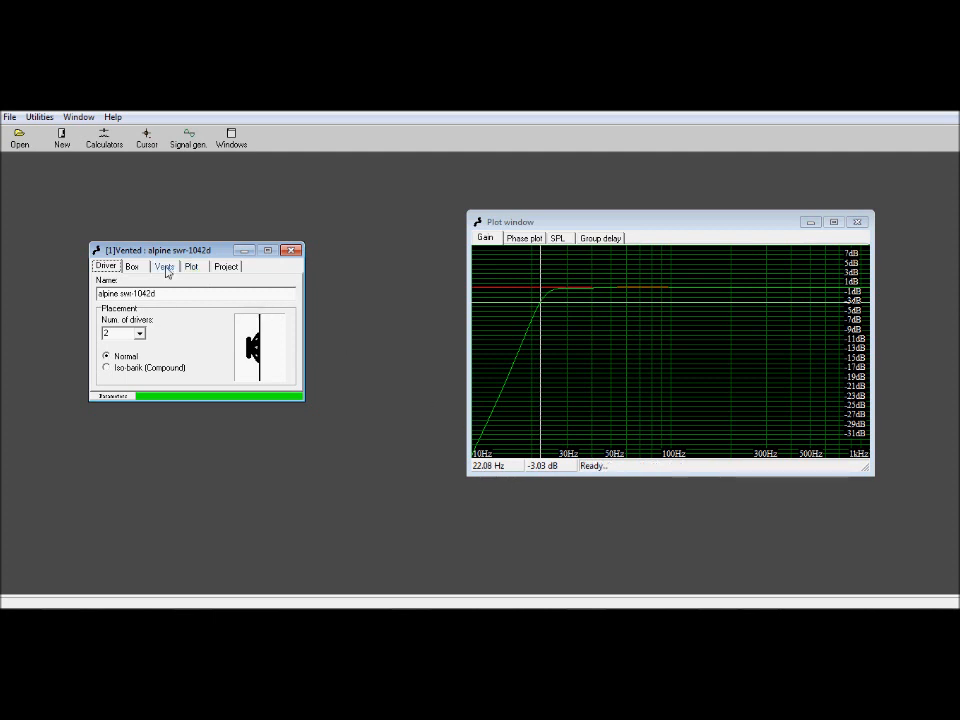
- Switch the vent to a rectangular shape, then view the box volume and tuning near 22 Hz
left_click(164, 266)
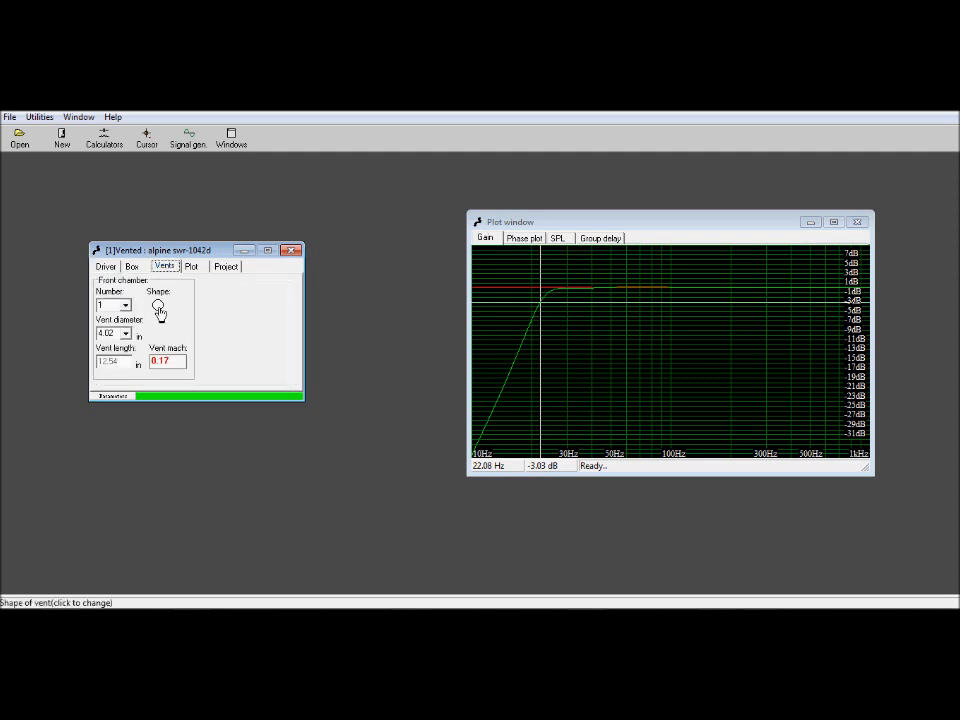
left_click(158, 304)
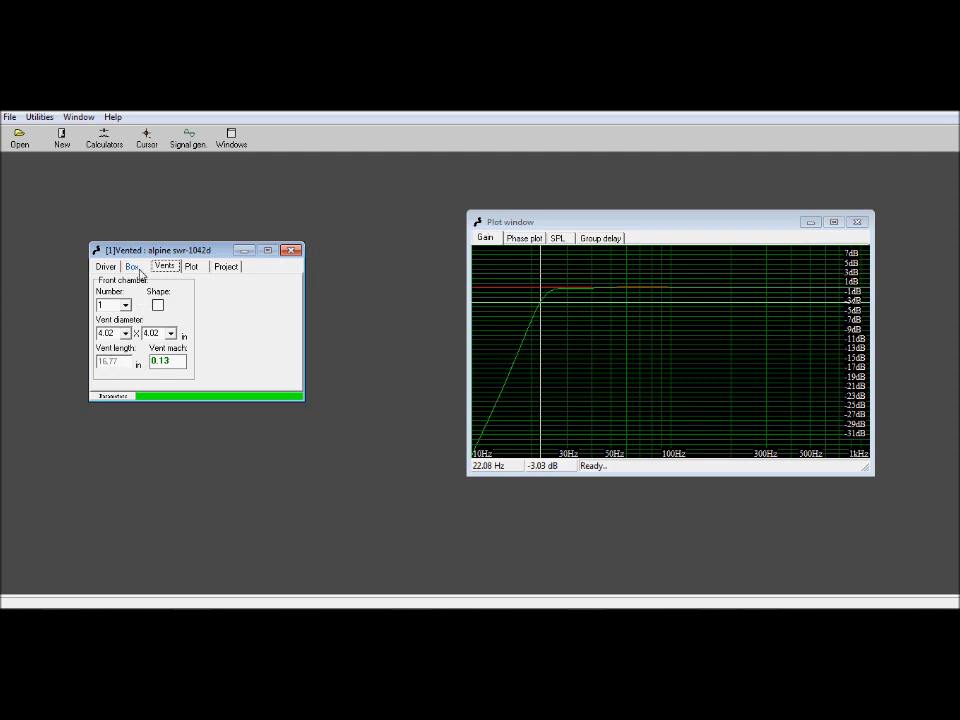
left_click(132, 266)
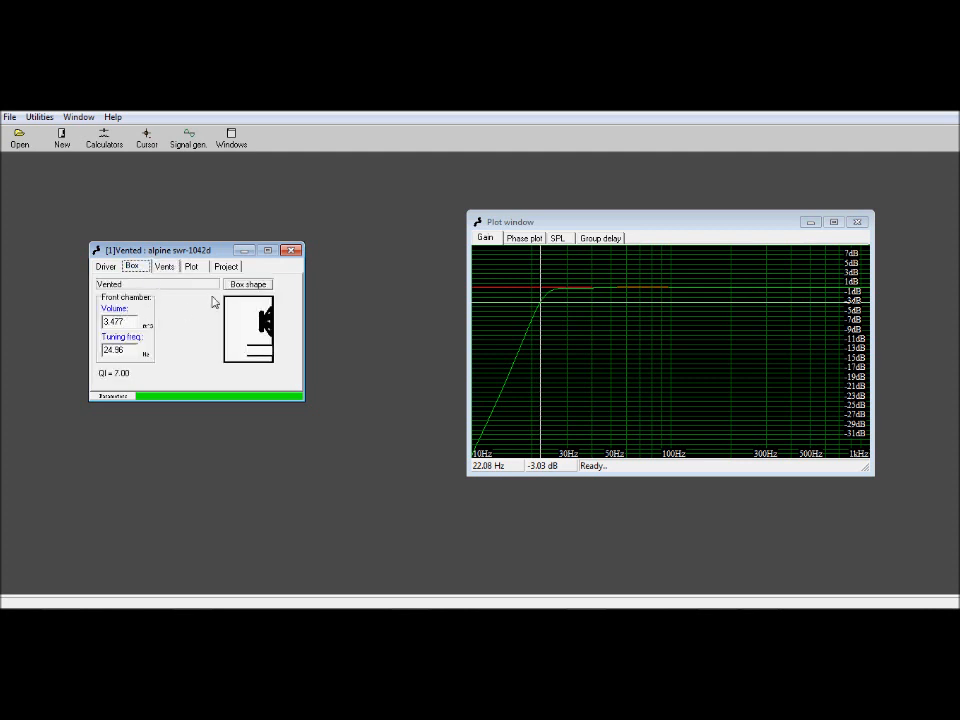
mouse_move(244, 290)
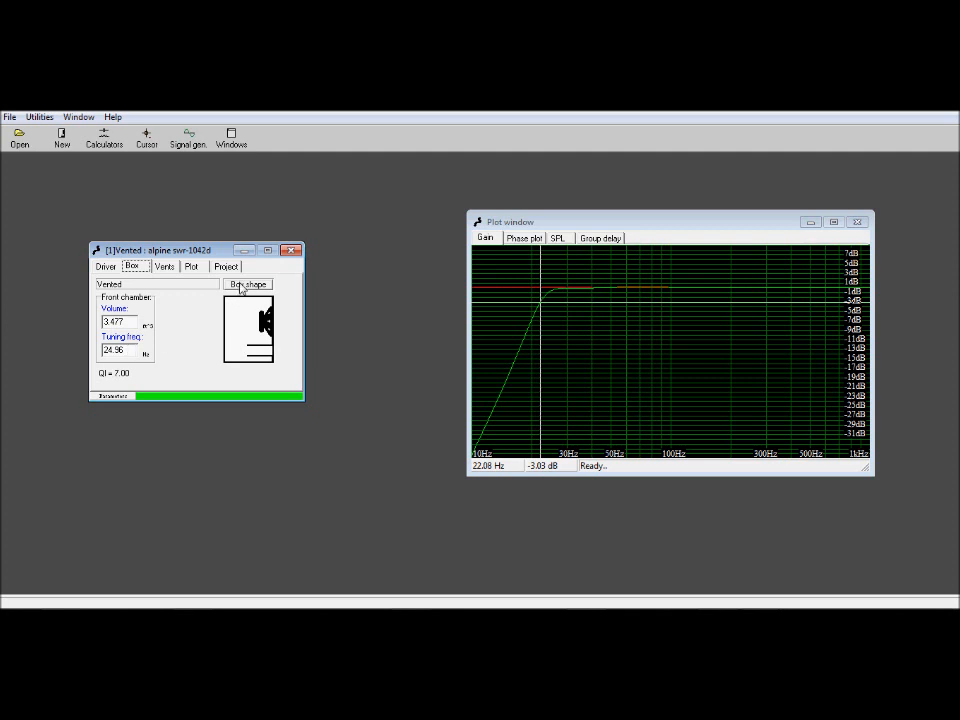
- Review the calculated cabinet dimensions in the box shape editor and close it
left_click(246, 284)
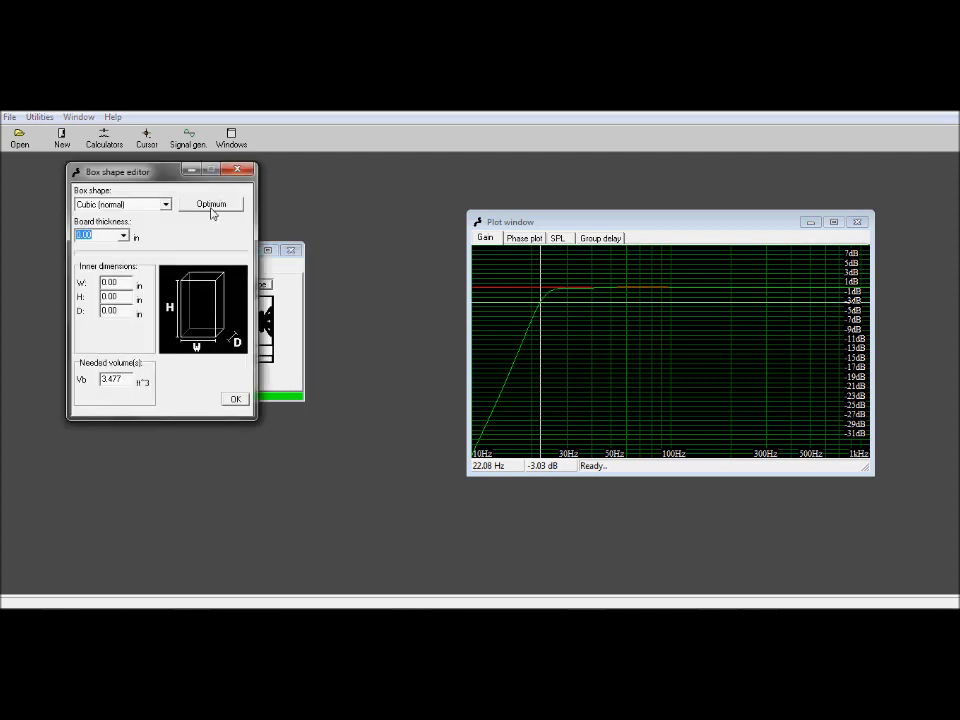
left_click(212, 204)
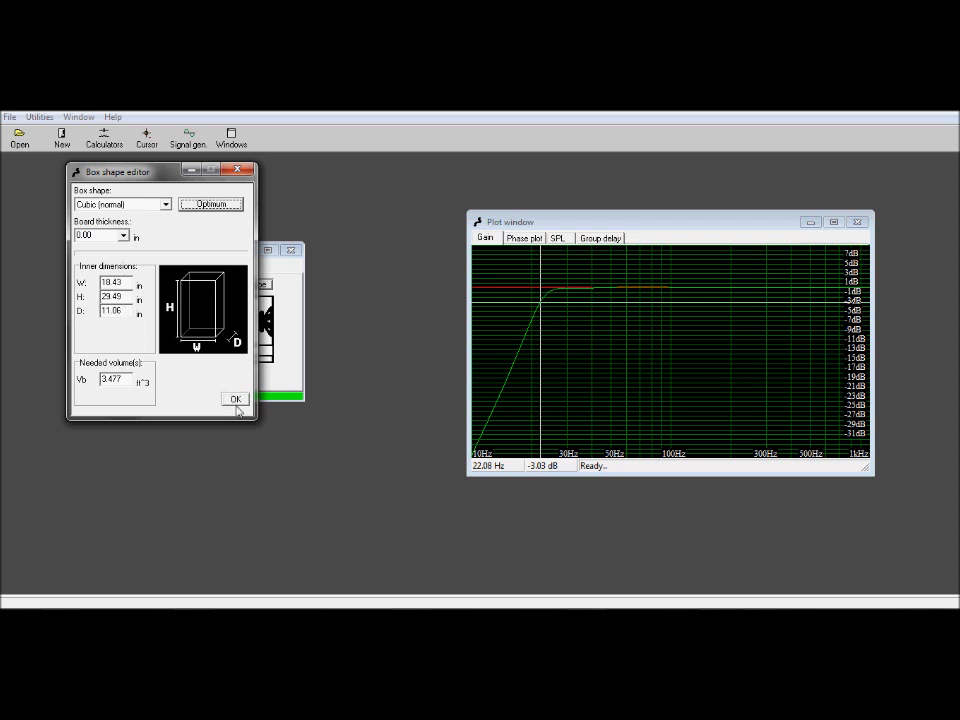
left_click(236, 400)
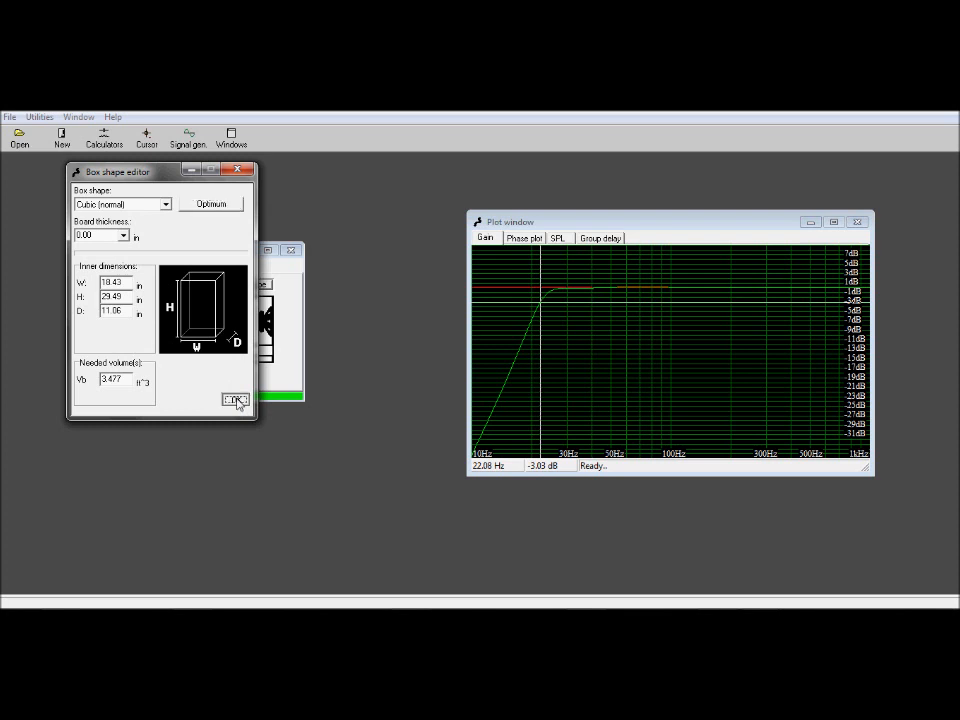
left_click(236, 400)
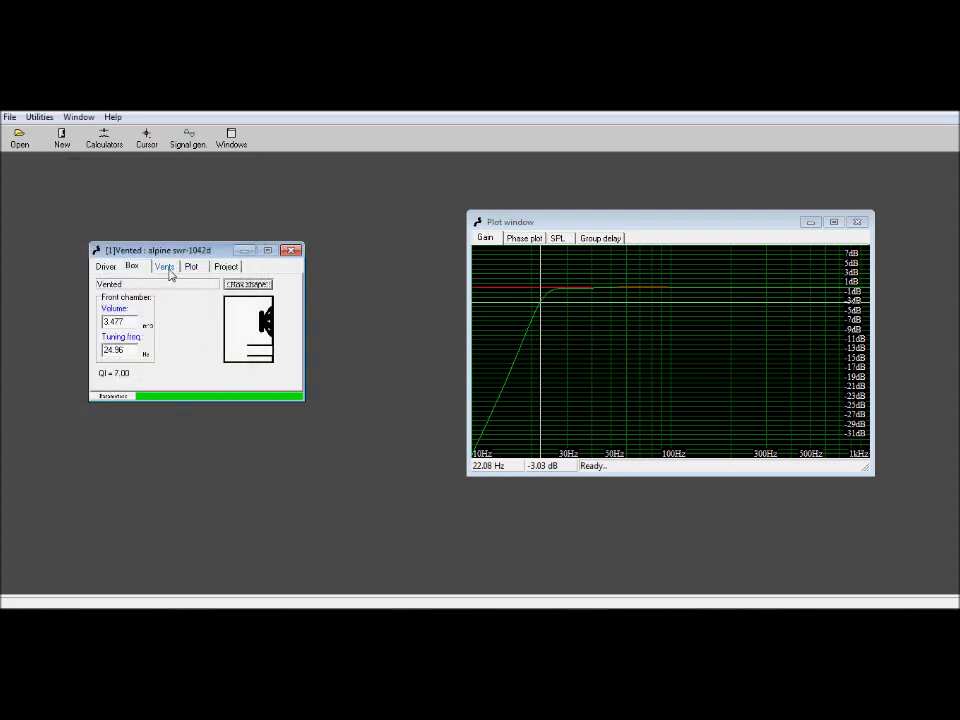
- Show the vent settings and select the vent dimension value for editing
left_click(164, 266)
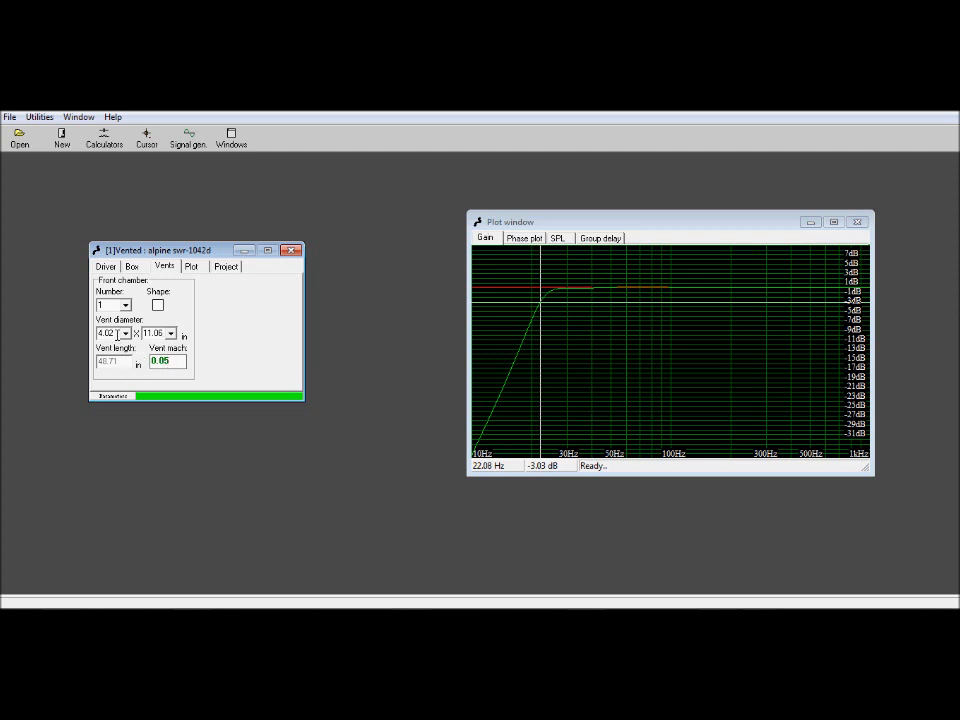
triple_click(110, 332)
type("3")
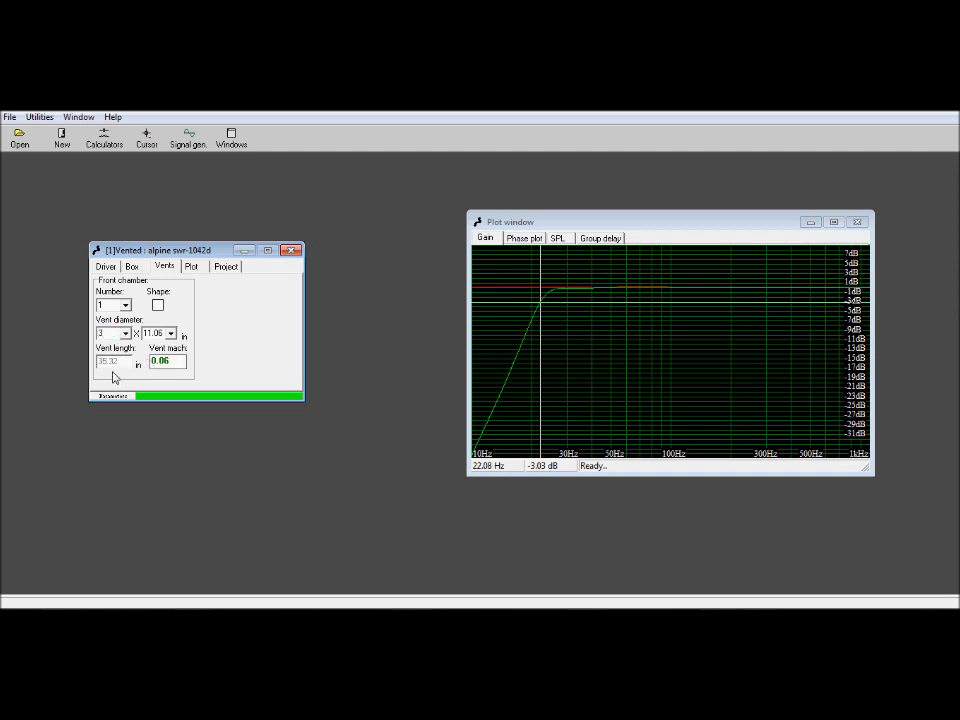
mouse_move(170, 384)
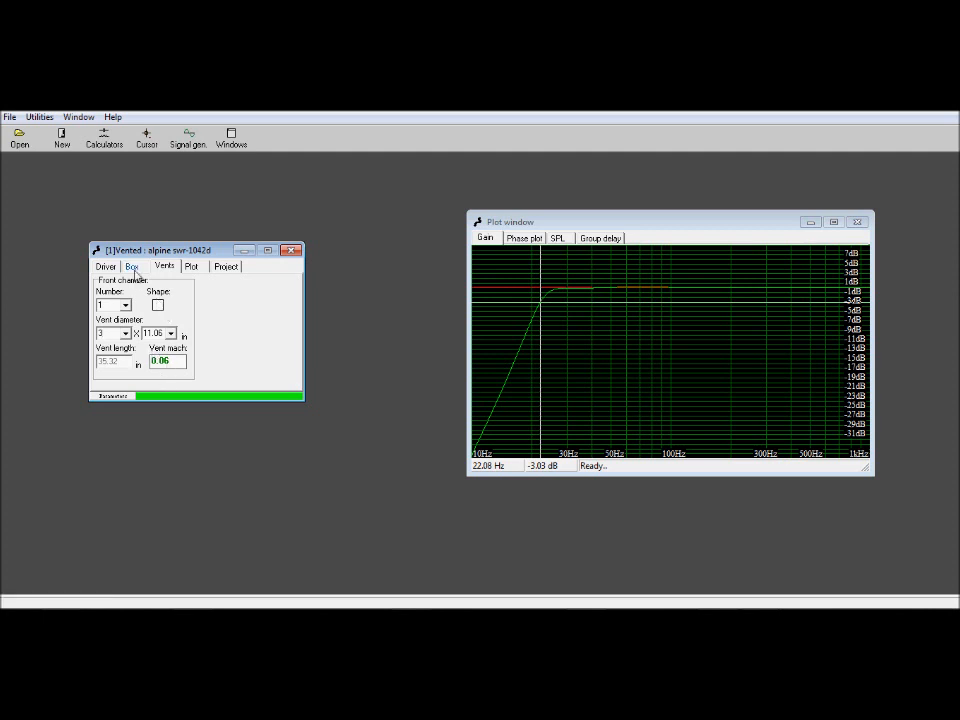
- Return to the box settings showing 3.477 ft³ volume and 21.96 Hz tuning
left_click(132, 266)
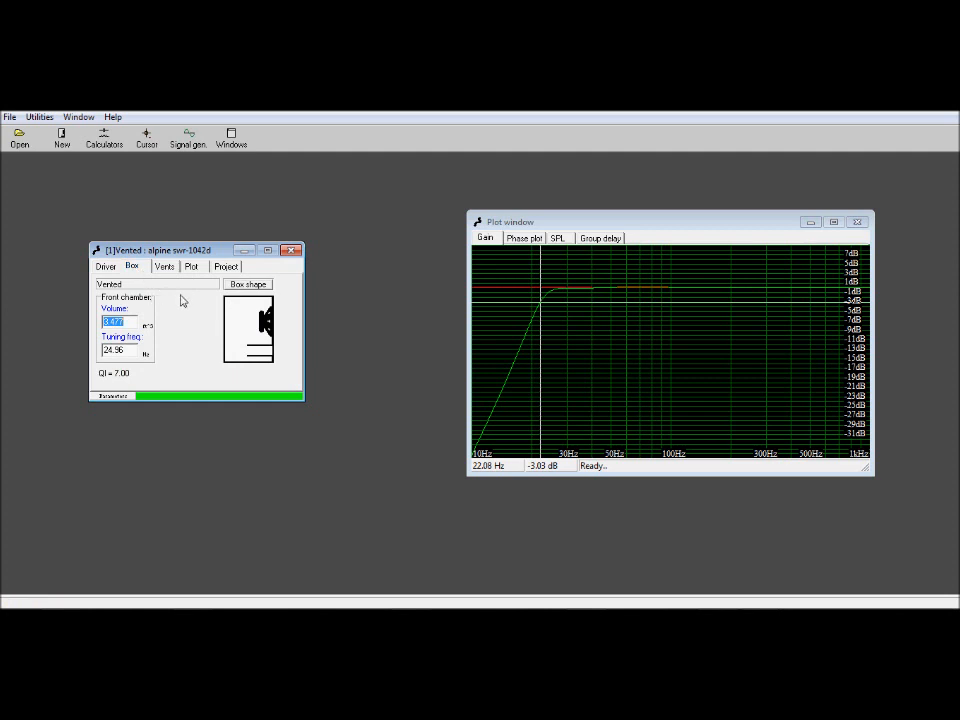
mouse_move(262, 298)
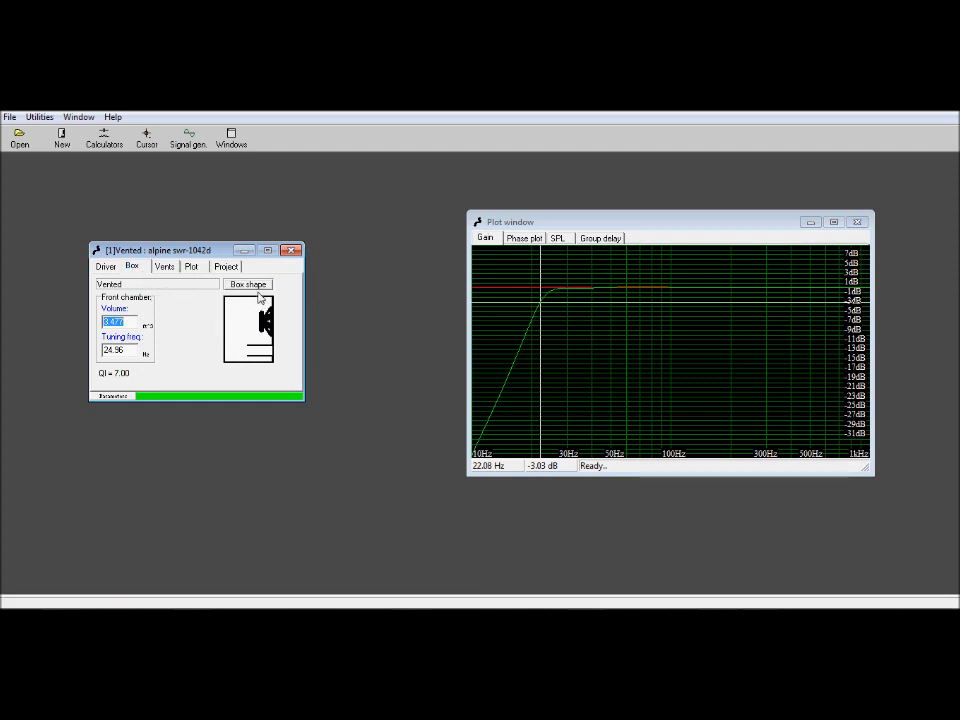
mouse_move(576, 308)
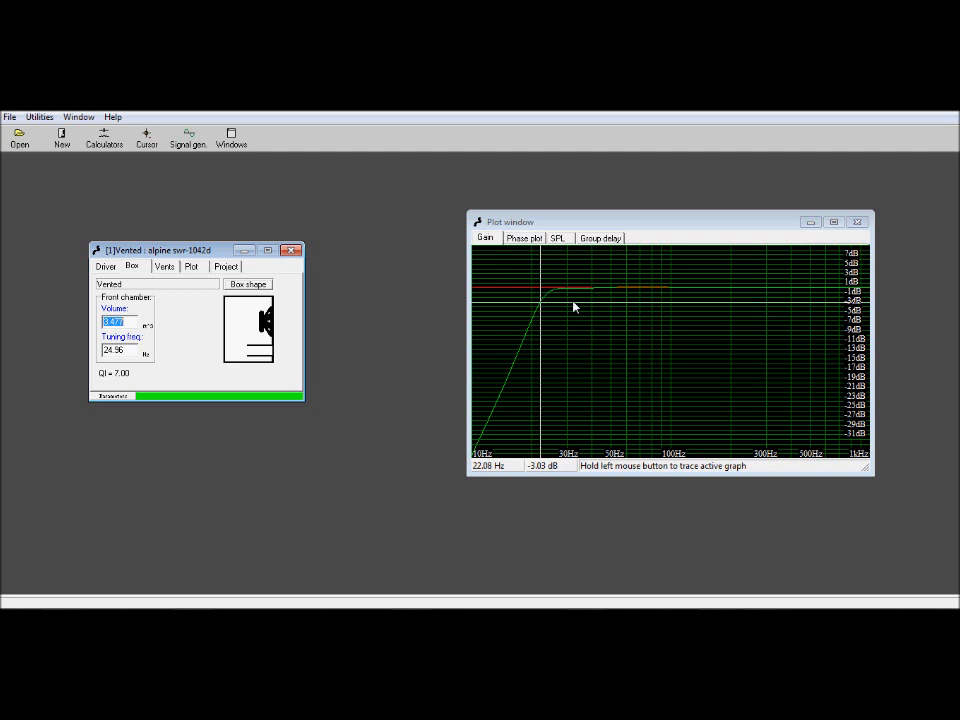
mouse_move(396, 202)
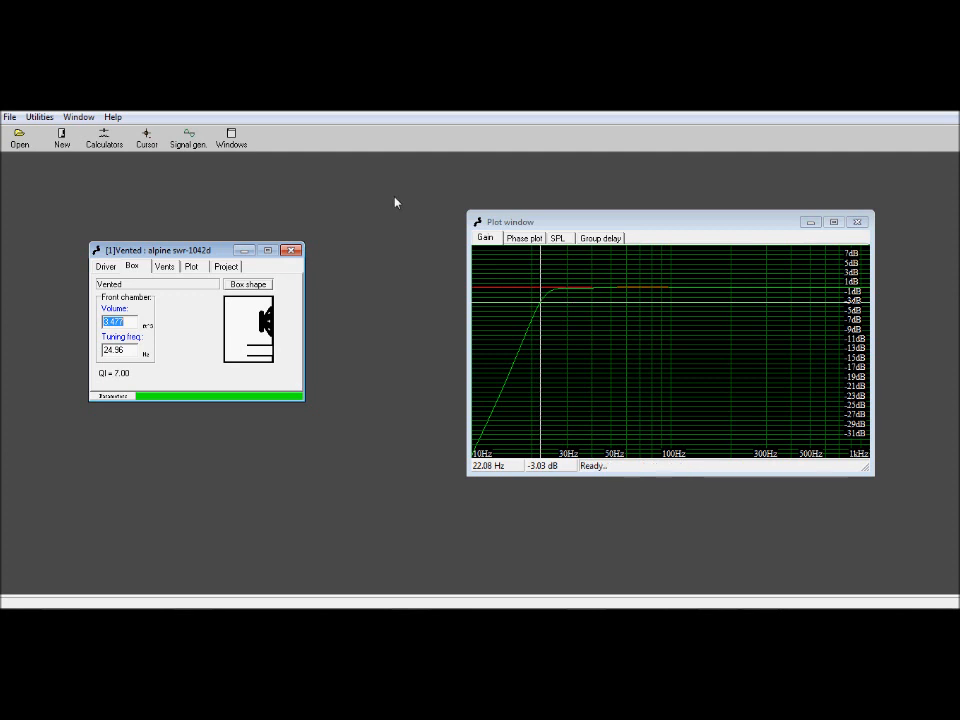
mouse_move(20, 136)
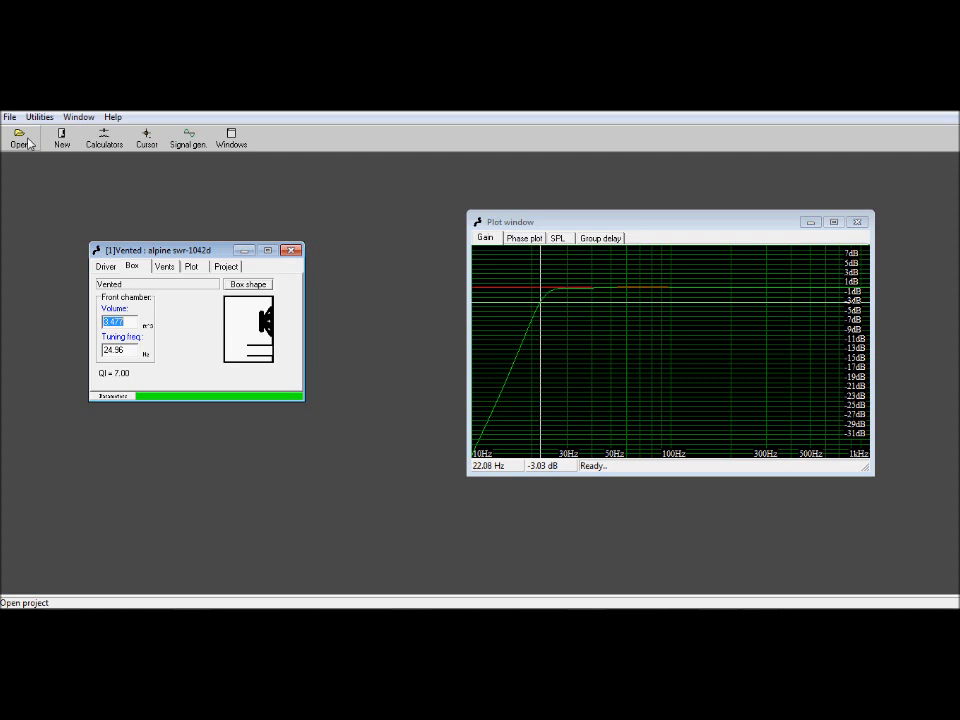
- Open the saved 'subwoofer enclosure 29 hz' project alongside the first design
left_click(20, 136)
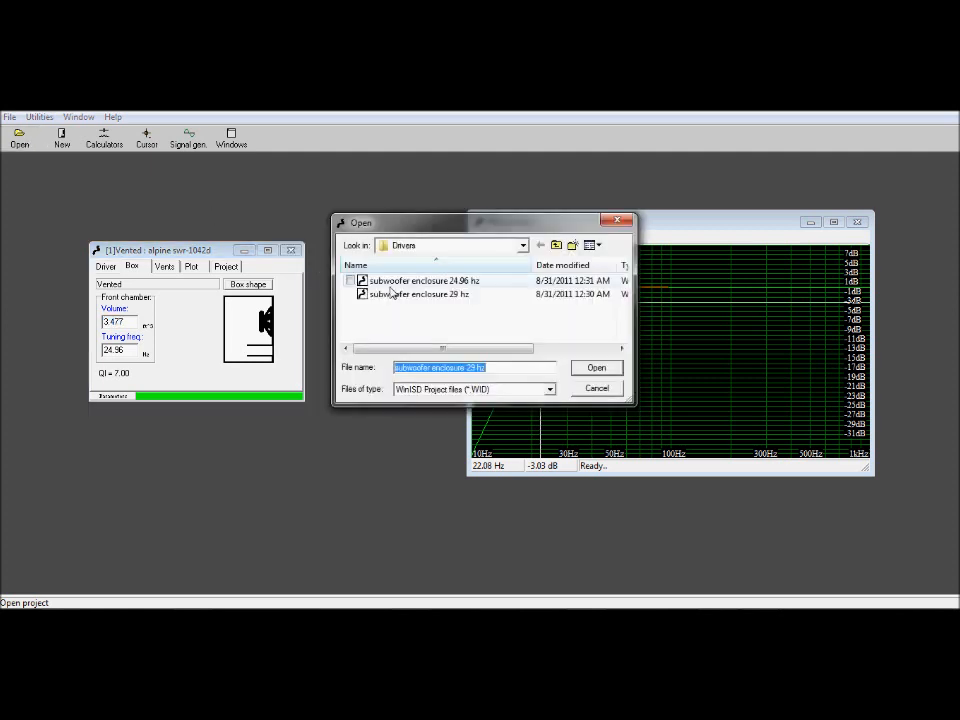
mouse_move(404, 294)
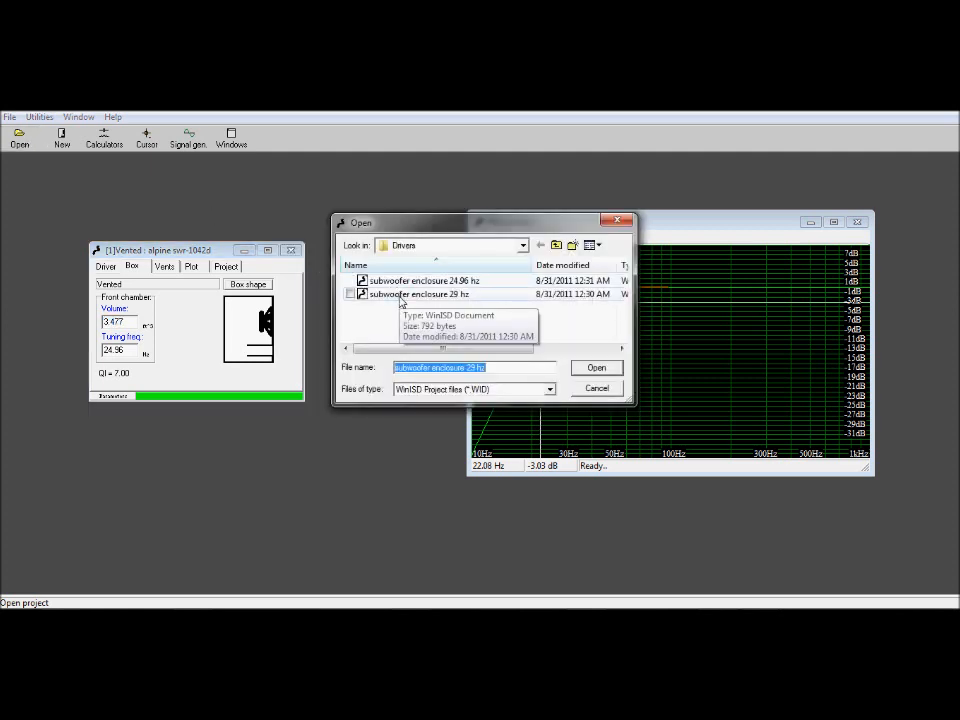
left_click(418, 294)
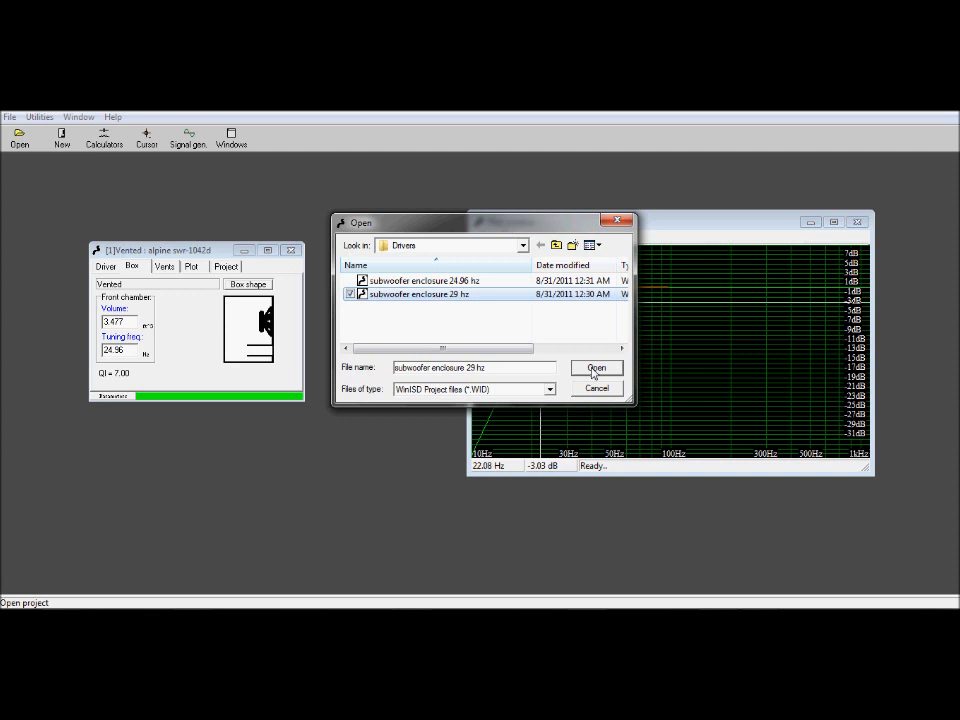
left_click(596, 368)
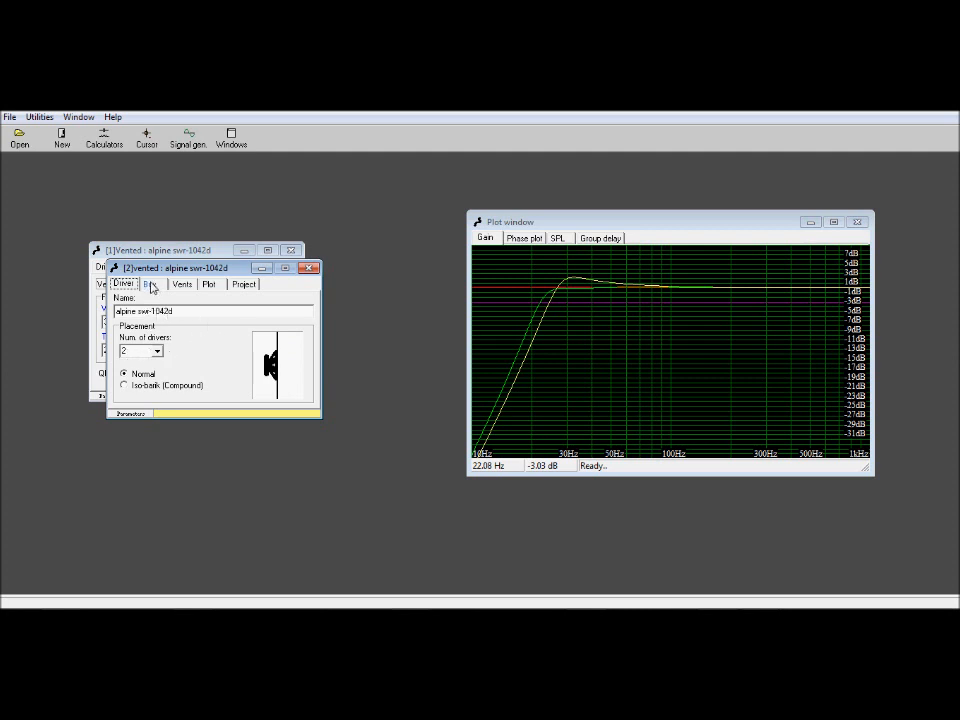
- View the 29 Hz project's box settings and bring up its box shape editor
left_click(150, 284)
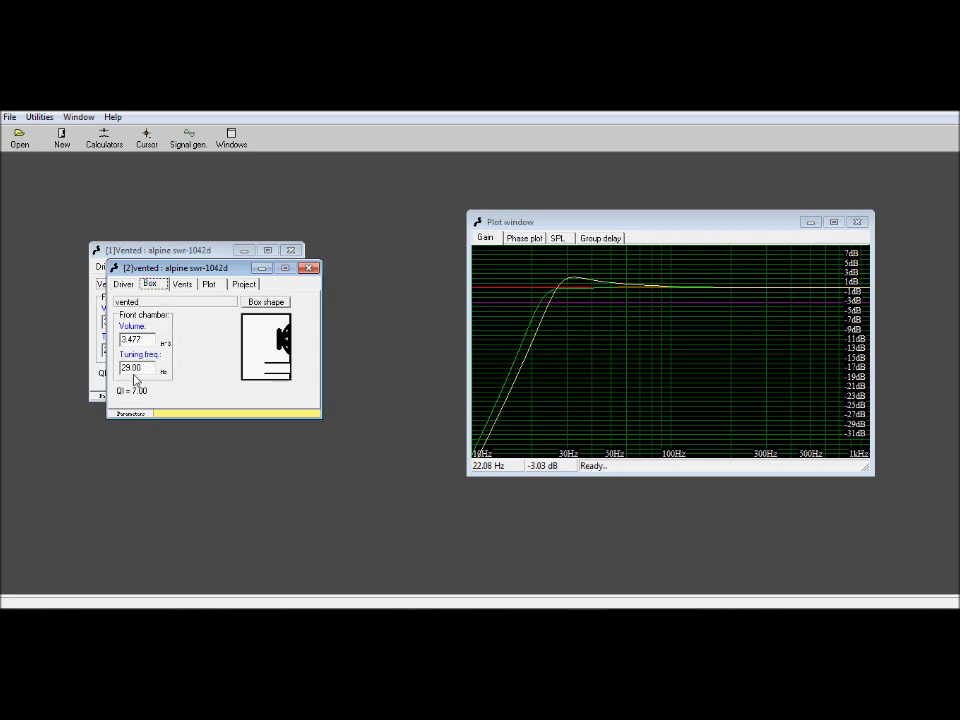
mouse_move(142, 382)
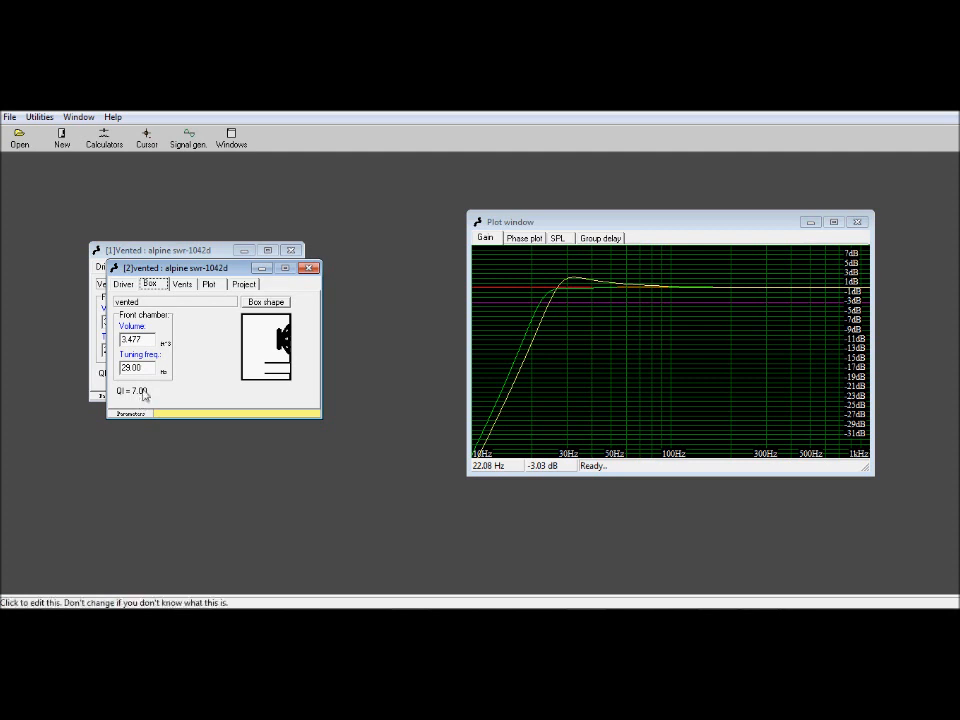
mouse_move(182, 370)
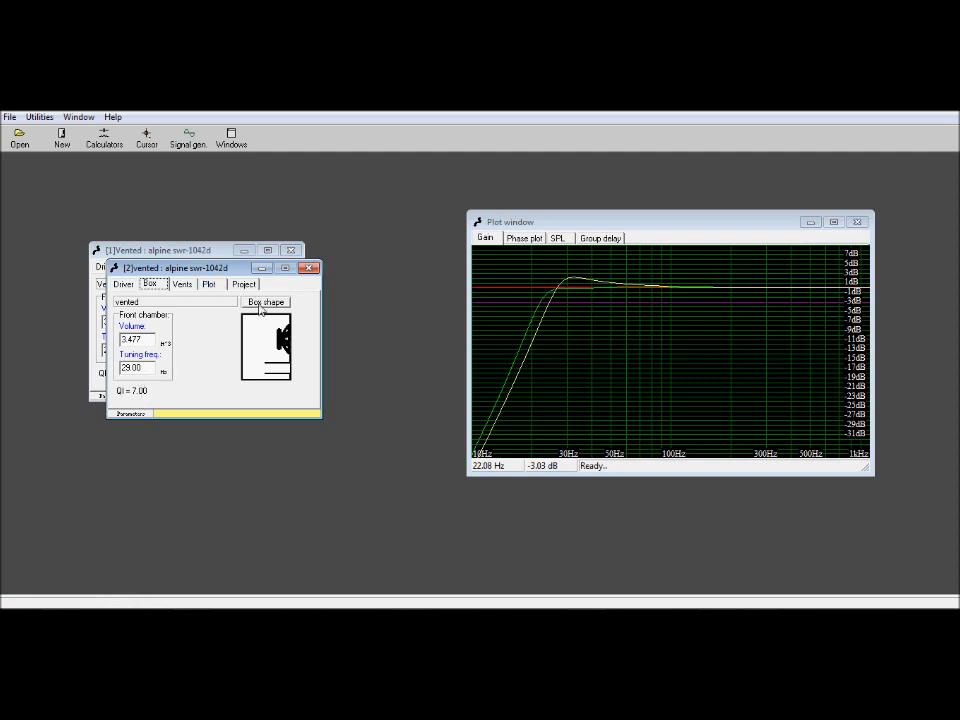
left_click(264, 302)
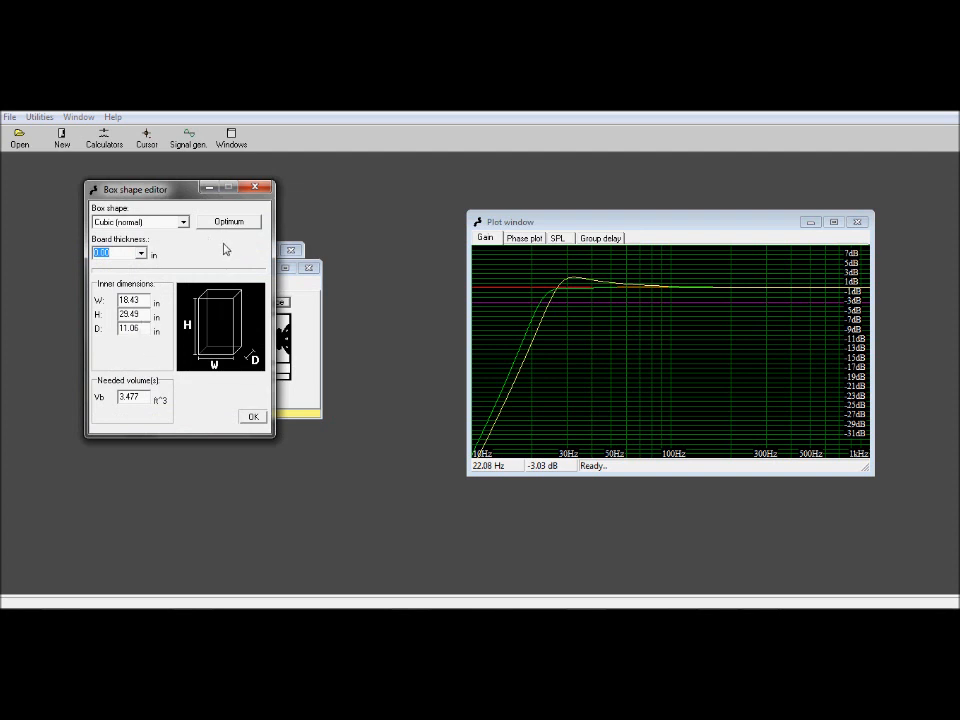
mouse_move(142, 256)
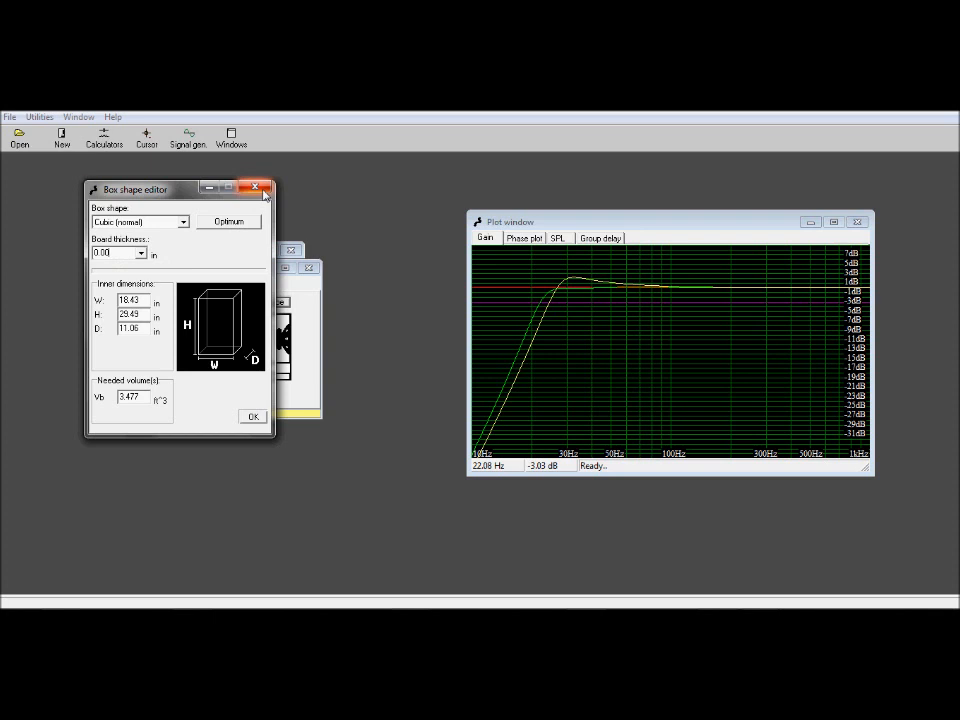
- Close the 29 Hz design's box shape editor after reviewing the cubic dimensions
left_click(252, 416)
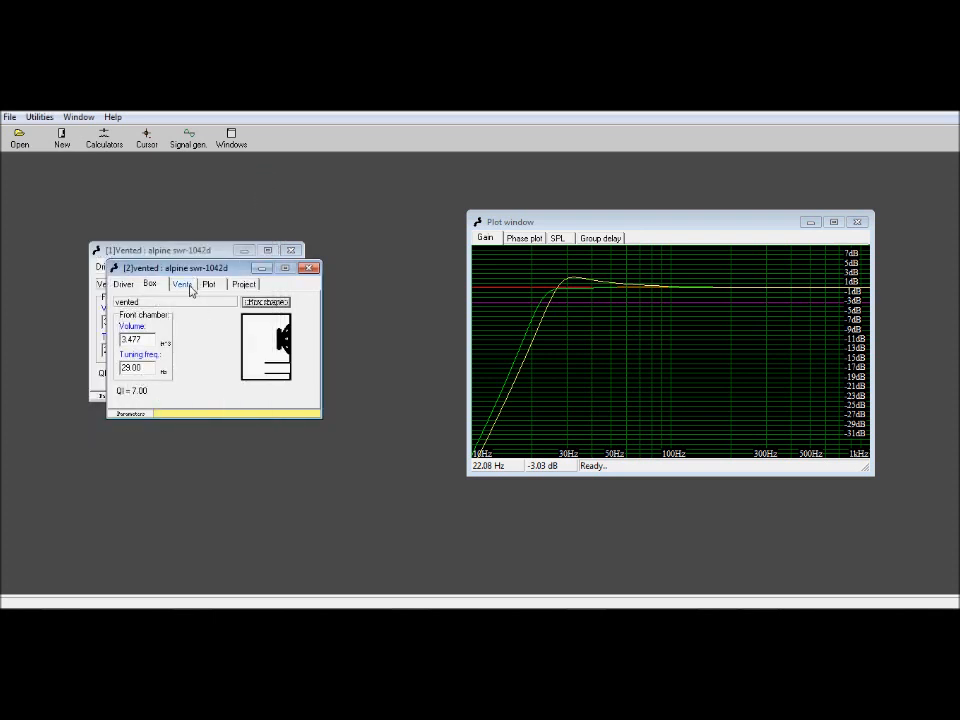
- Show the 29 Hz project's vent settings with one vent, diameter, length and vent mach
left_click(184, 284)
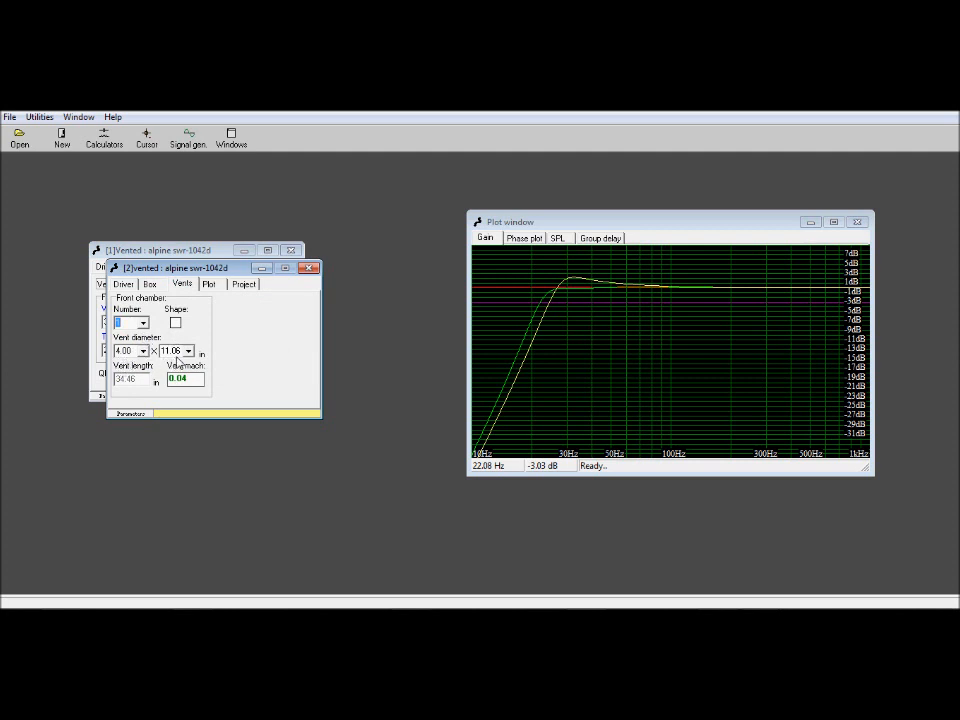
mouse_move(122, 396)
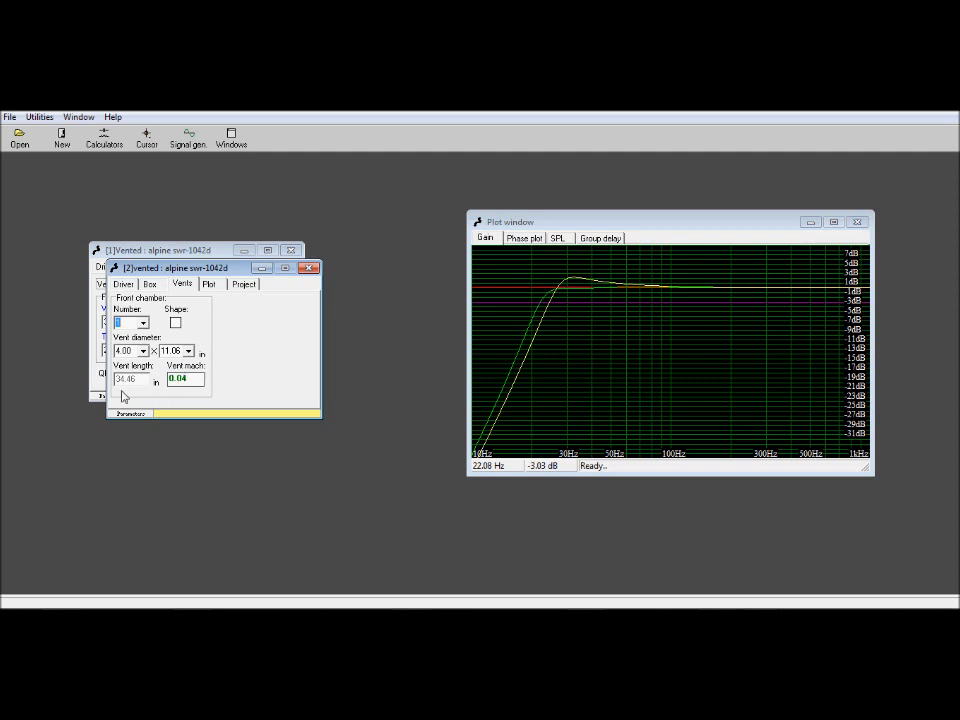
mouse_move(496, 358)
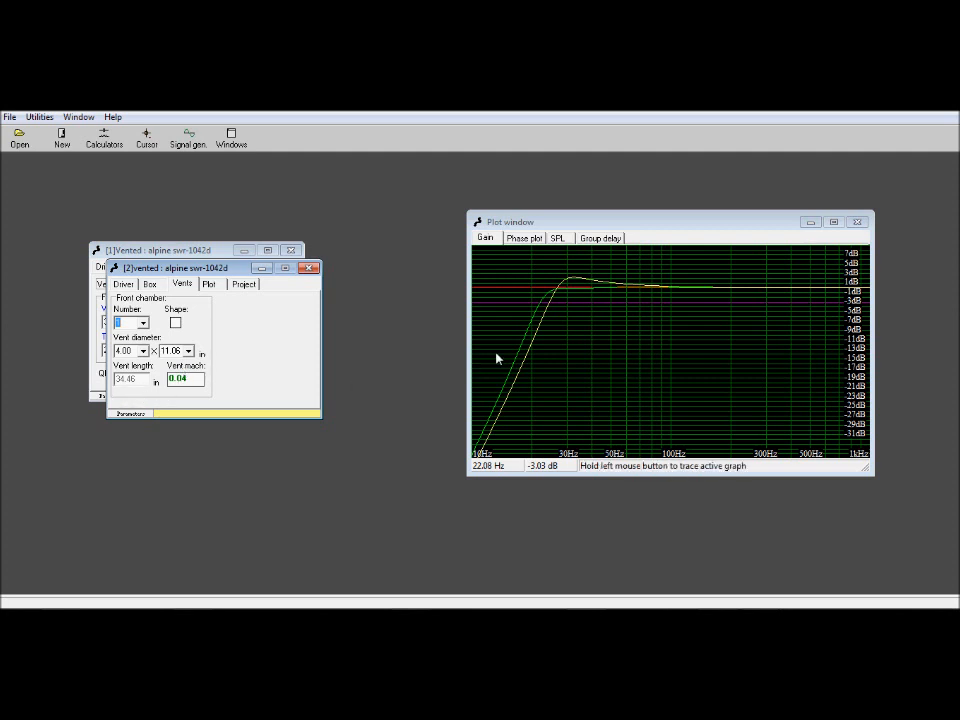
mouse_move(584, 320)
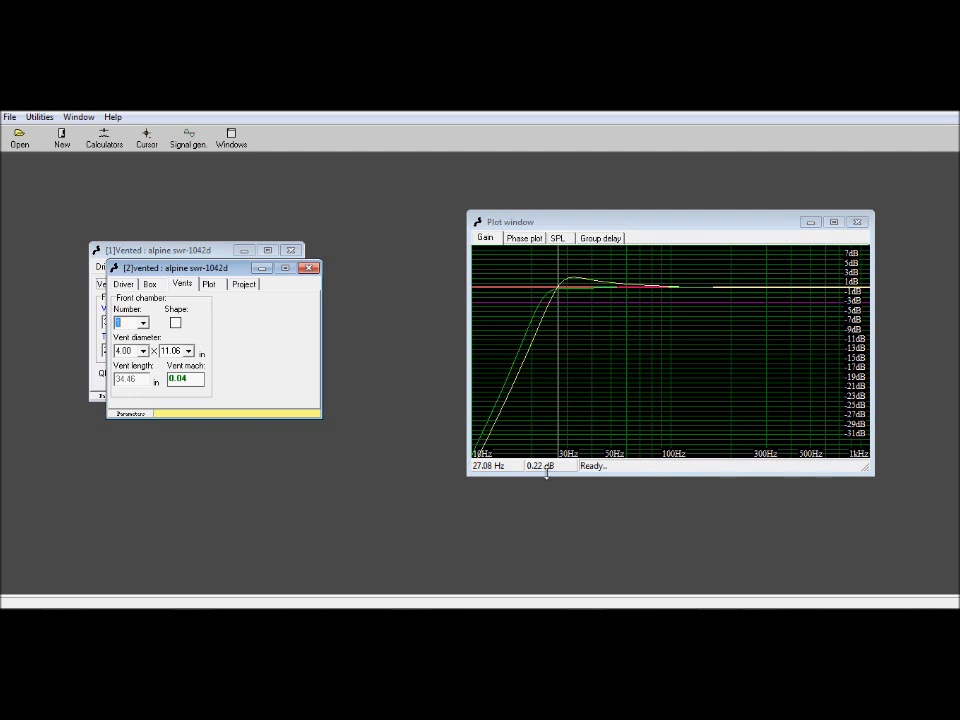
mouse_move(576, 402)
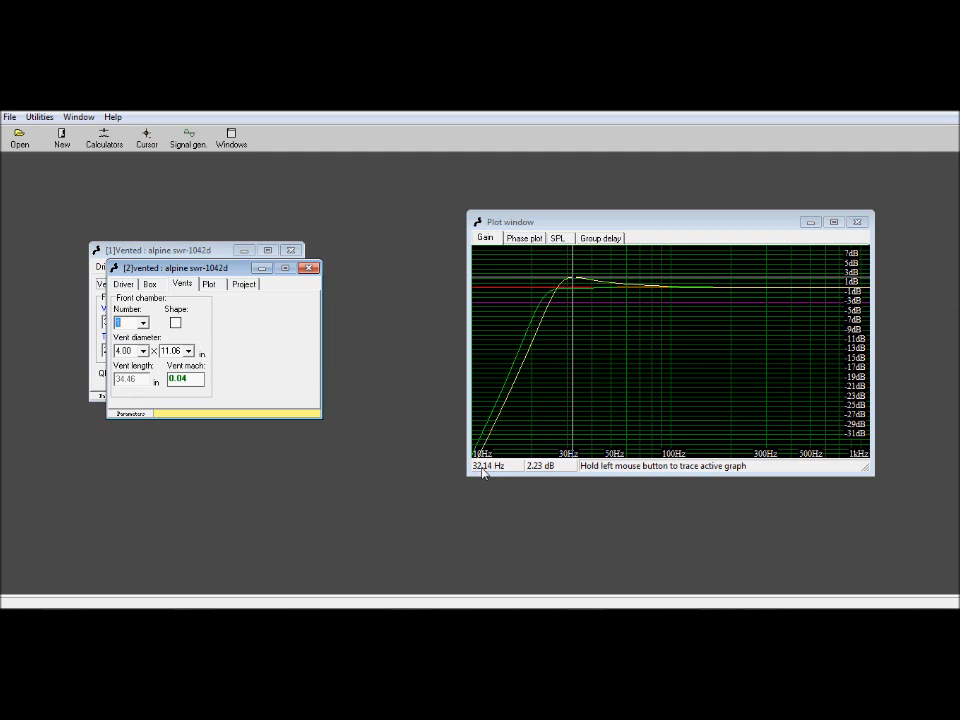
mouse_move(540, 470)
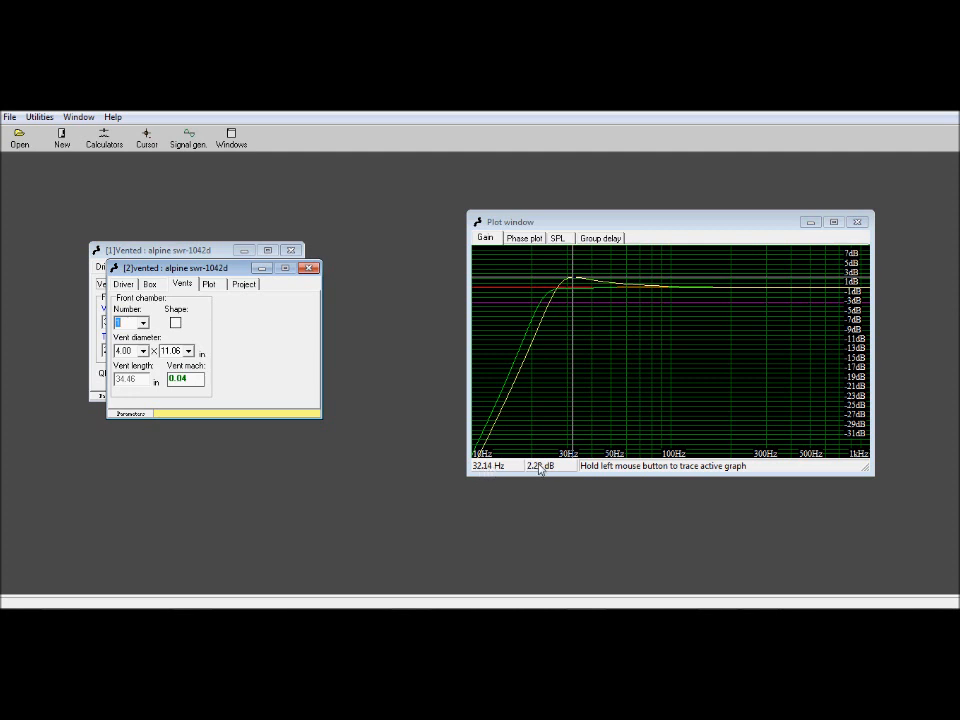
mouse_move(570, 380)
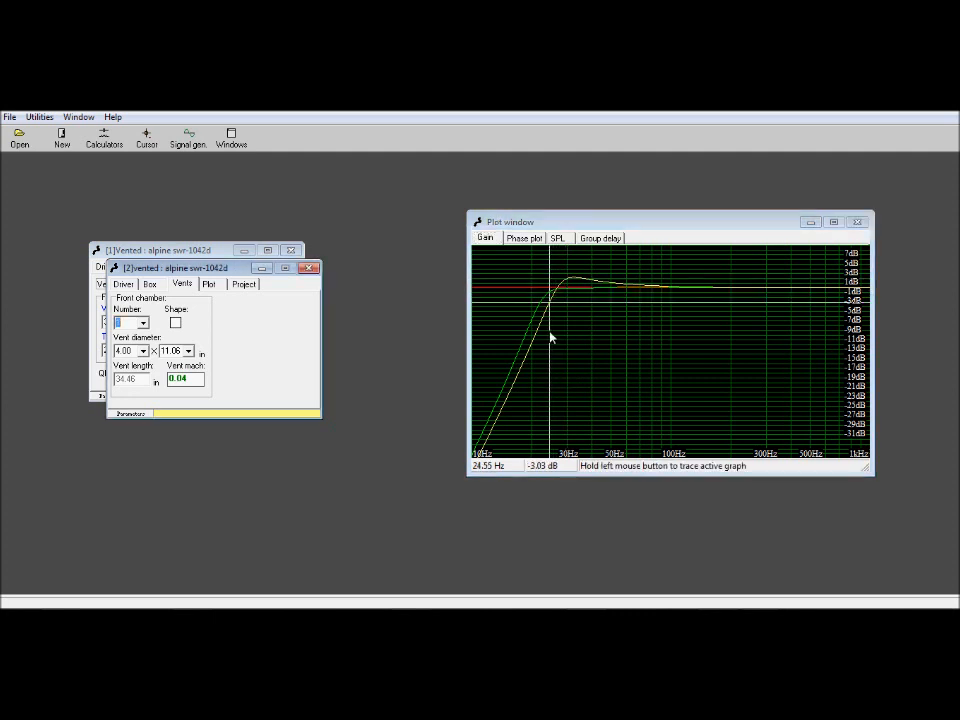
mouse_move(484, 474)
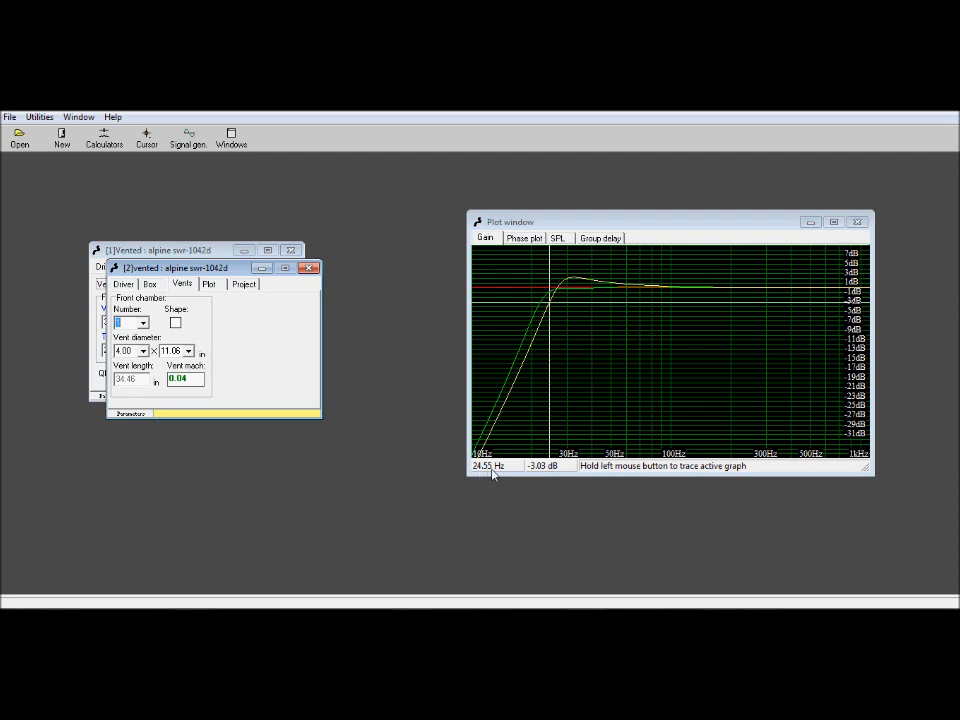
mouse_move(600, 344)
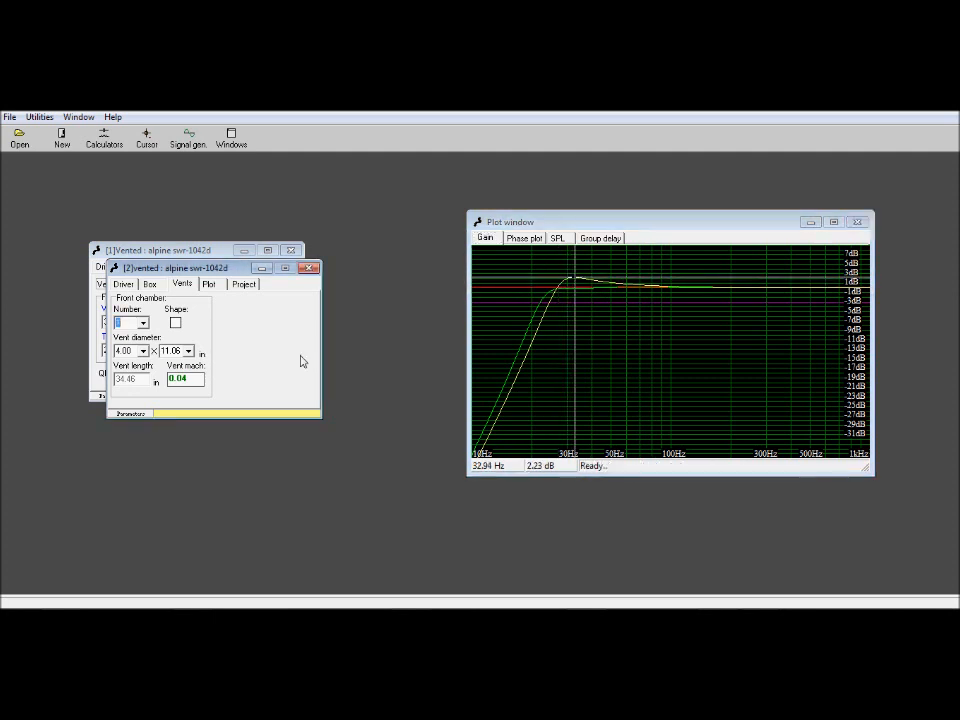
mouse_move(288, 312)
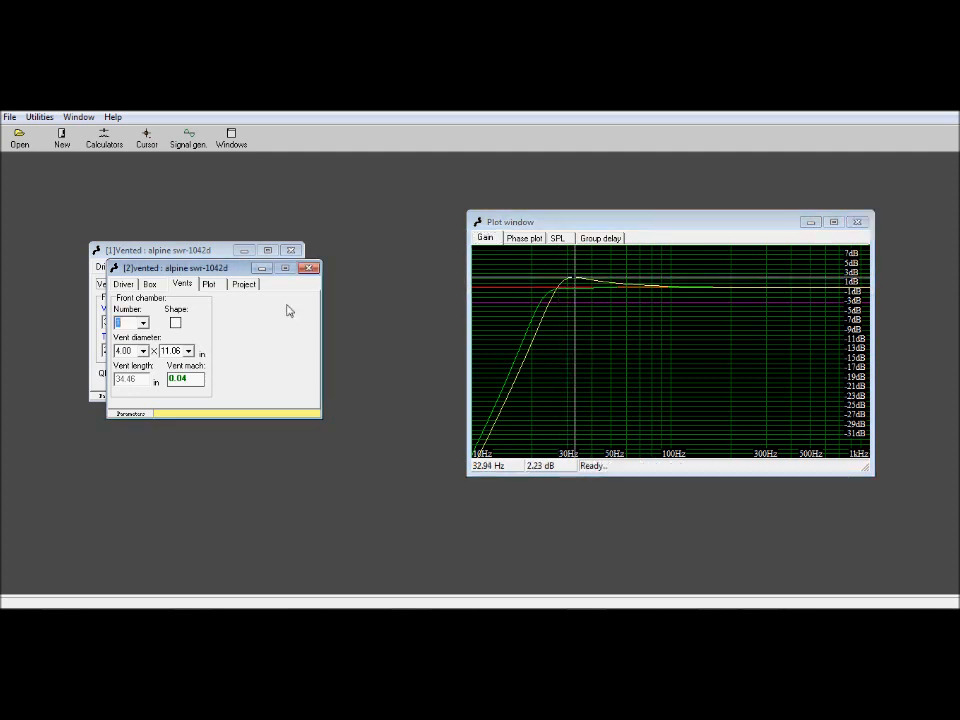
- Create a third Vented box project from the same own driver with driver parameters shown
left_click(60, 136)
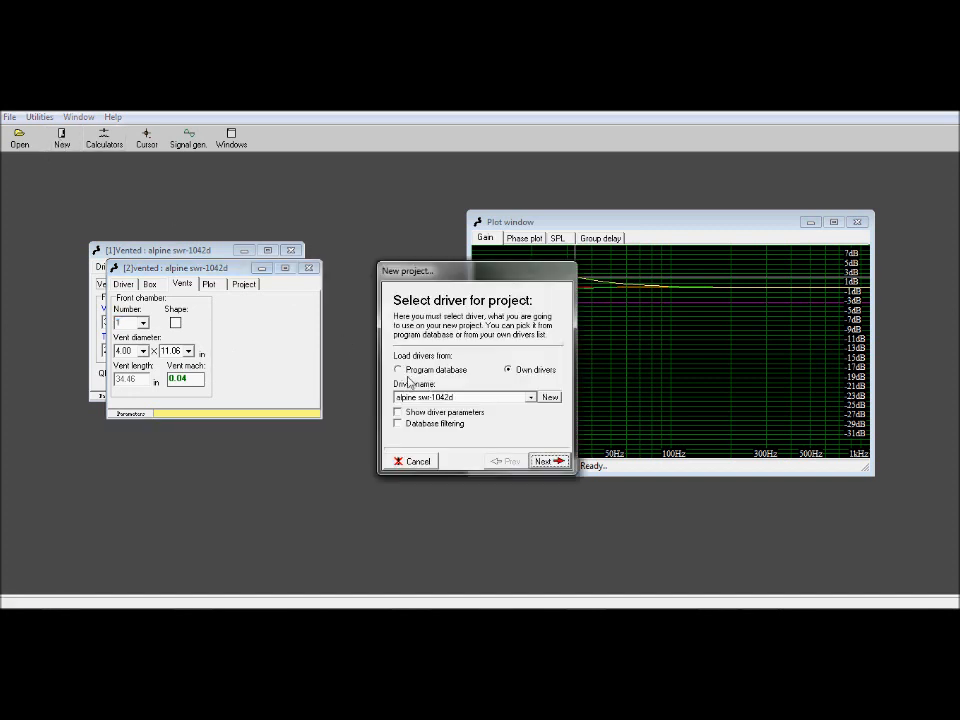
mouse_move(460, 404)
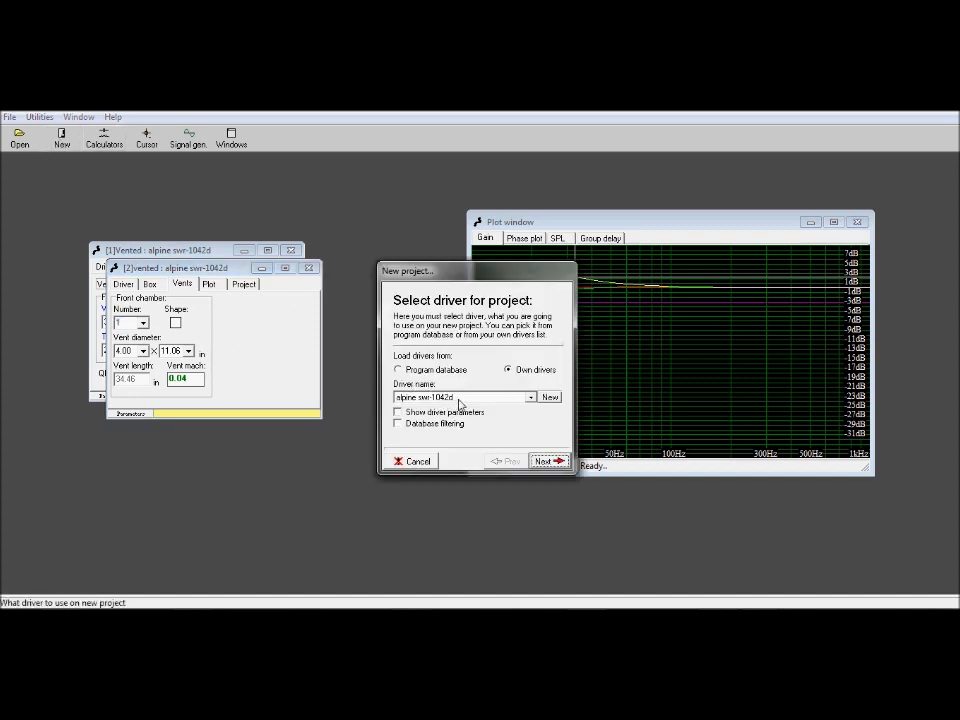
left_click(398, 412)
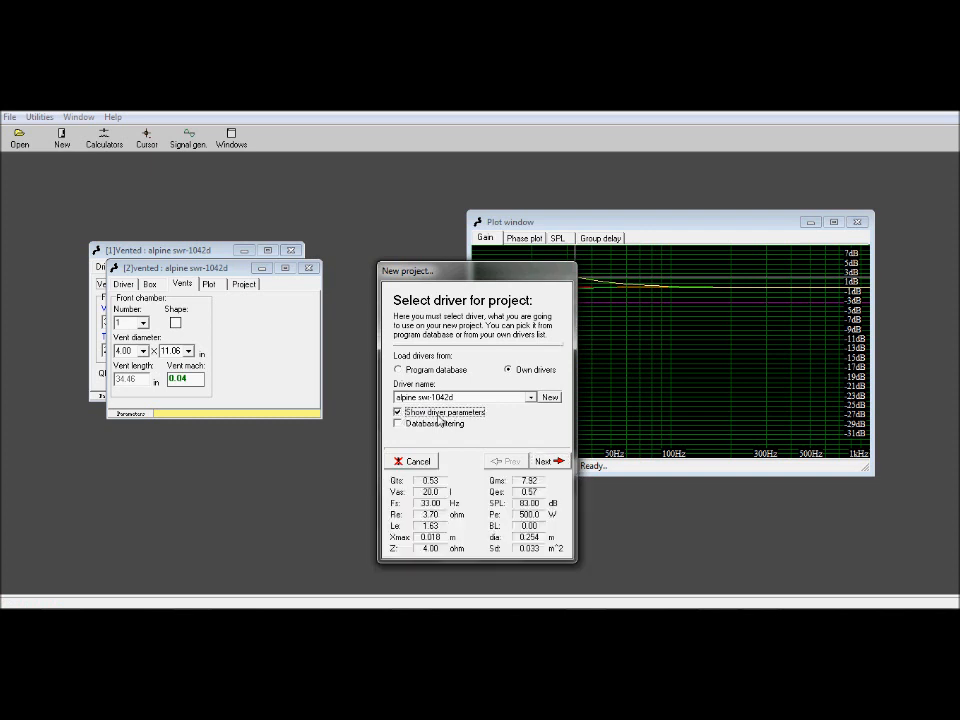
left_click(544, 460)
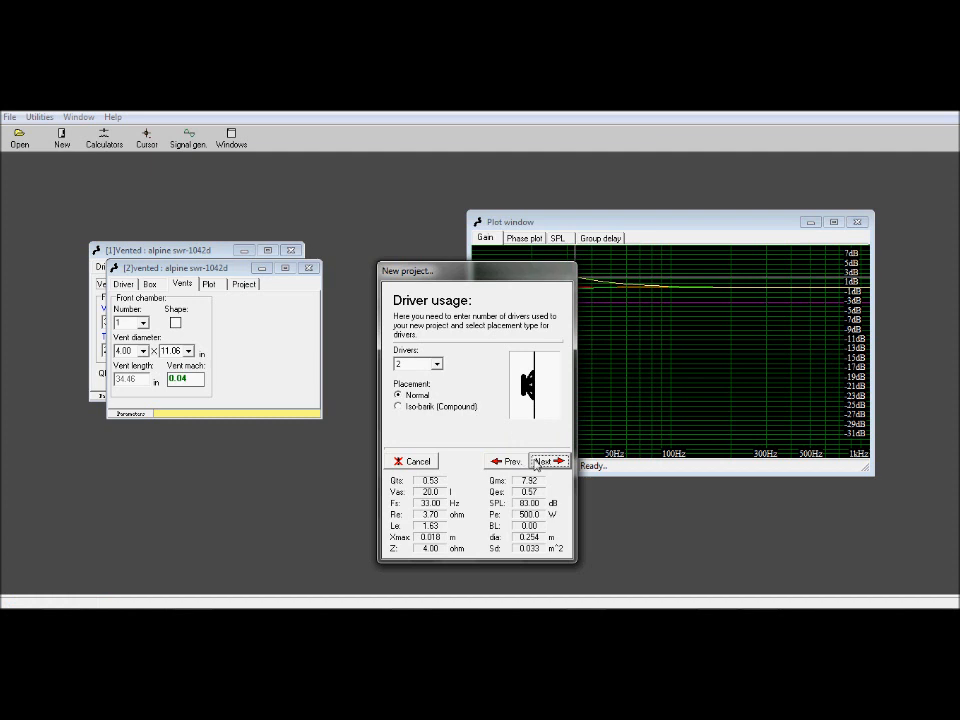
left_click(548, 460)
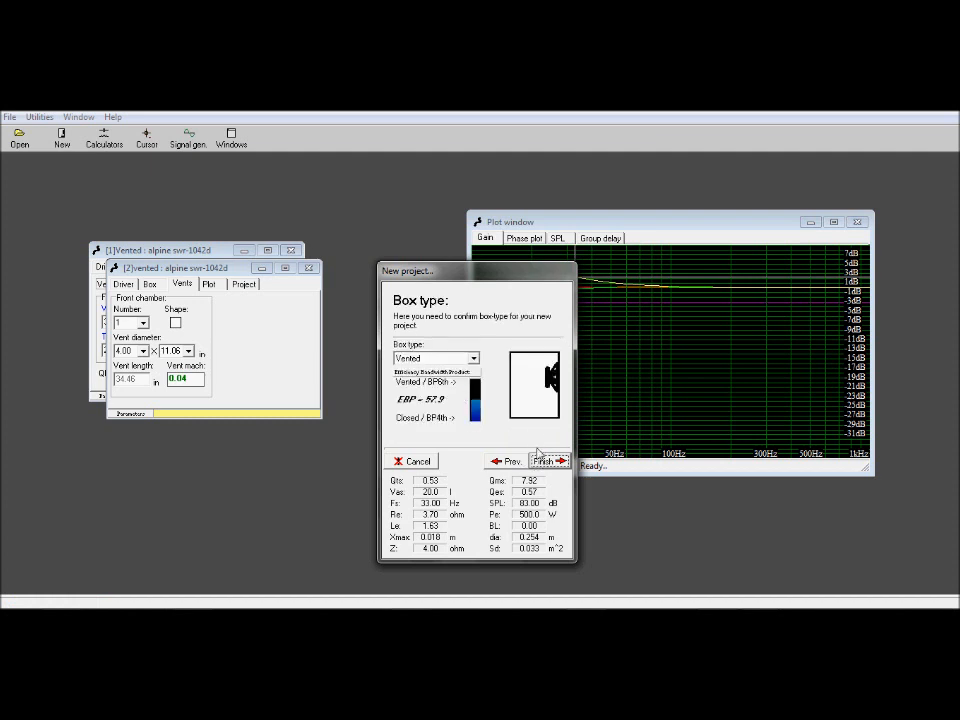
left_click(544, 460)
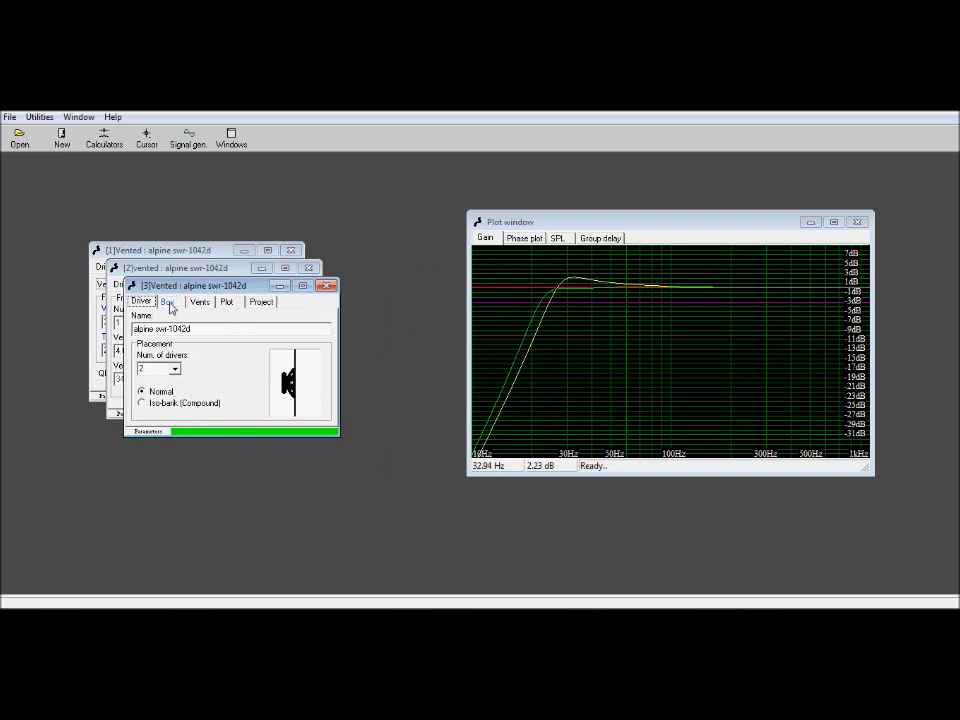
- Tune the new project's box to 37 Hz, adding its gain curve, and view its vents
left_click(168, 300)
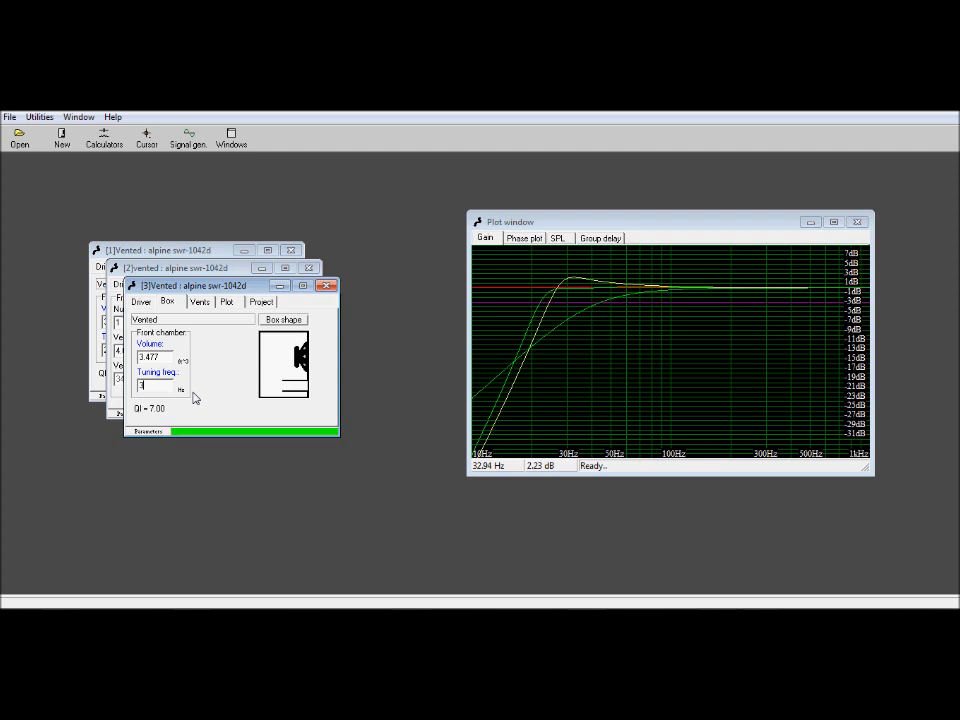
type("37")
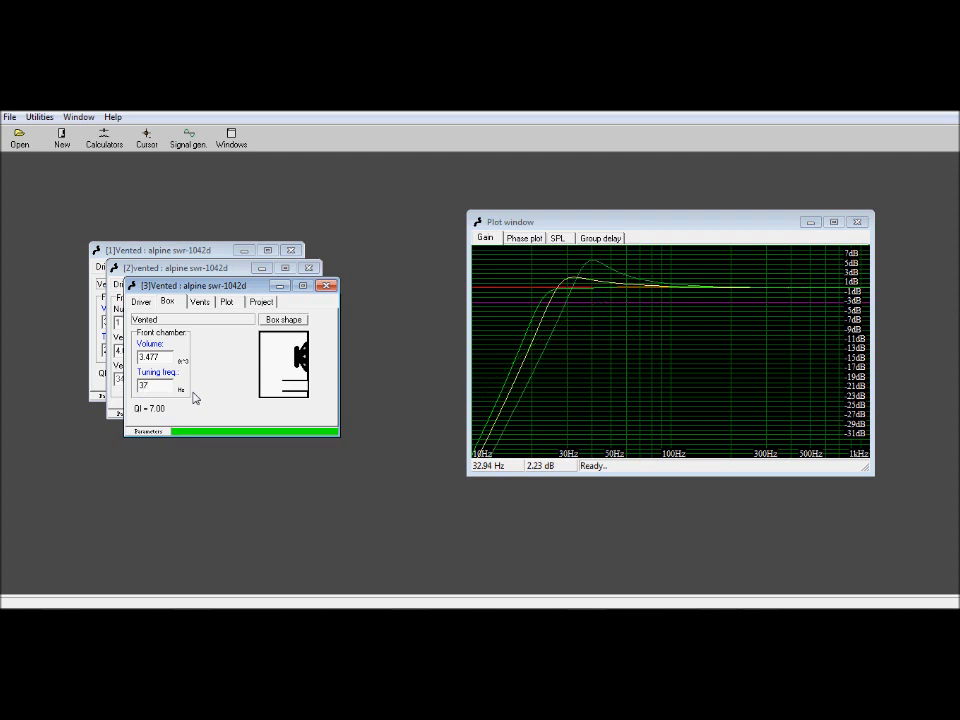
mouse_move(240, 404)
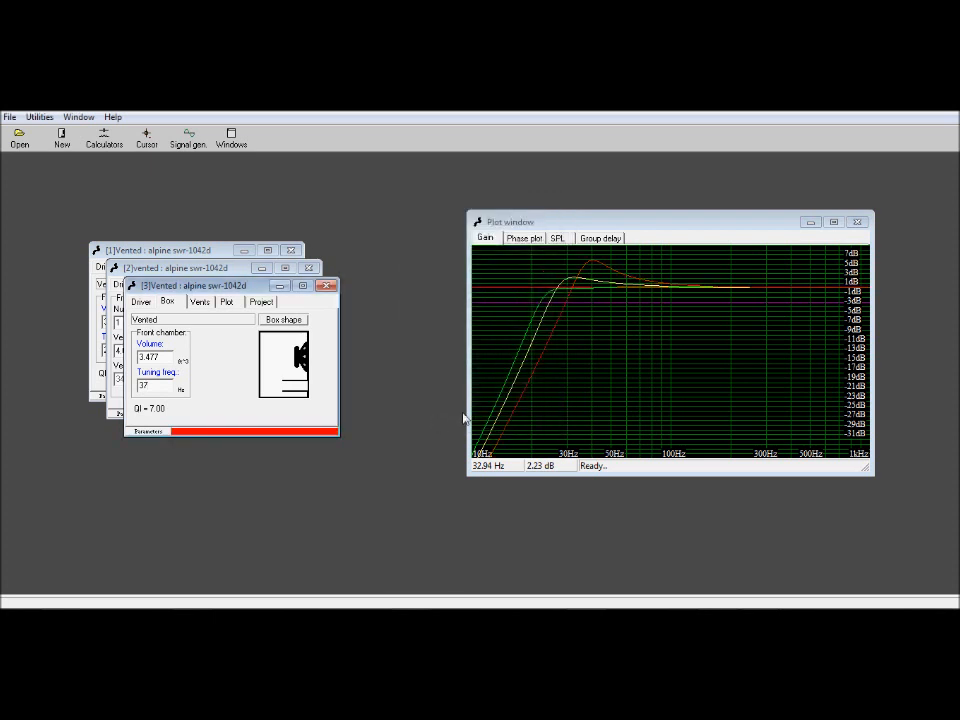
mouse_move(478, 424)
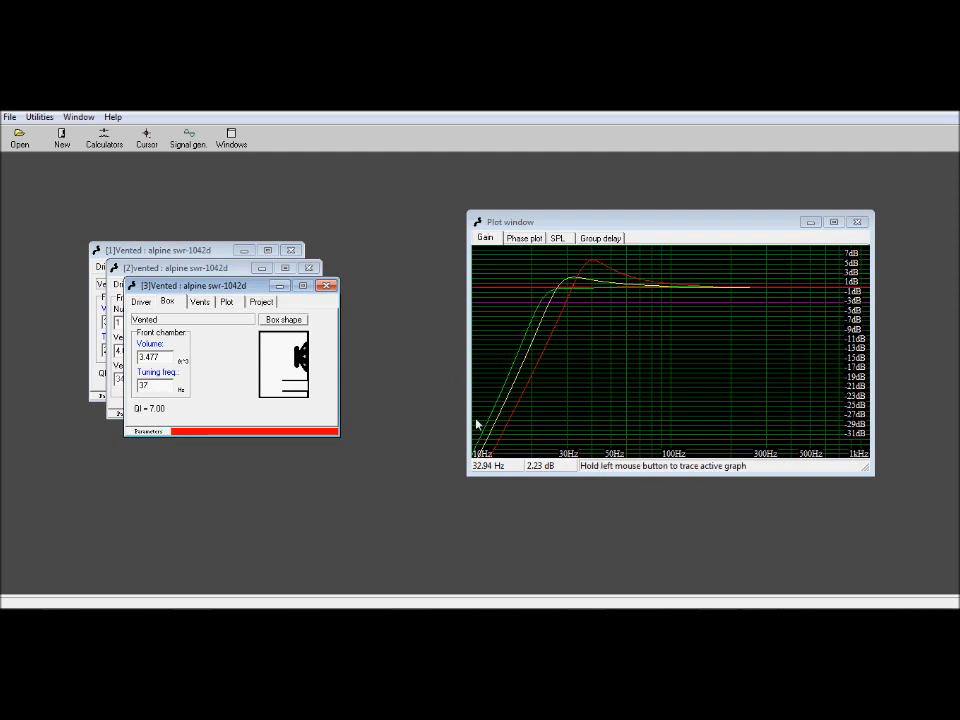
mouse_move(204, 364)
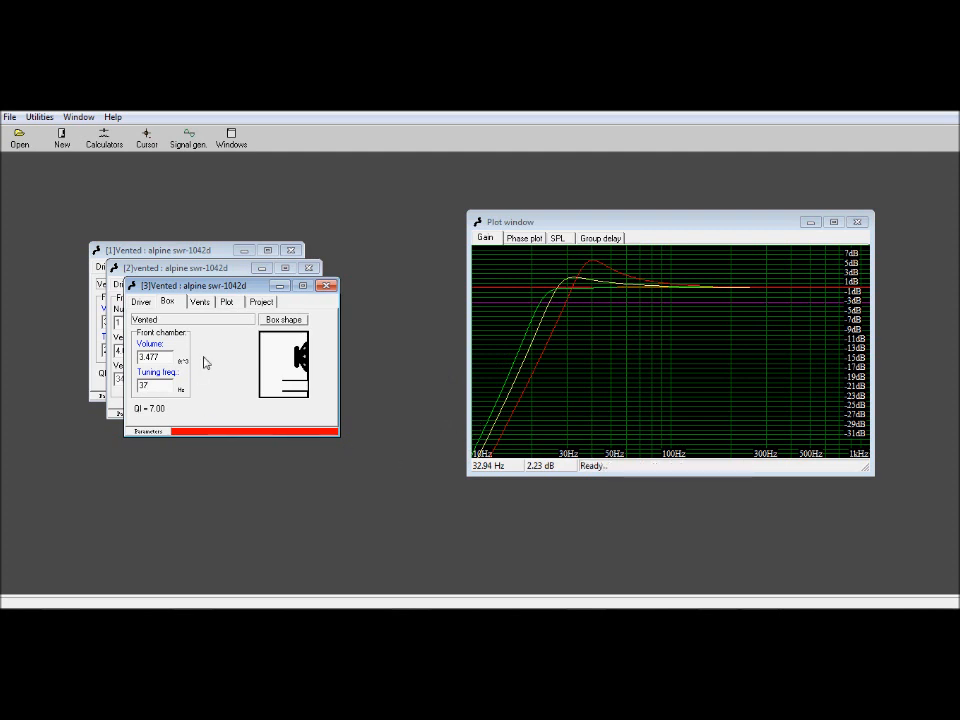
left_click(200, 300)
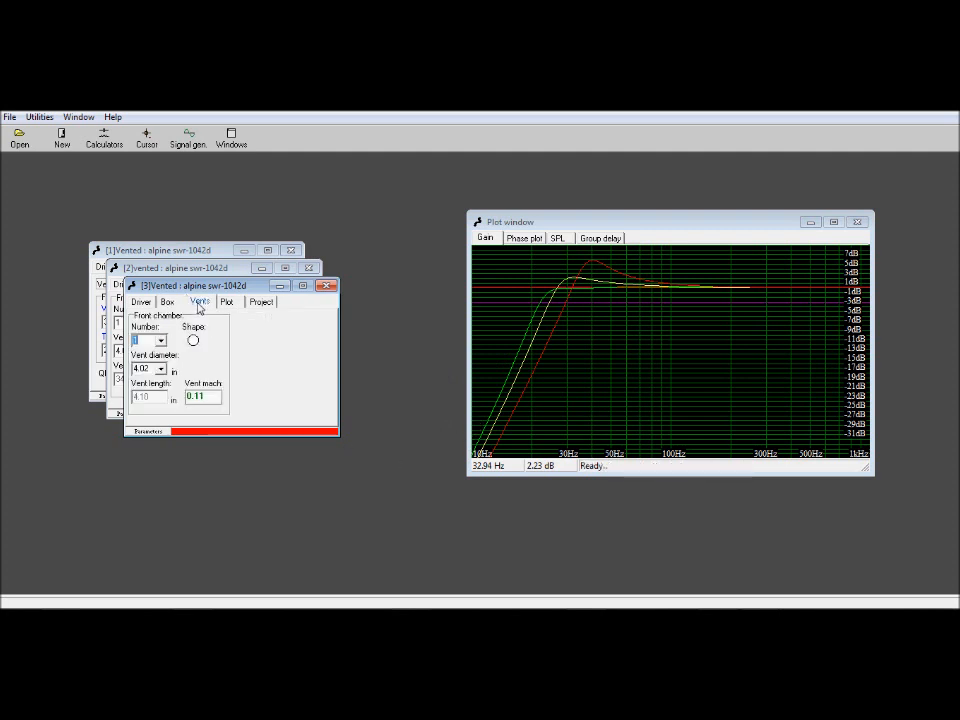
mouse_move(192, 344)
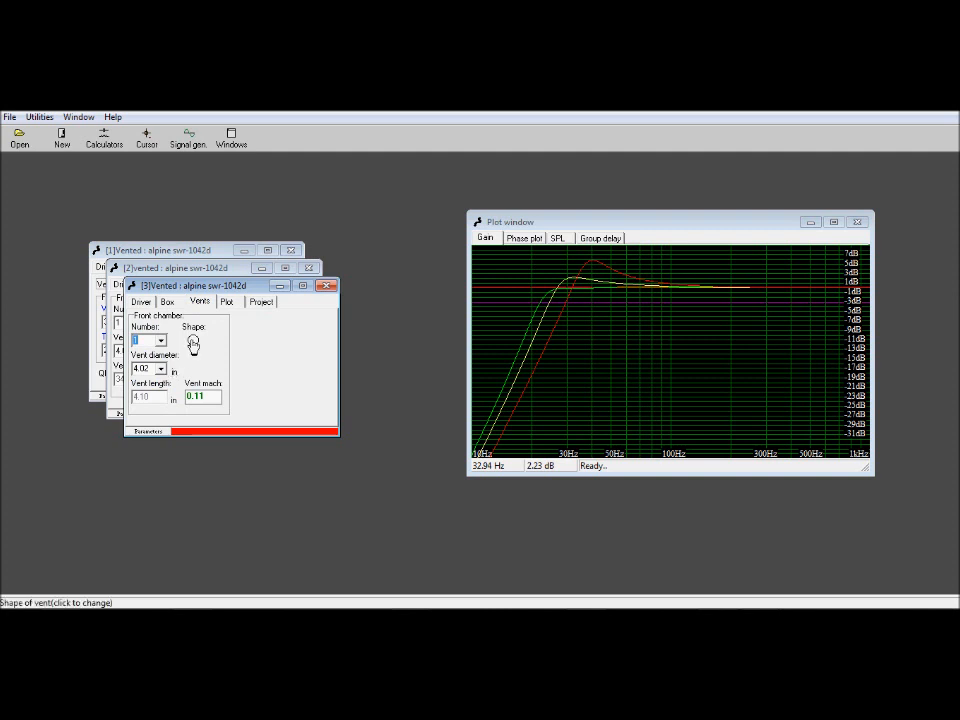
- Switch the third project's vent shape from round to square, giving 0.09 vent mach
left_click(192, 340)
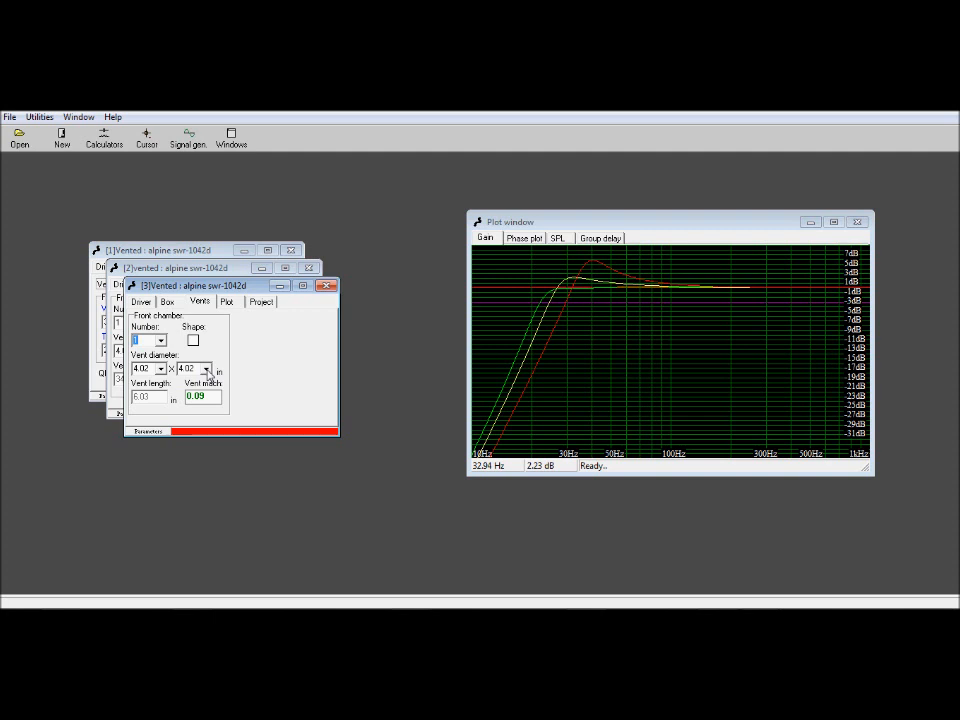
left_click(166, 302)
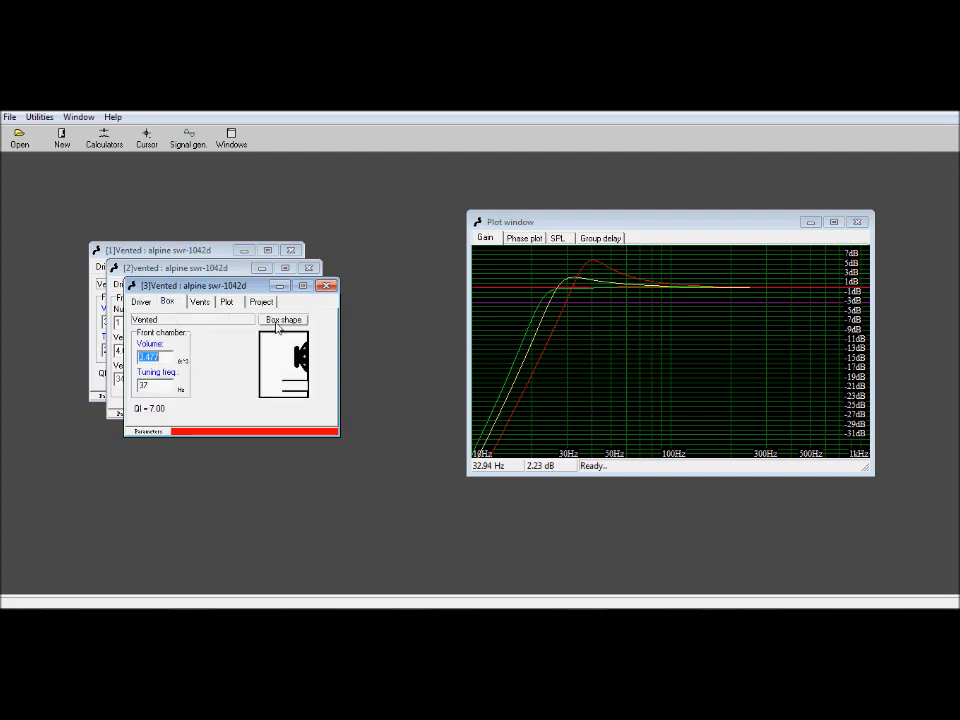
- Optimize the box shape to get inner dimensions for the 3.477 ft³ volume
left_click(284, 320)
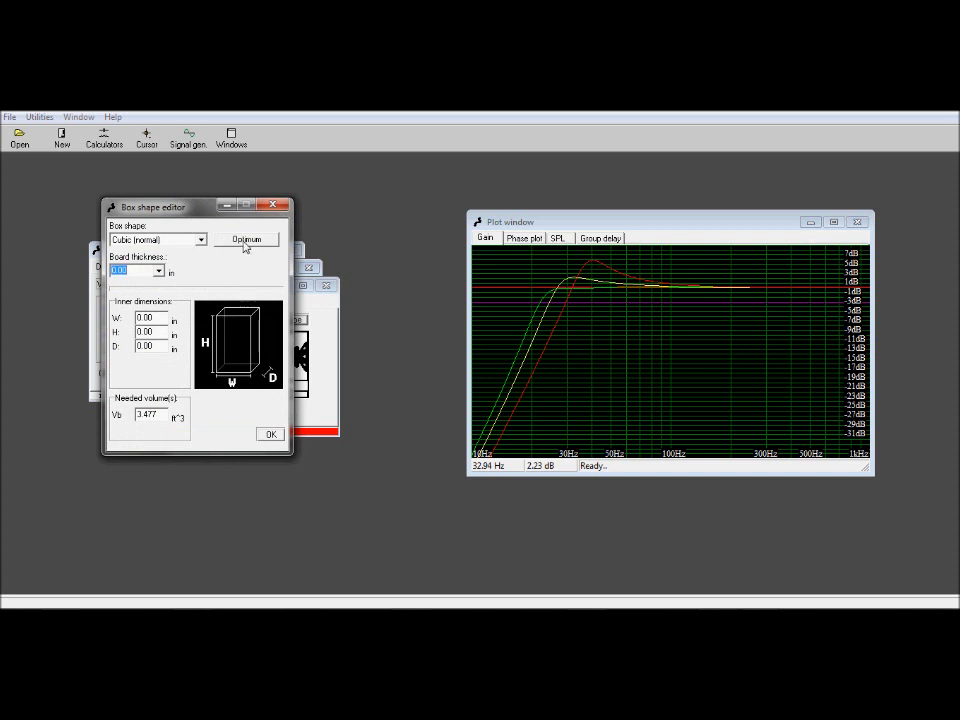
left_click(246, 240)
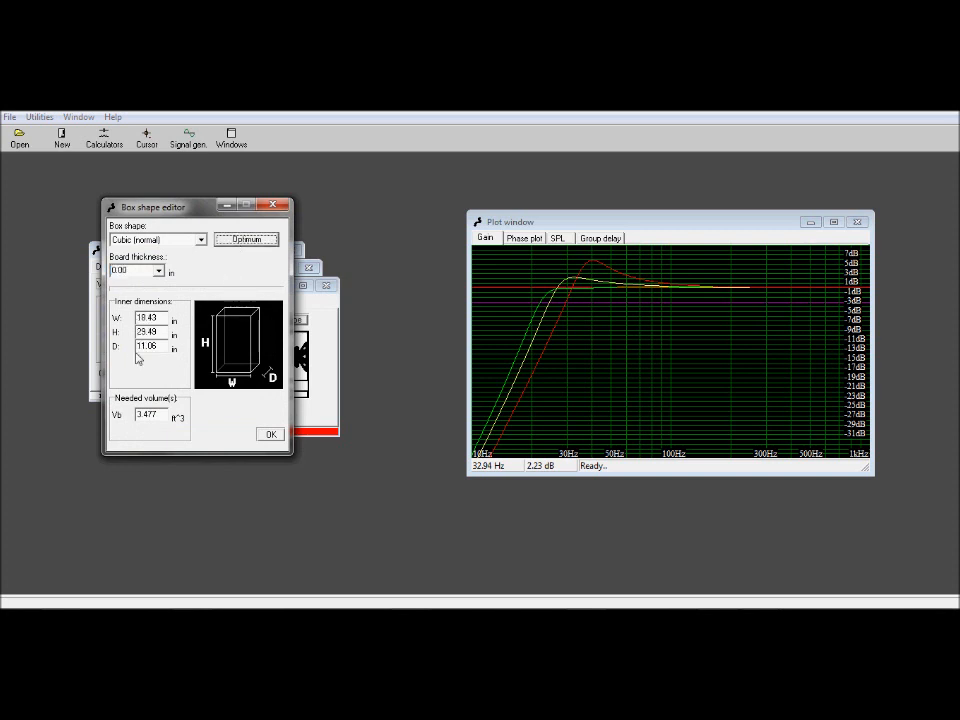
mouse_move(242, 280)
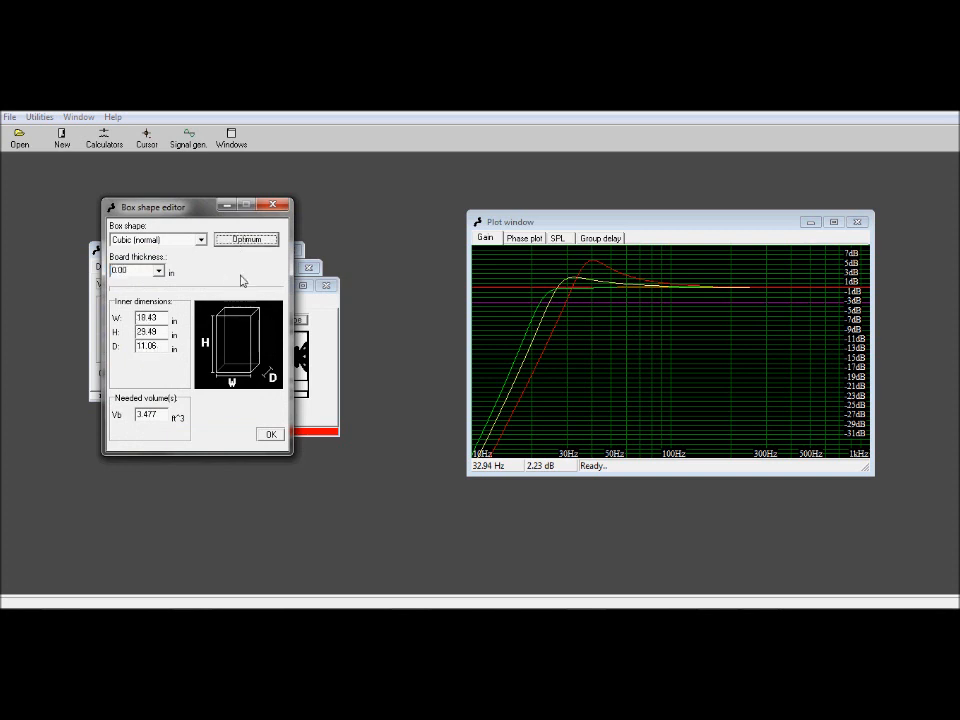
mouse_move(288, 410)
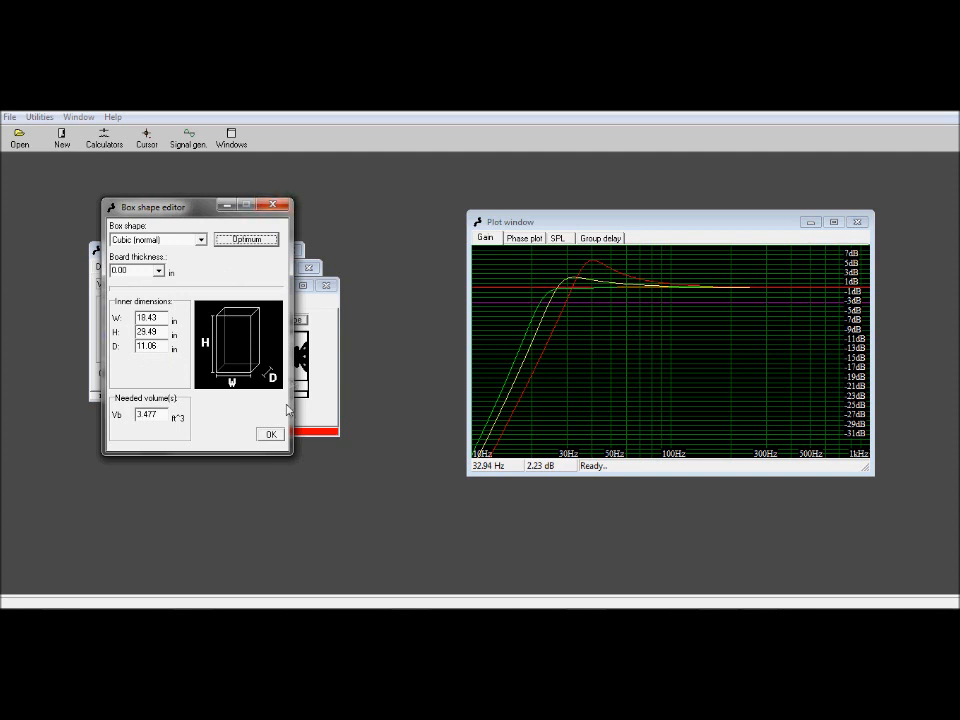
- Make the rectangular vent 11.06 in tall and 2 in wide, recalculating length to 0.07 mach
left_click(270, 432)
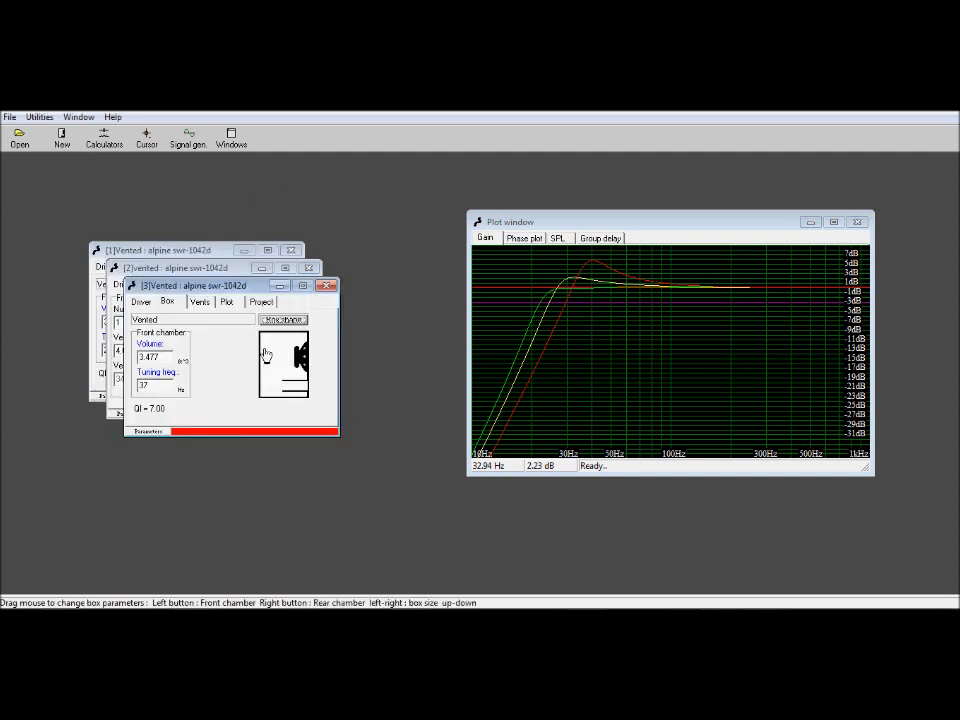
left_click(200, 300)
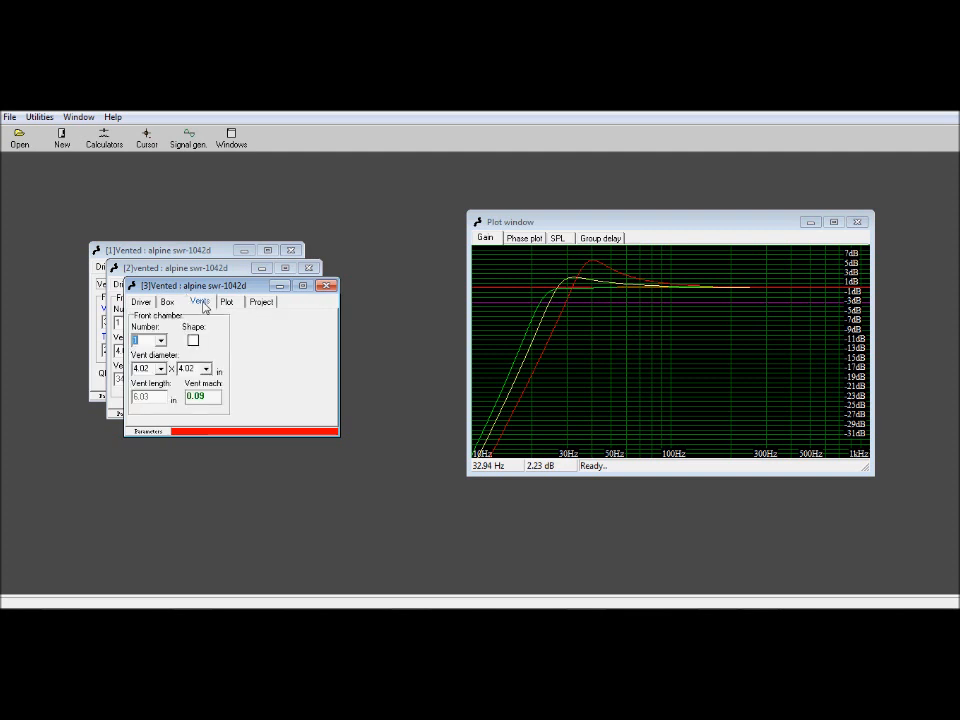
triple_click(188, 368)
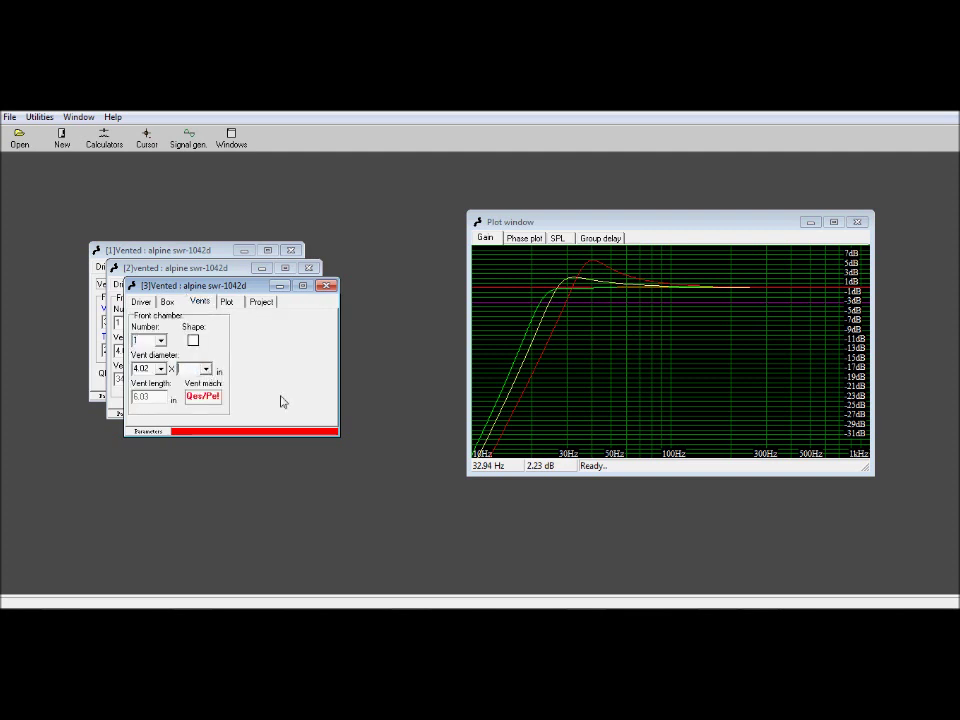
left_click(204, 396)
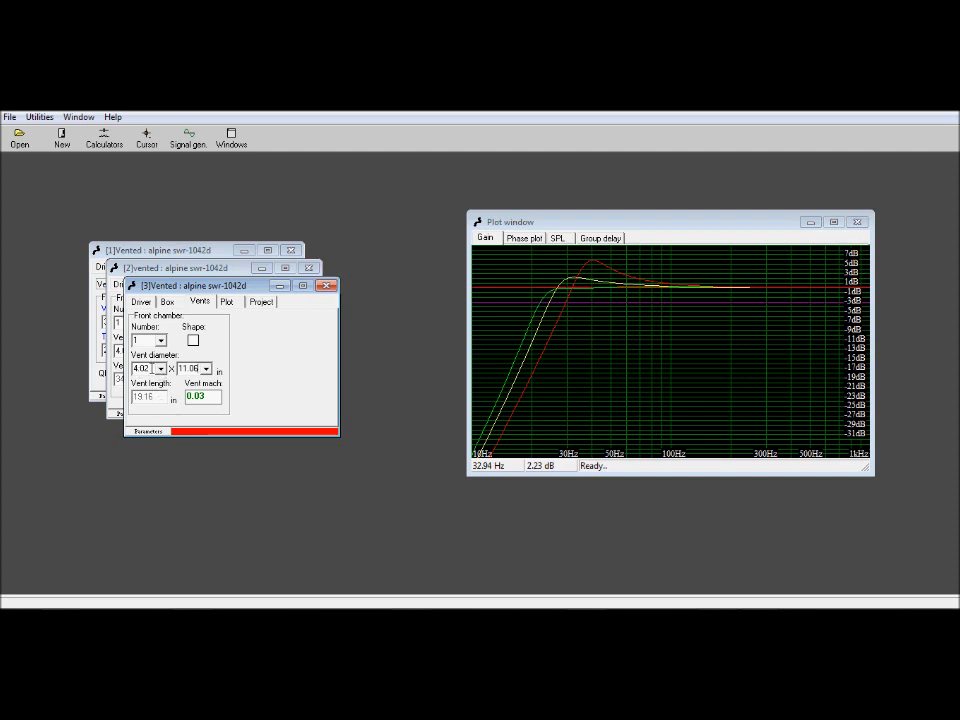
triple_click(144, 368)
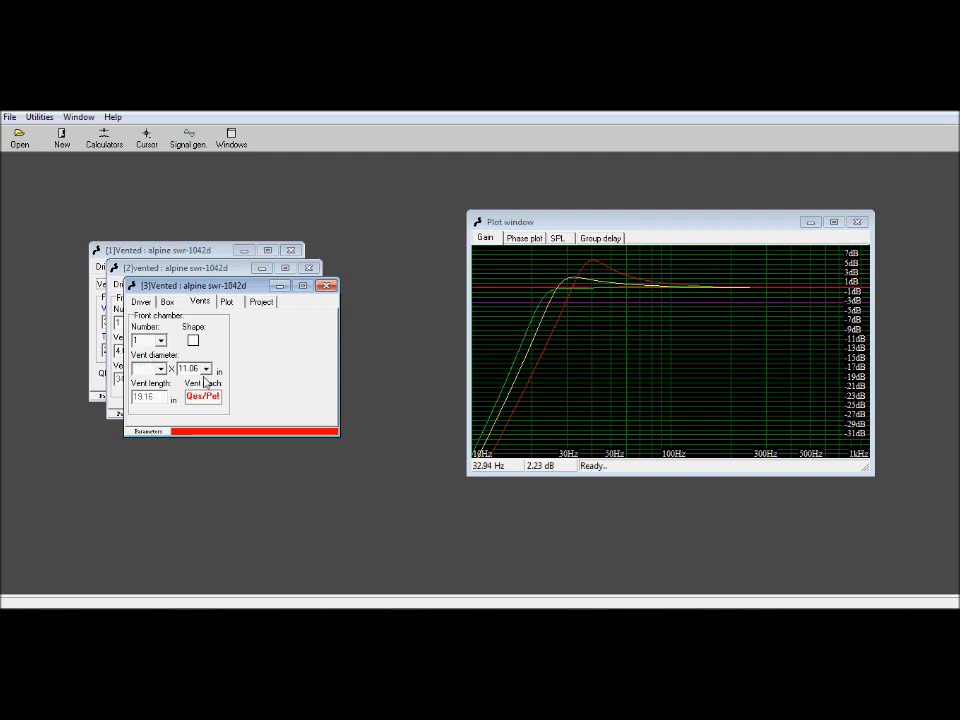
left_click(204, 396)
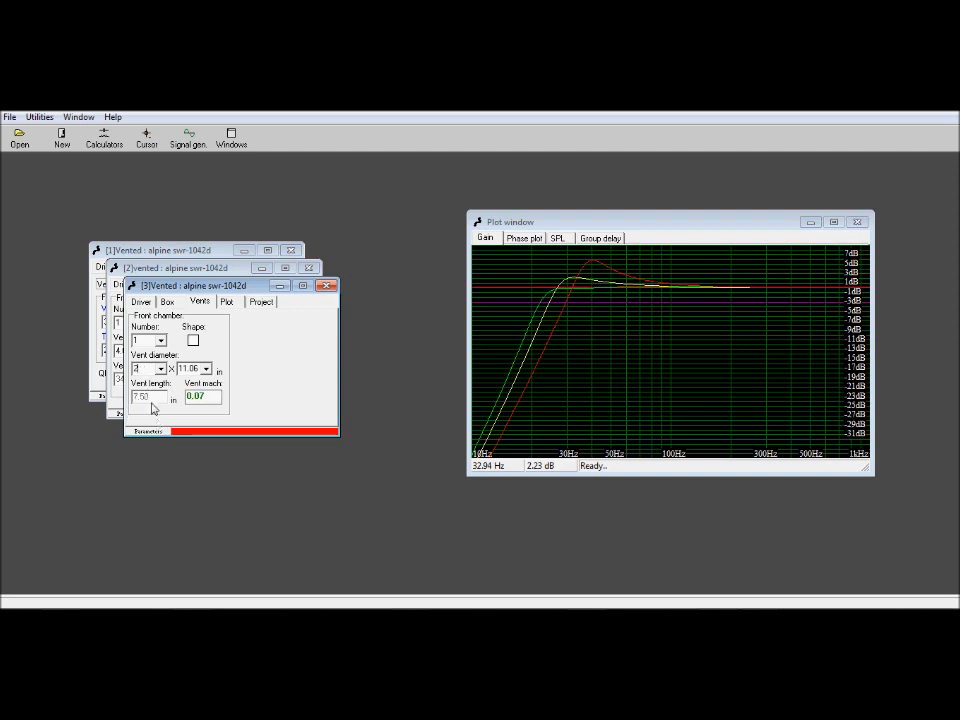
mouse_move(170, 404)
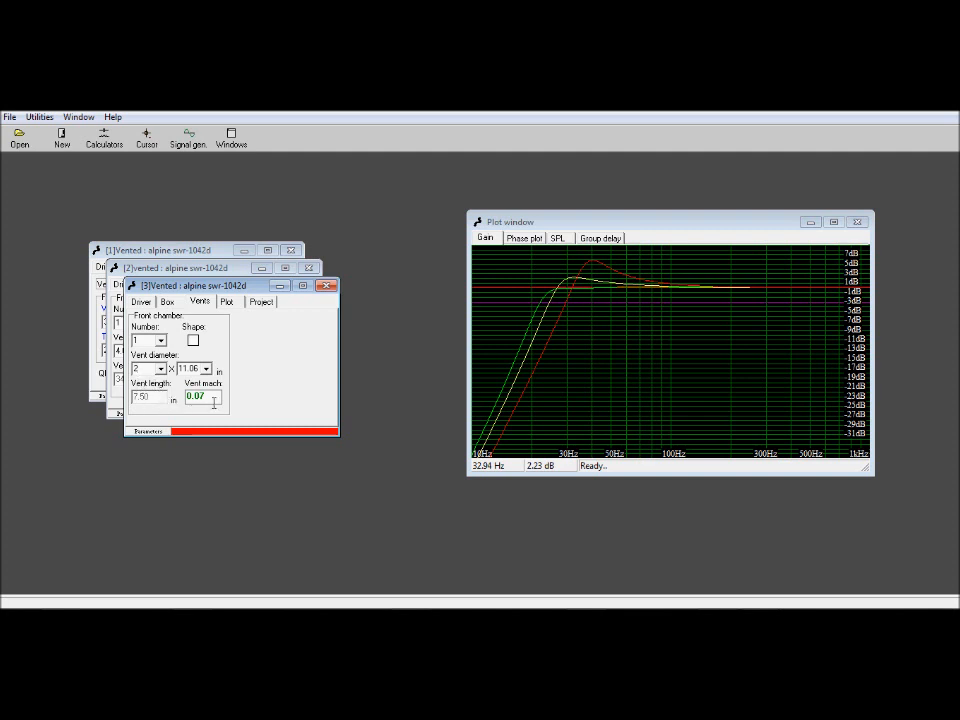
mouse_move(200, 384)
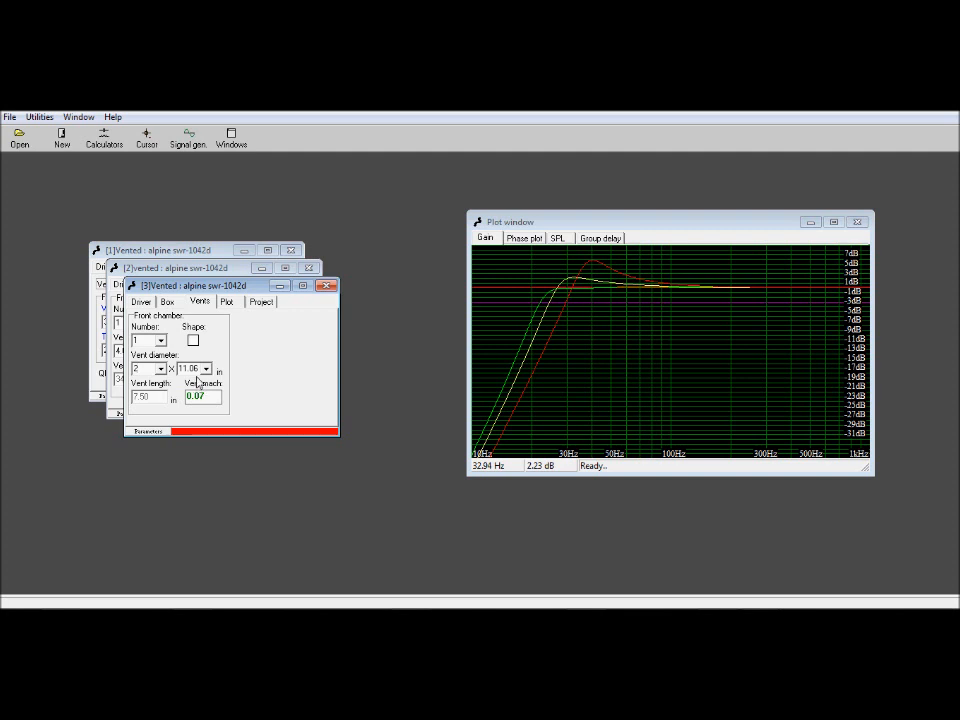
mouse_move(596, 304)
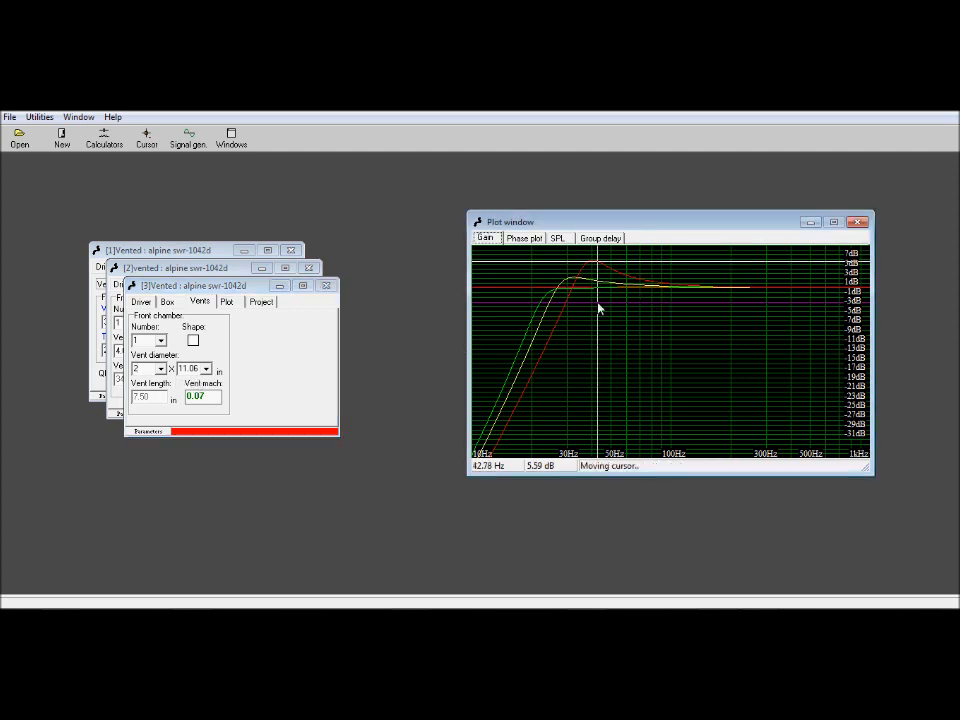
mouse_move(592, 312)
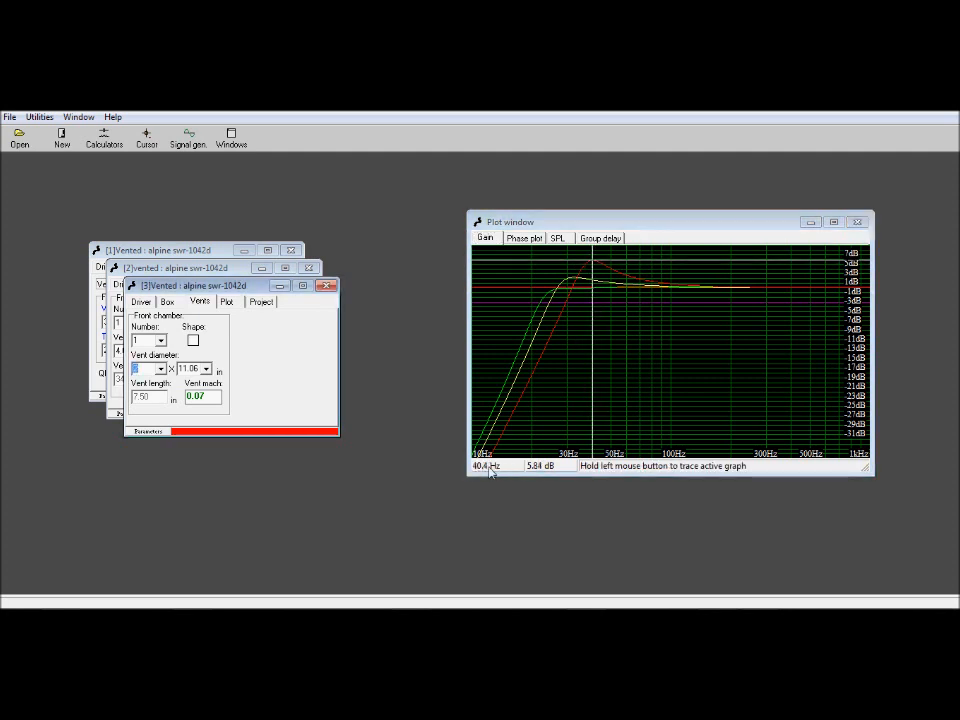
mouse_move(570, 470)
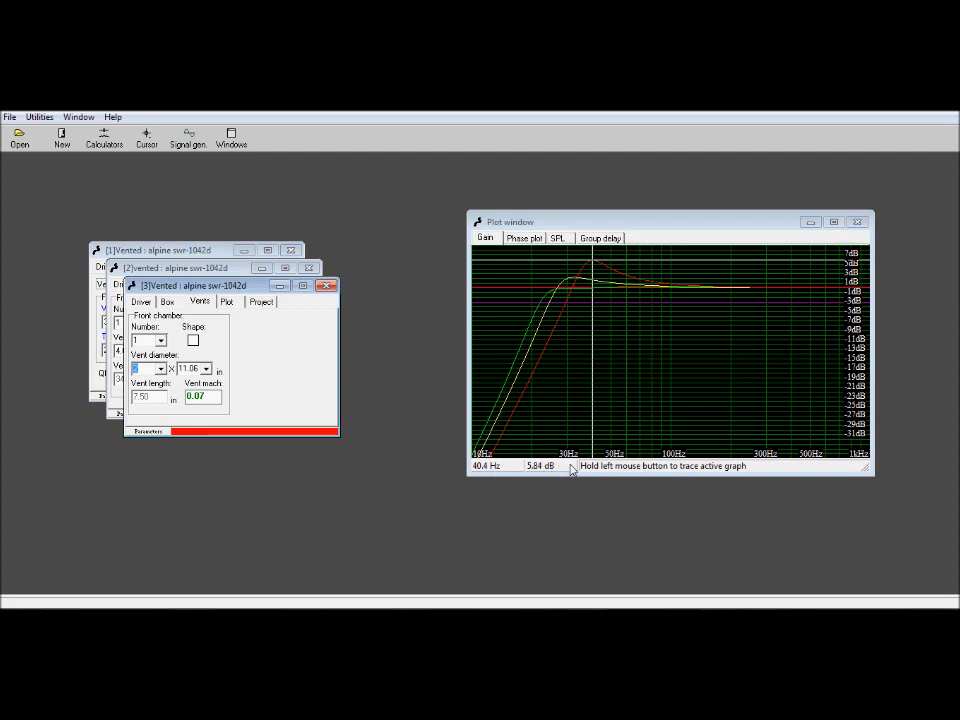
mouse_move(548, 472)
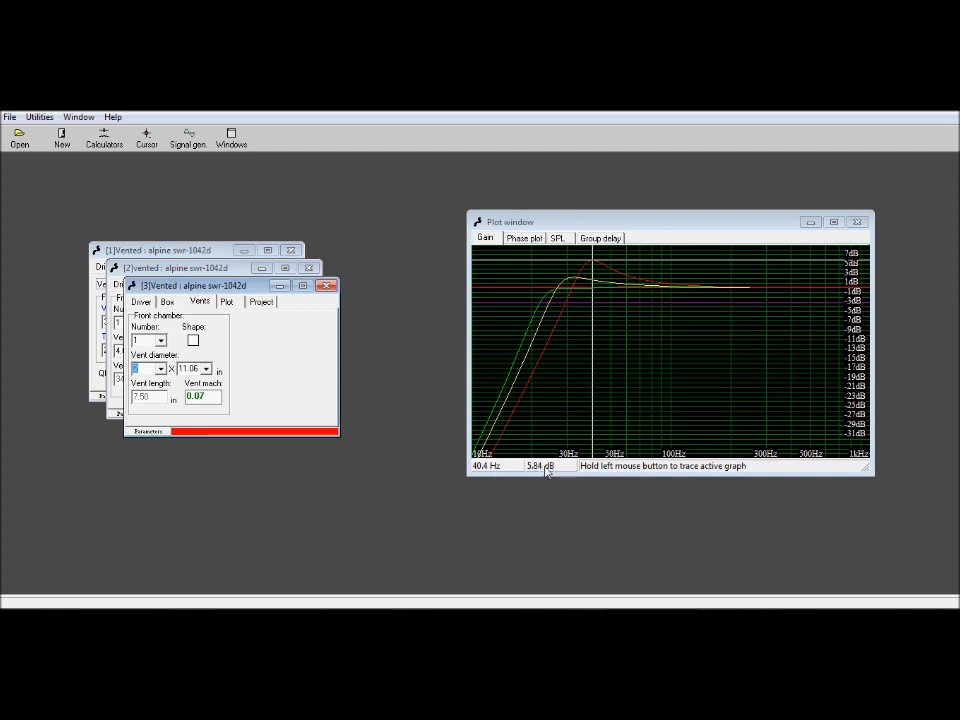
mouse_move(590, 420)
type("2")
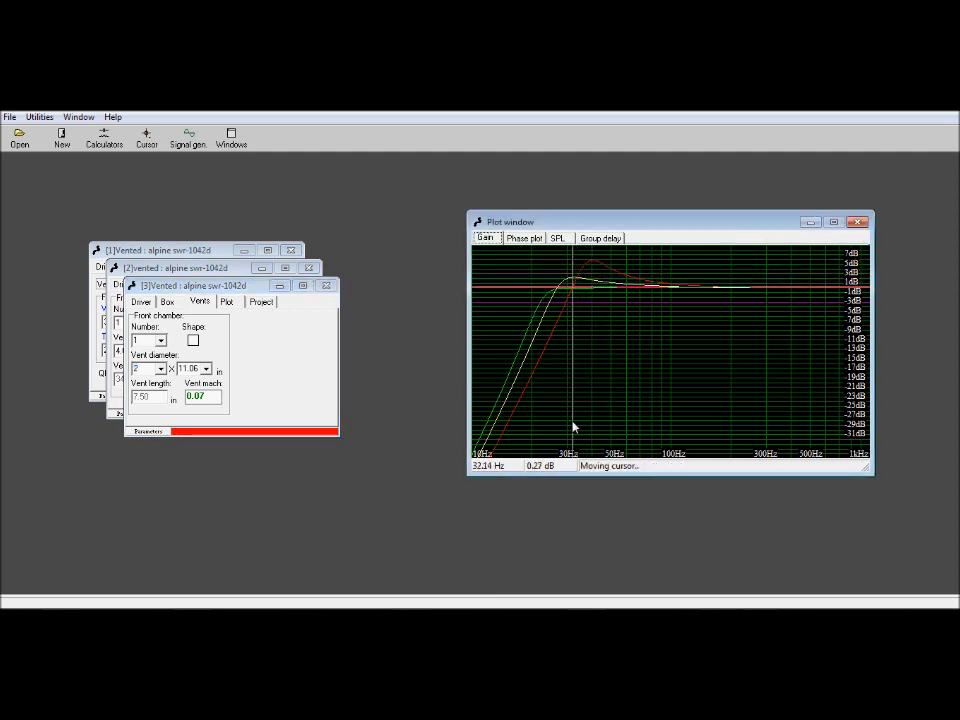
mouse_move(568, 430)
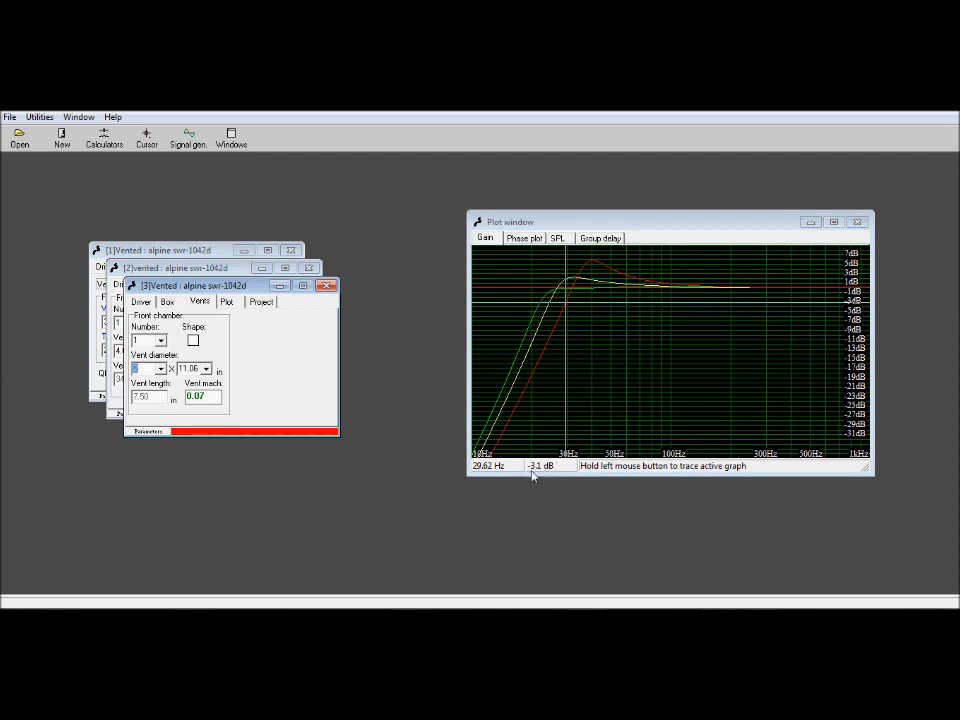
mouse_move(484, 476)
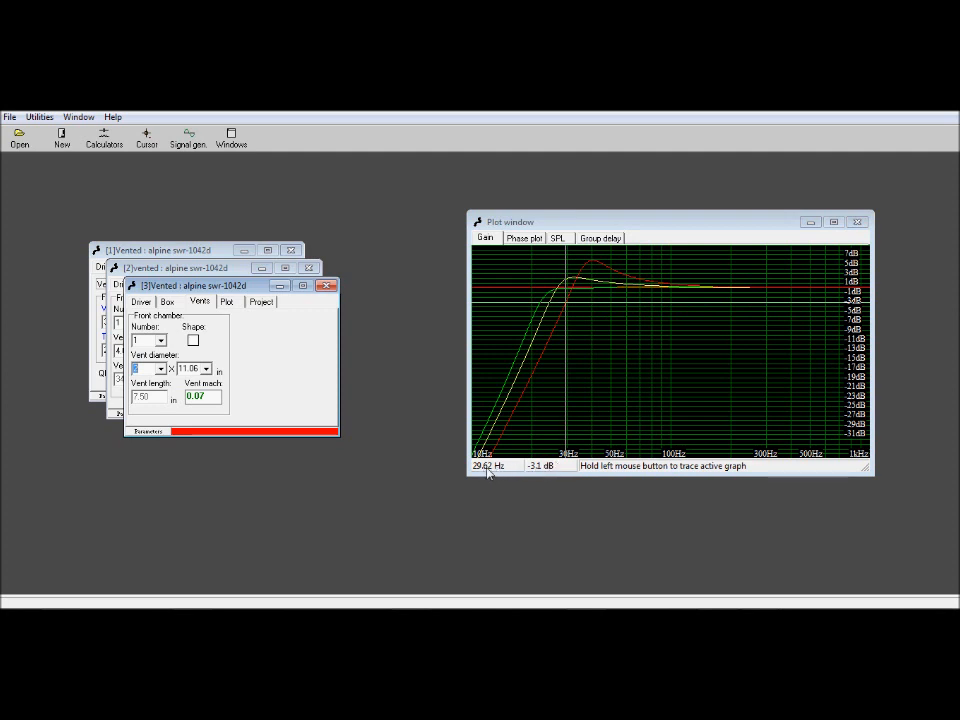
mouse_move(570, 330)
type("2")
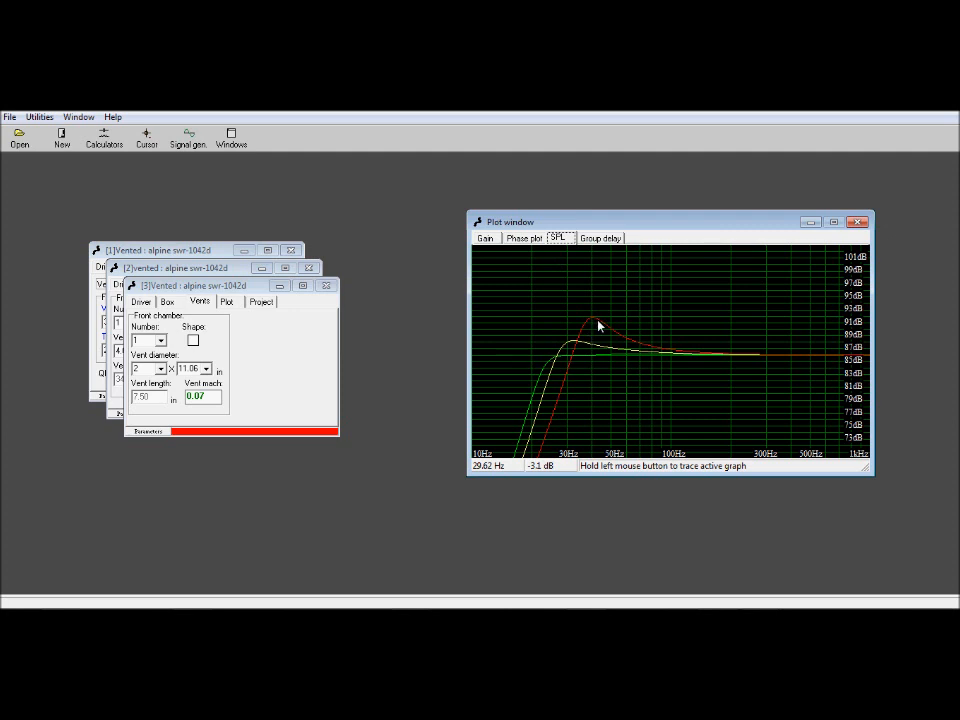
mouse_move(548, 368)
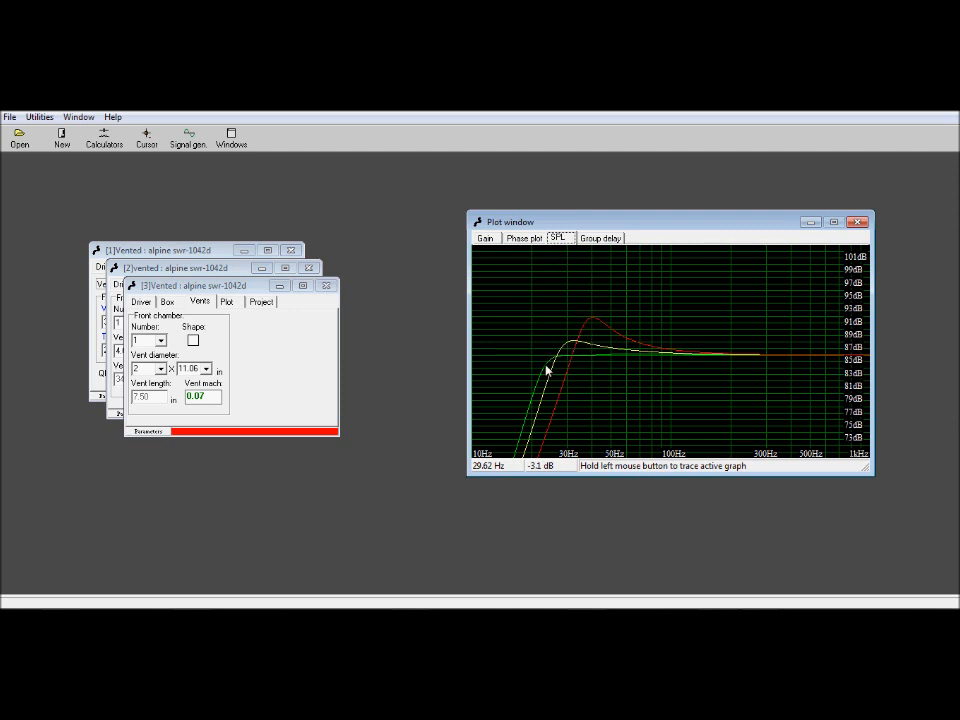
mouse_move(592, 340)
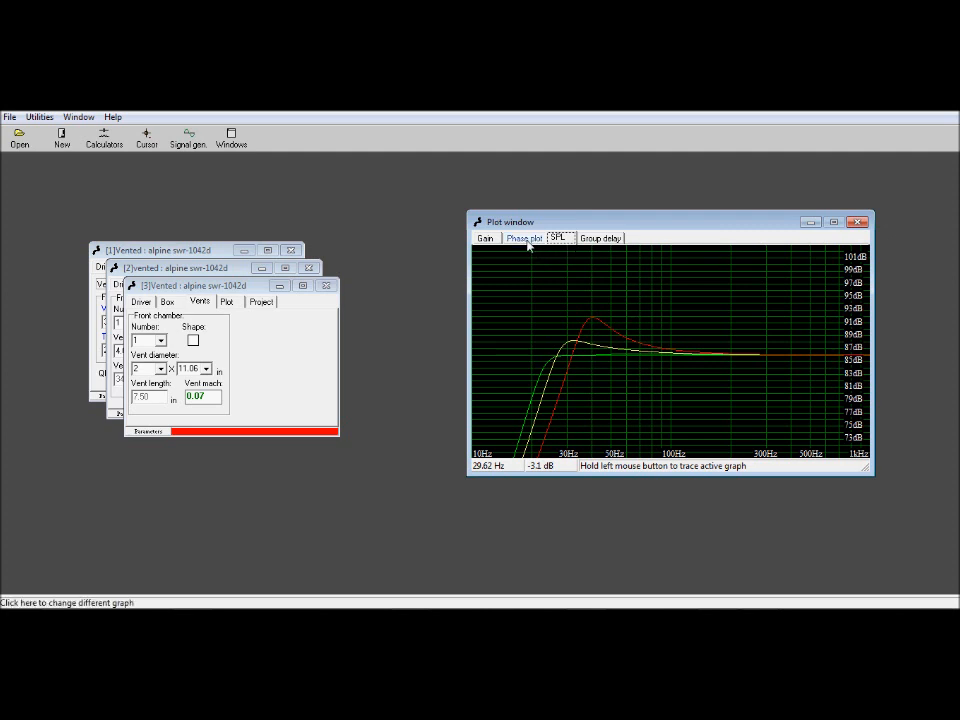
- Switch the plot to the Phase graph for all three vented designs
left_click(524, 238)
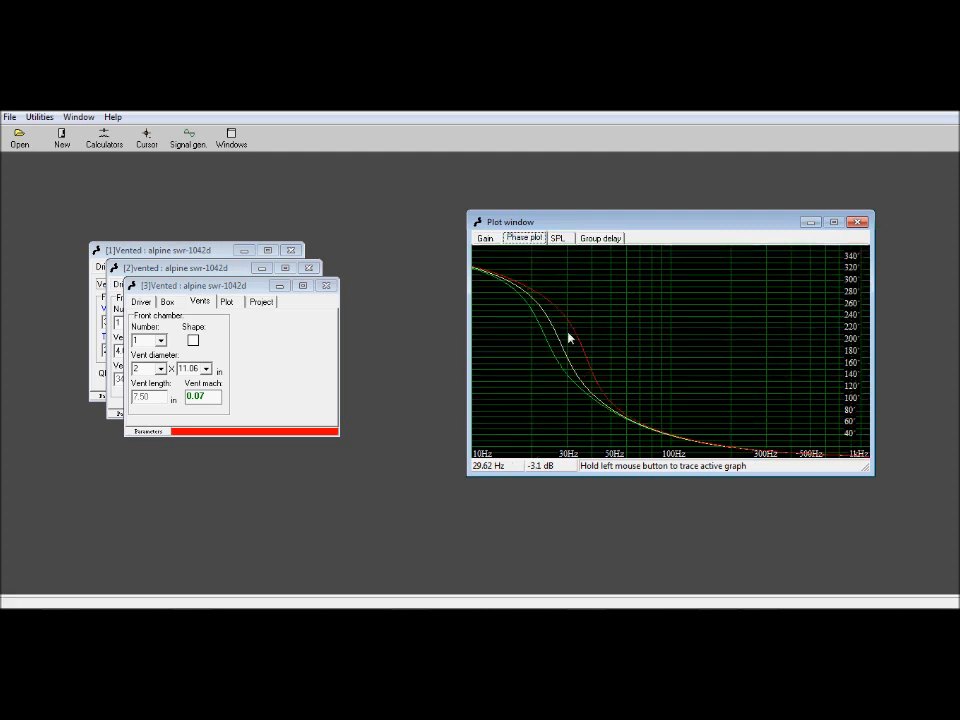
mouse_move(538, 304)
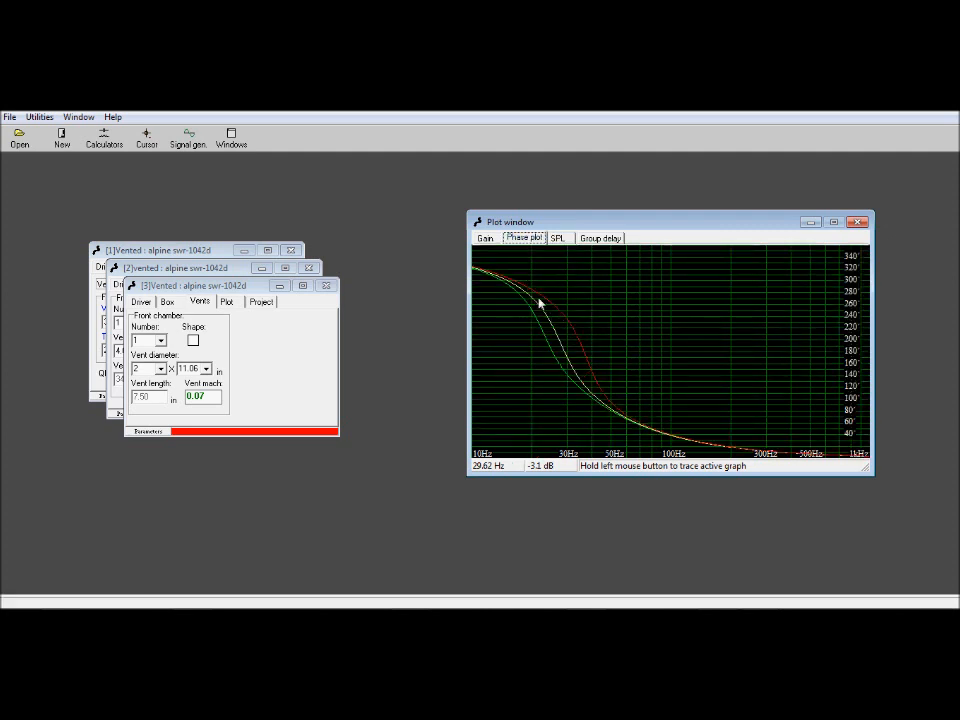
mouse_move(548, 312)
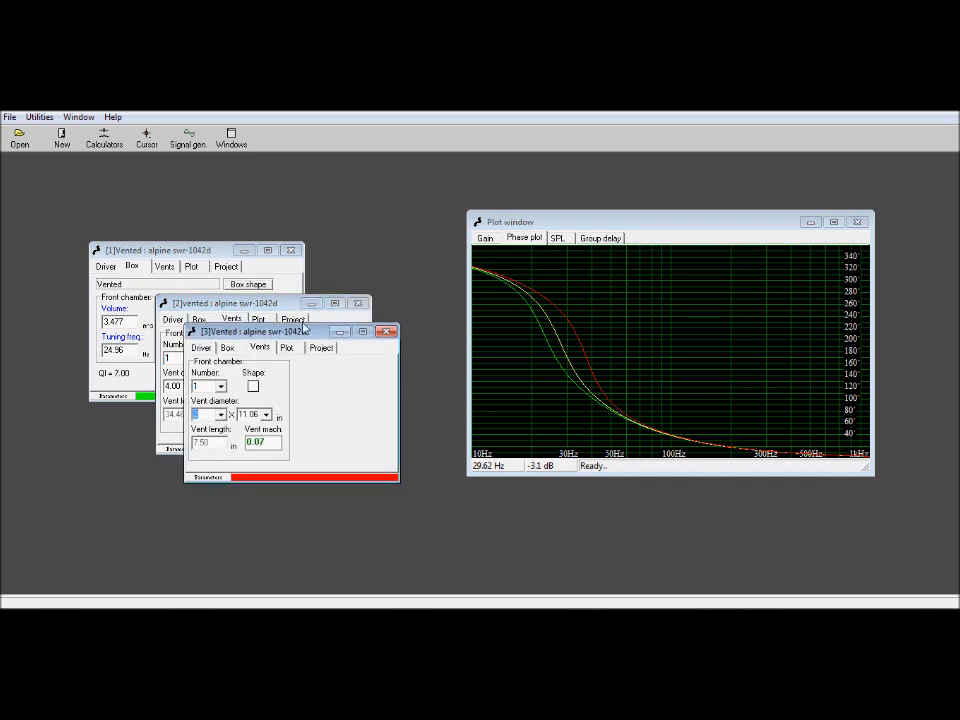
- Close the two unwanted project windows and view the remaining 22 Hz design's box shape editor
left_click_drag(304, 332, 336, 346)
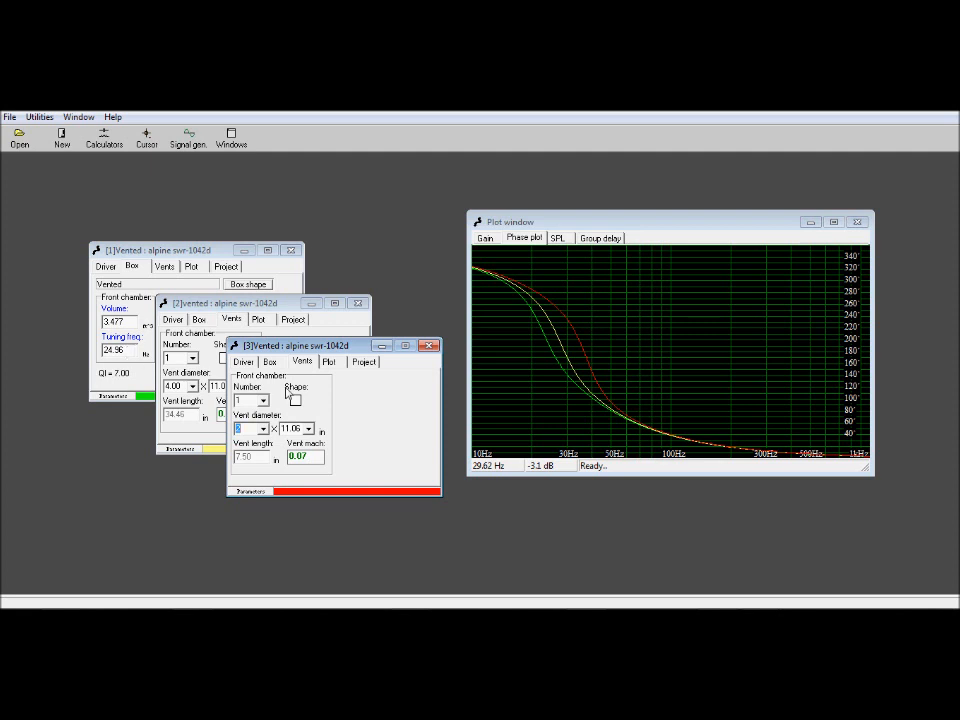
mouse_move(548, 344)
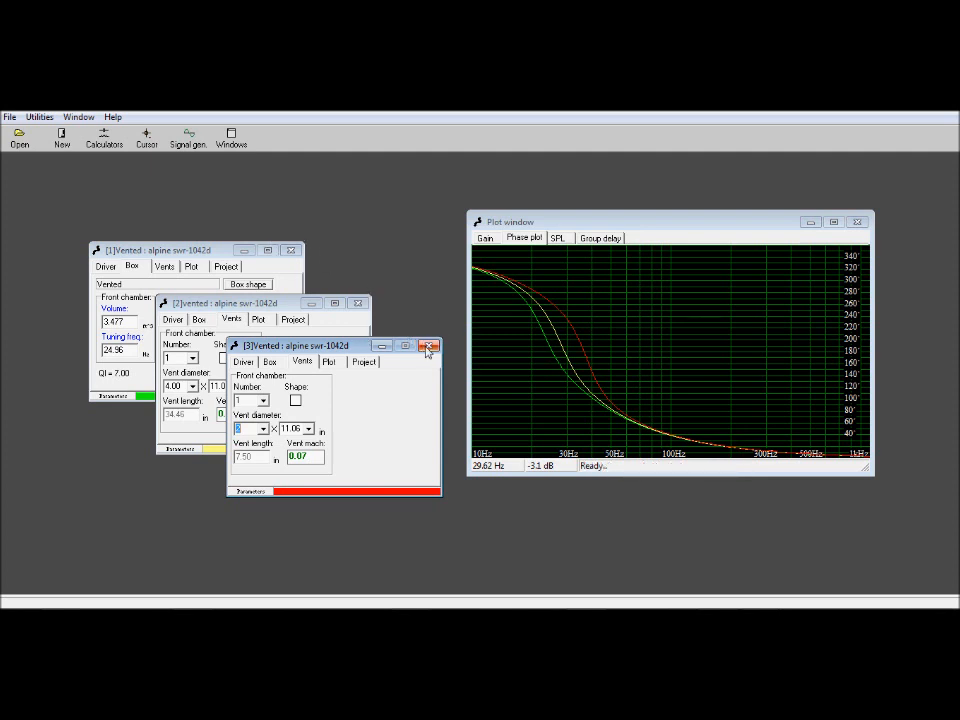
left_click(428, 344)
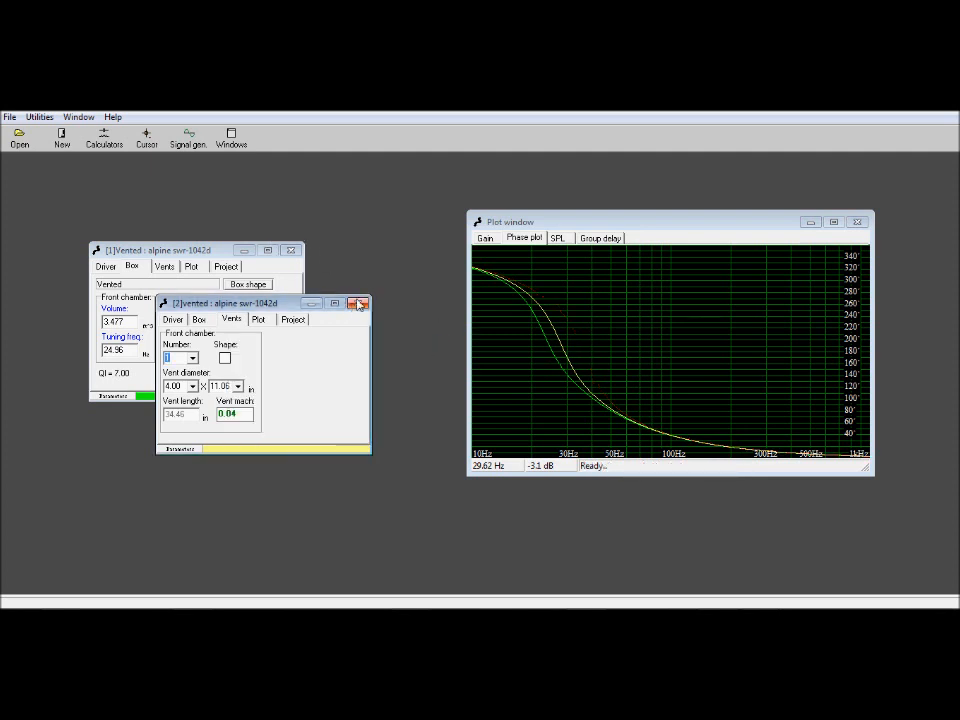
left_click(358, 304)
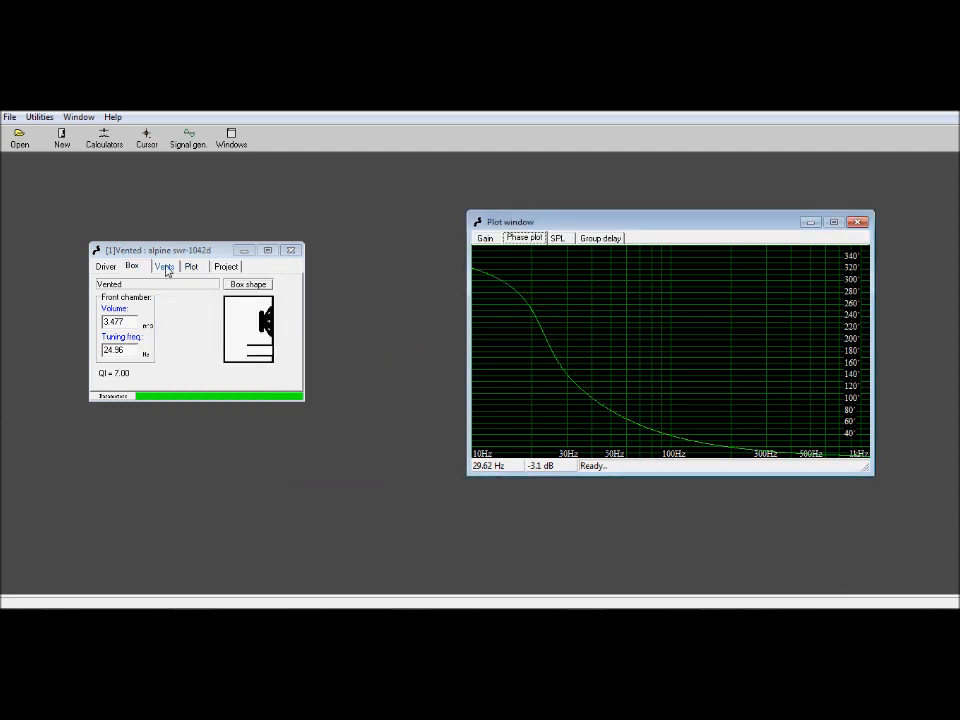
left_click(246, 284)
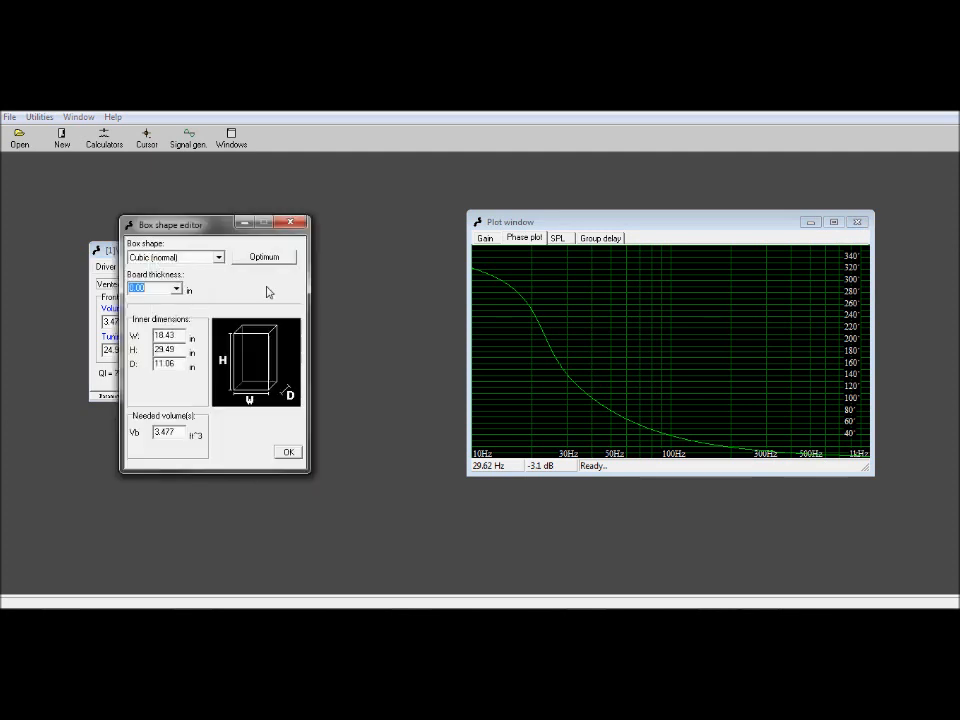
mouse_move(292, 224)
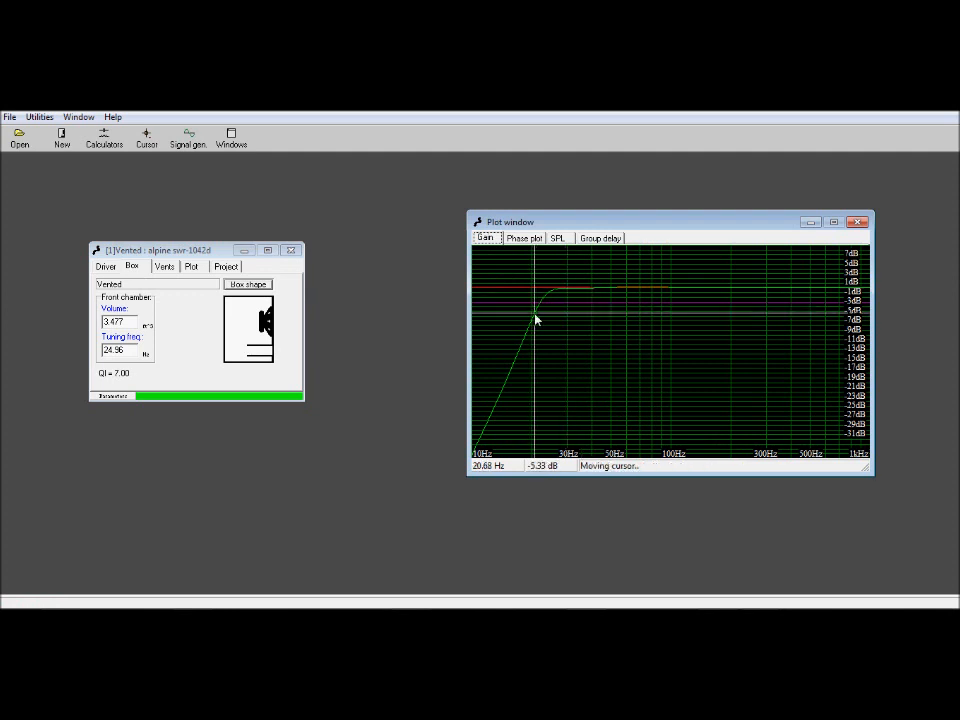
mouse_move(788, 302)
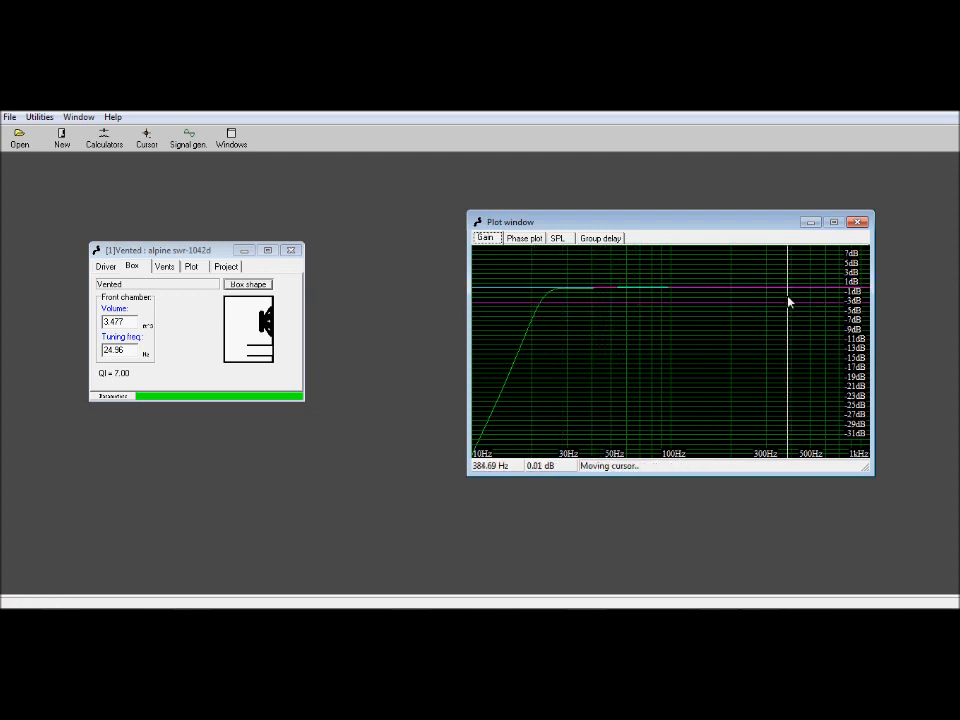
mouse_move(668, 328)
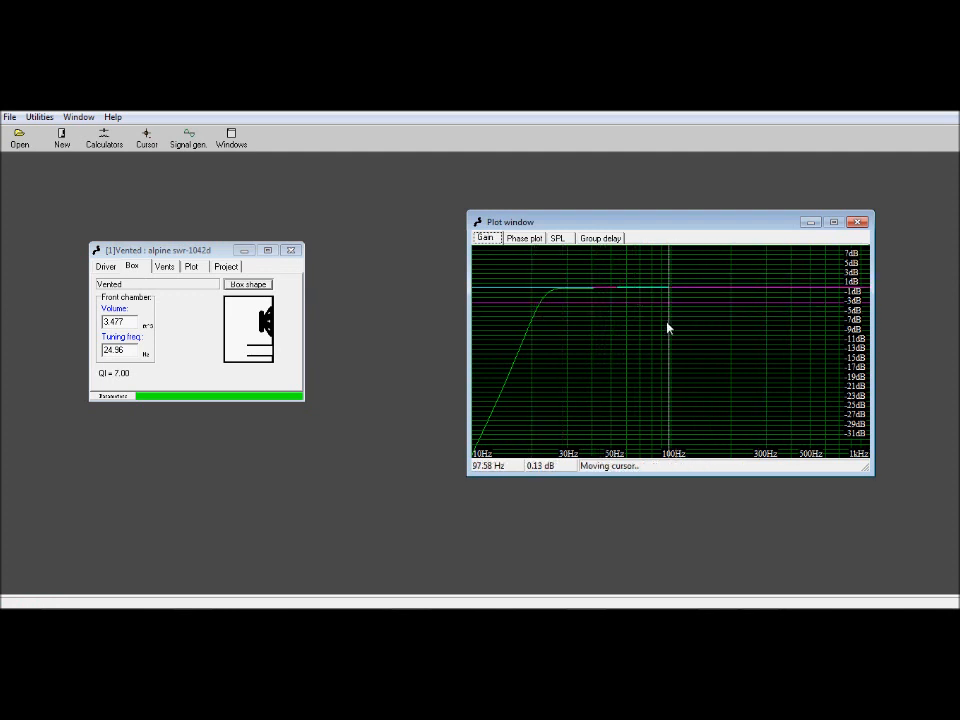
mouse_move(668, 330)
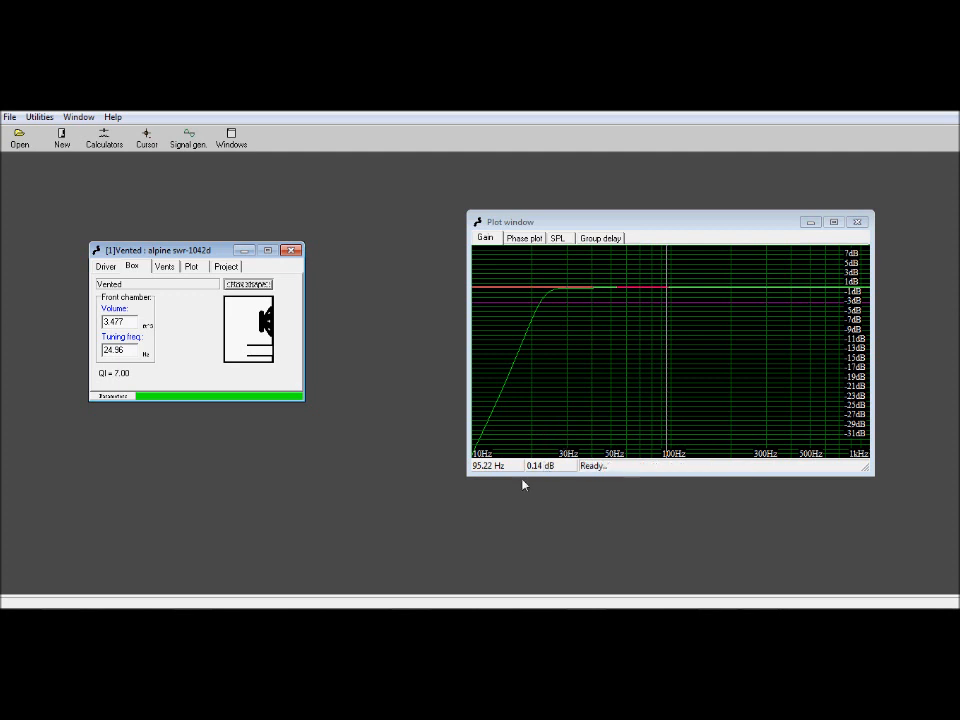
mouse_move(540, 474)
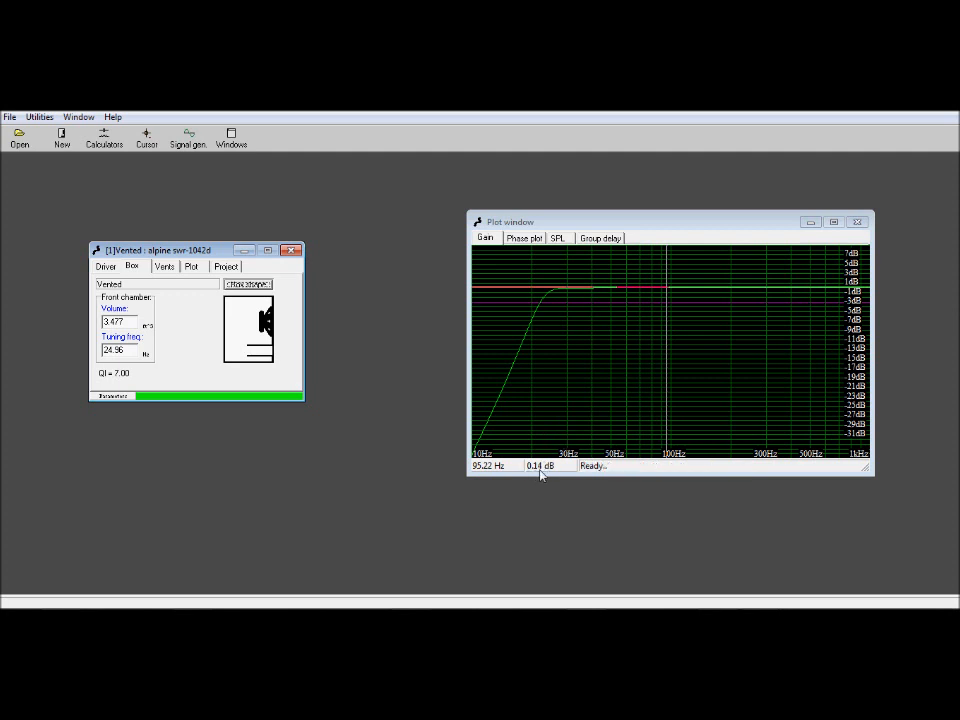
mouse_move(668, 344)
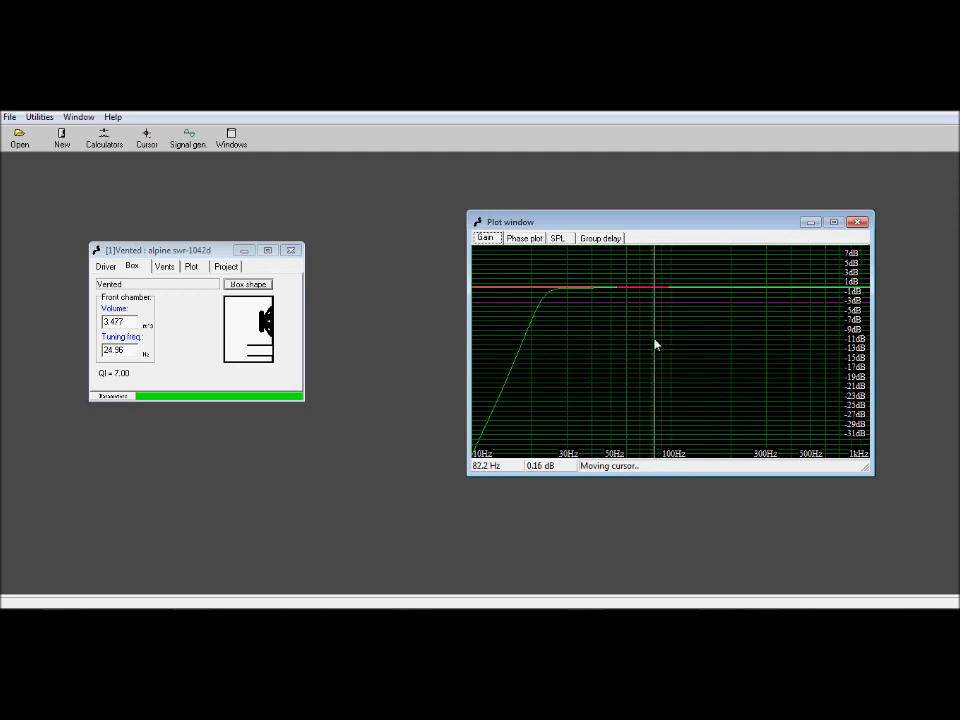
mouse_move(612, 352)
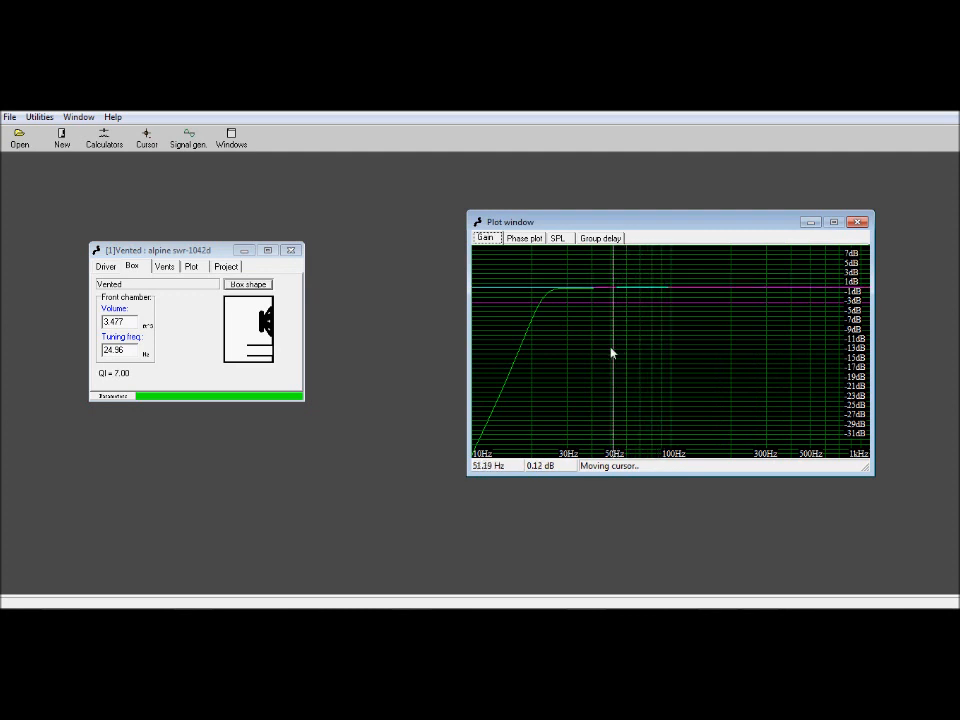
mouse_move(578, 356)
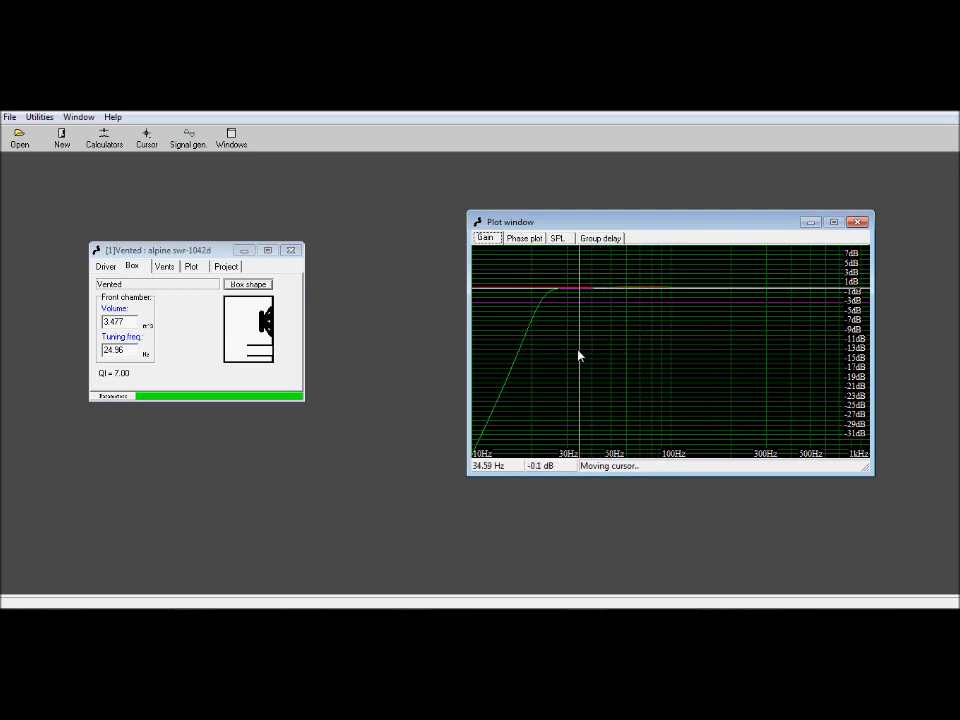
mouse_move(560, 358)
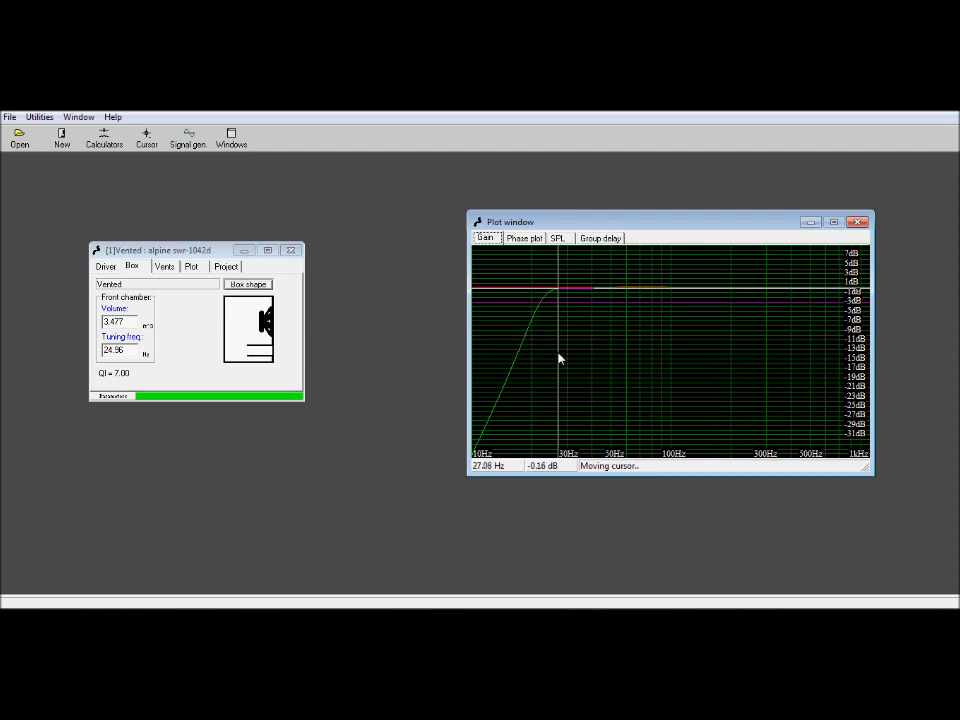
mouse_move(538, 364)
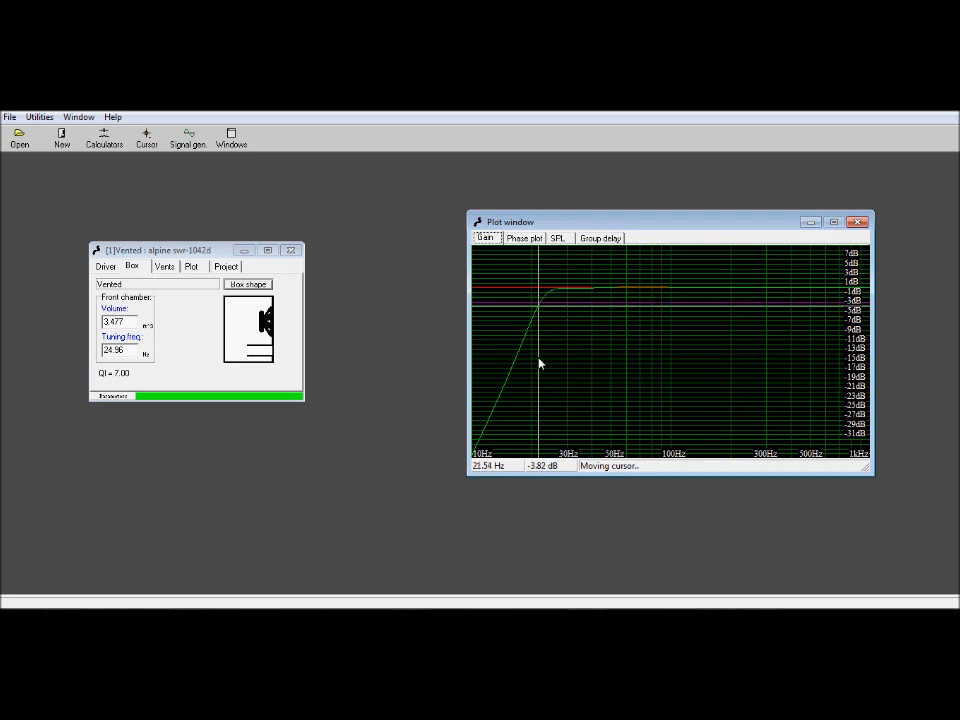
mouse_move(540, 364)
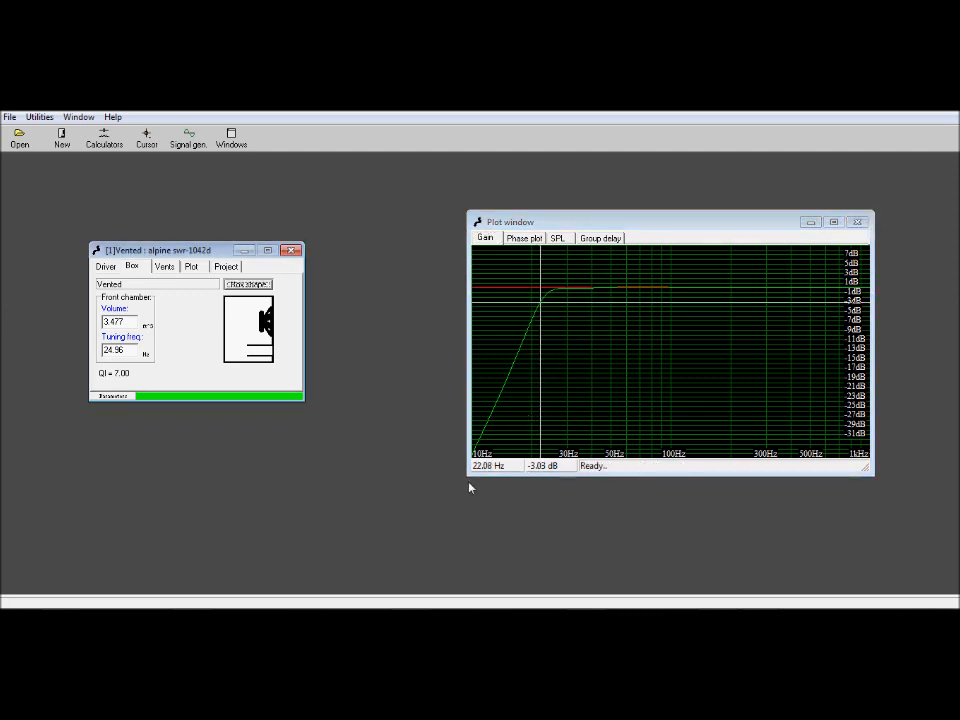
mouse_move(492, 472)
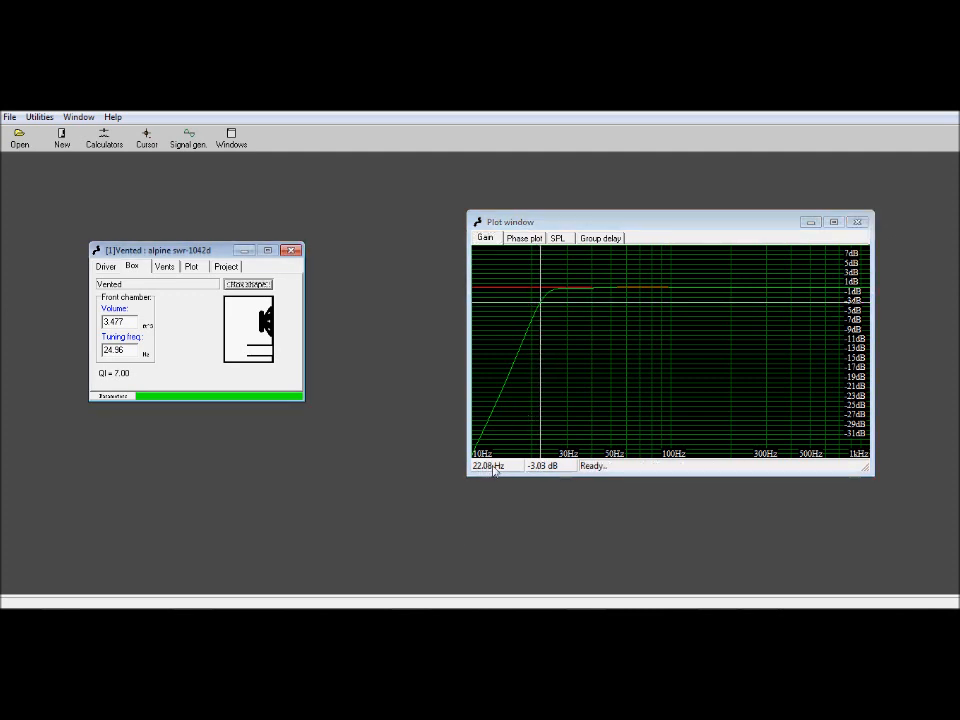
mouse_move(364, 332)
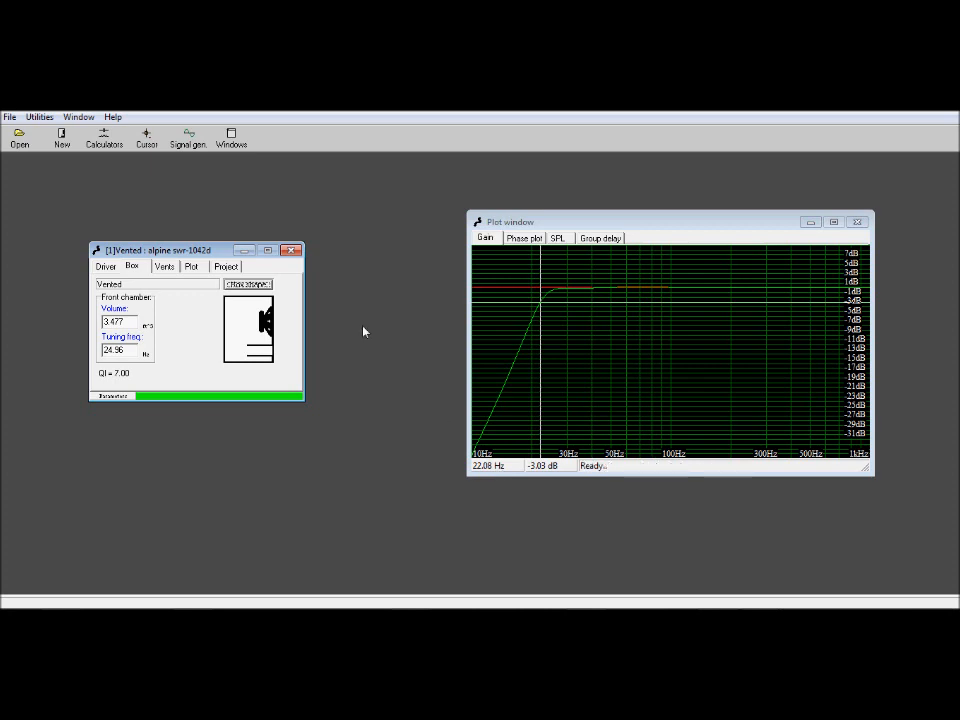